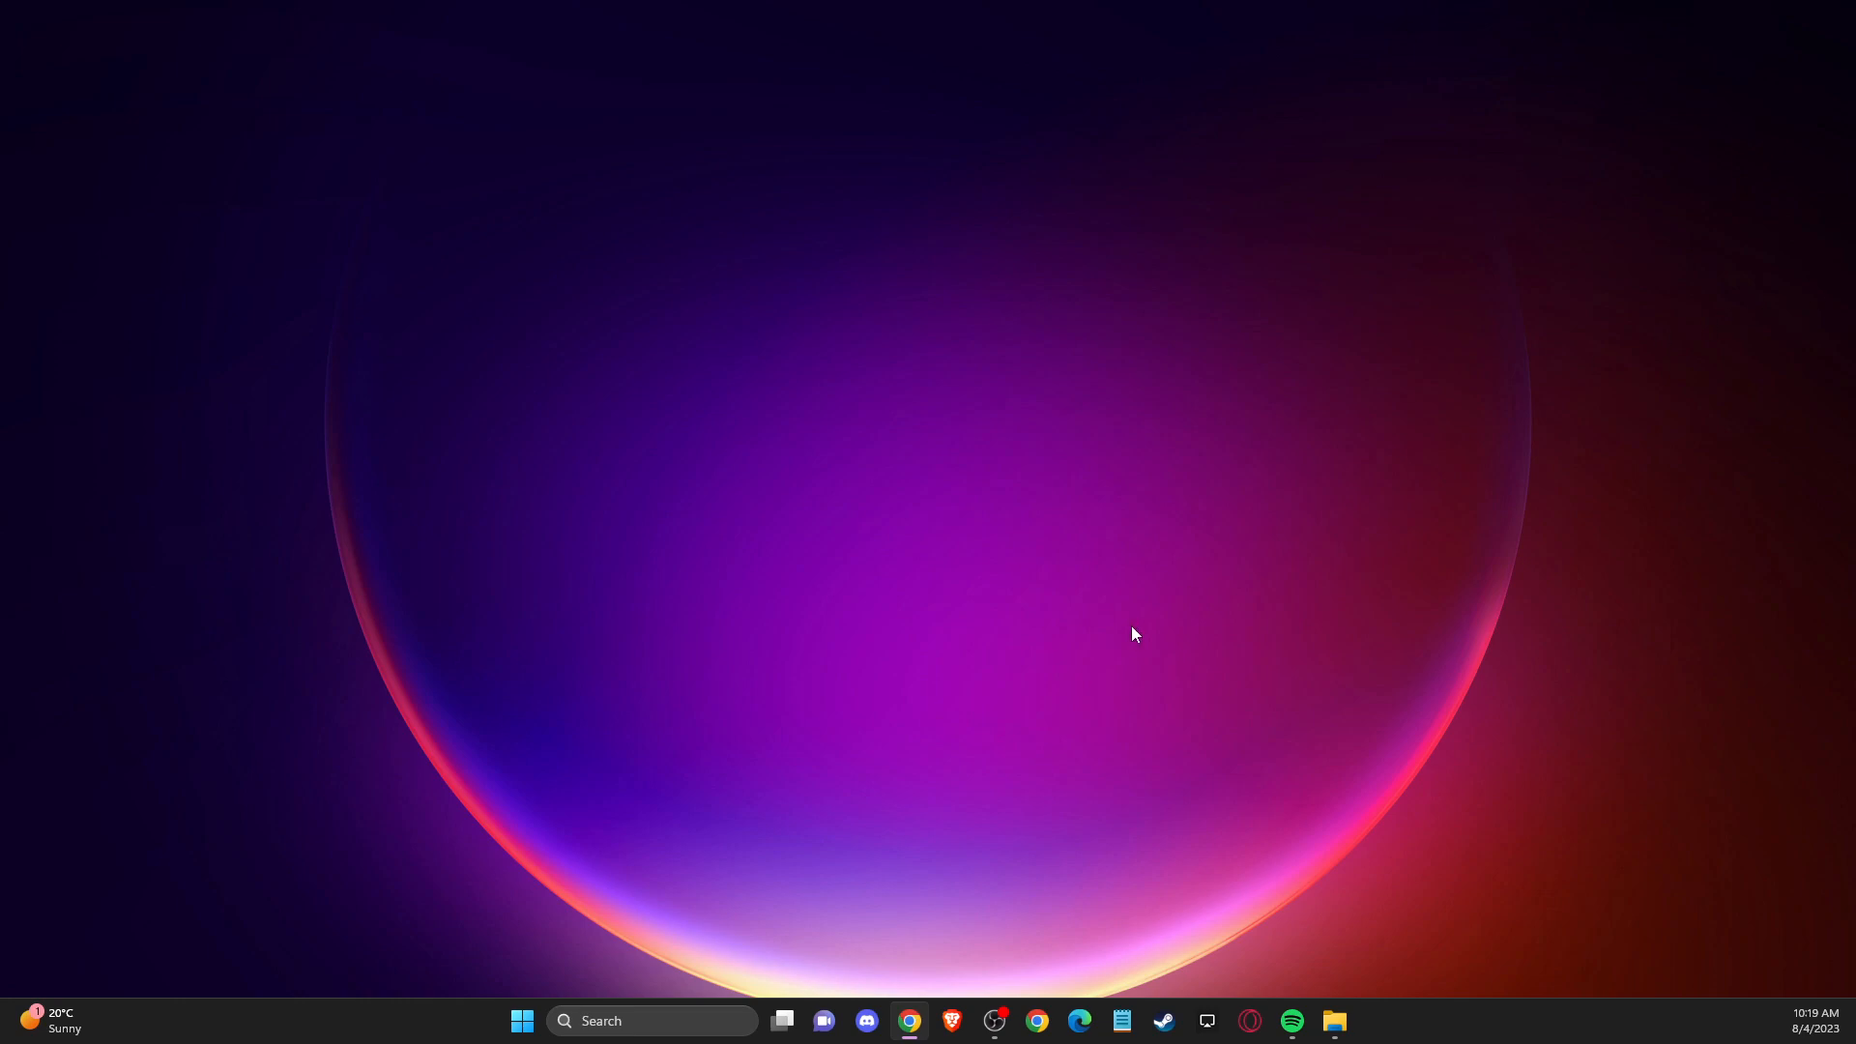
{"action": "mouse_move", "coordinate": [757, 903]}
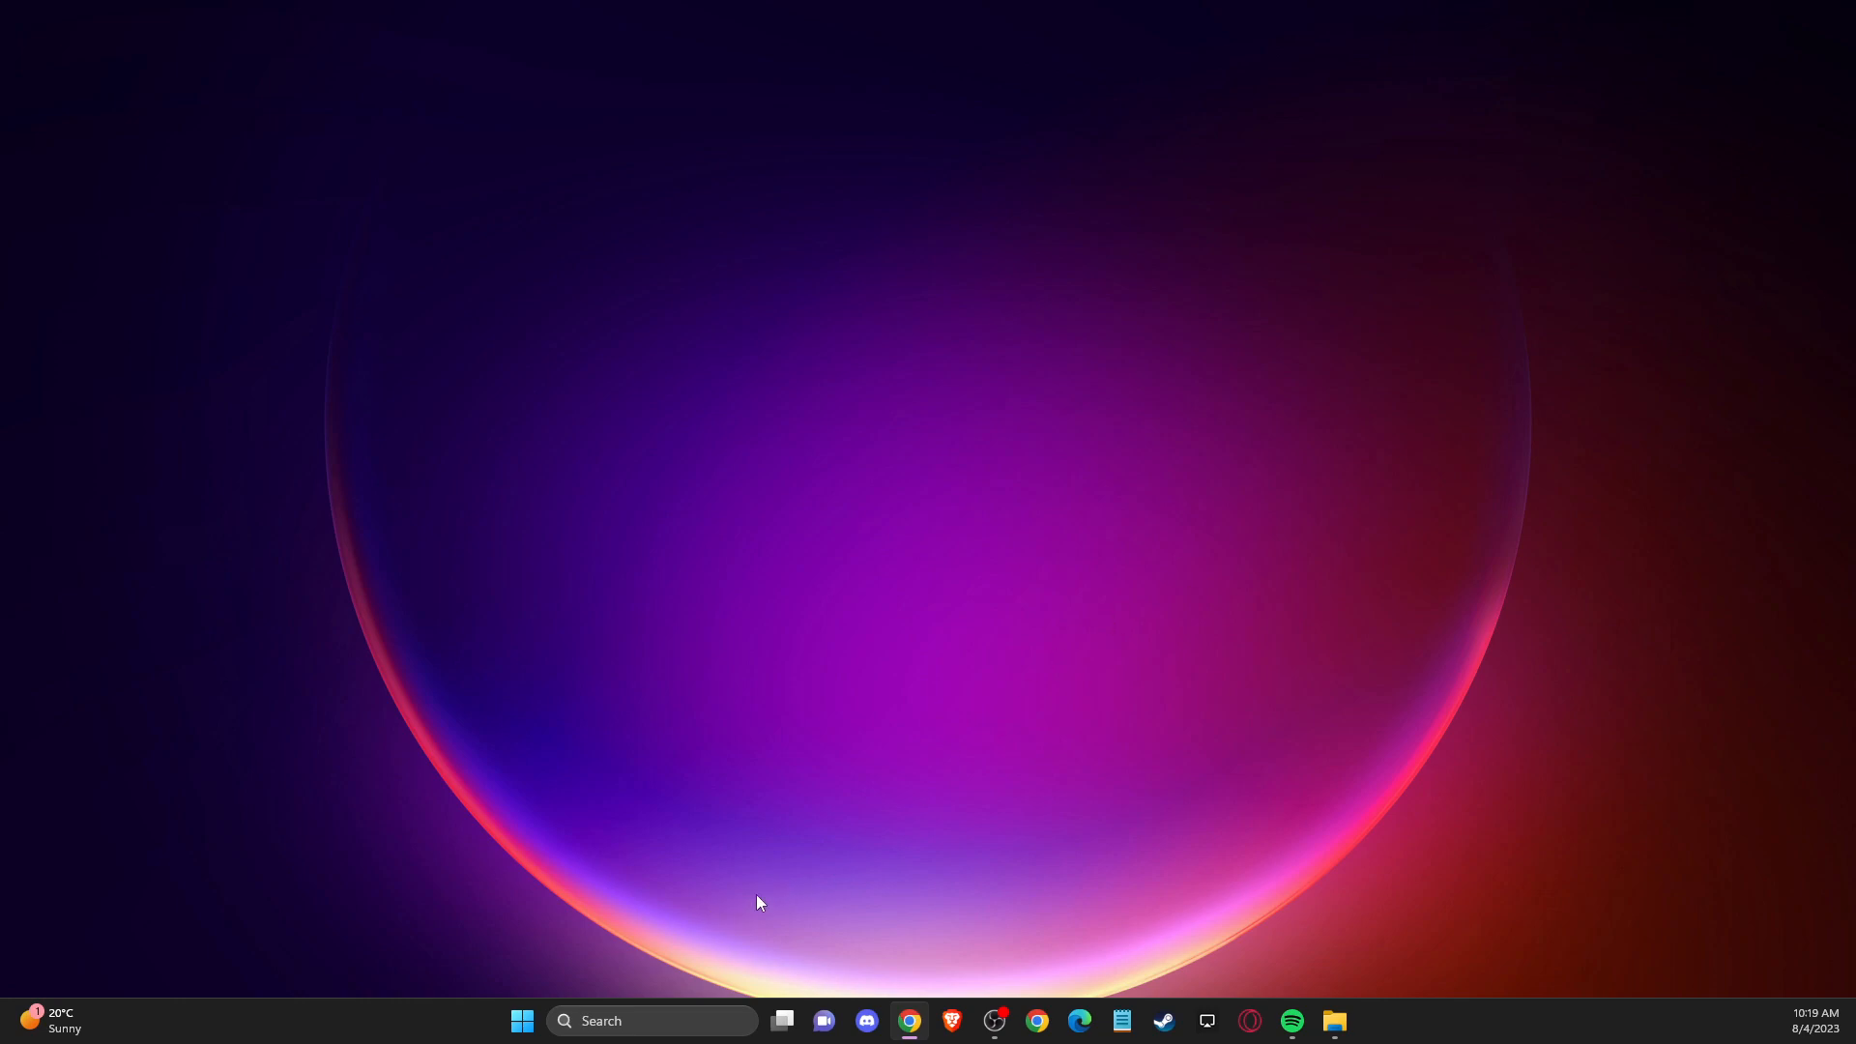
{"action": "mouse_move", "coordinate": [1288, 878]}
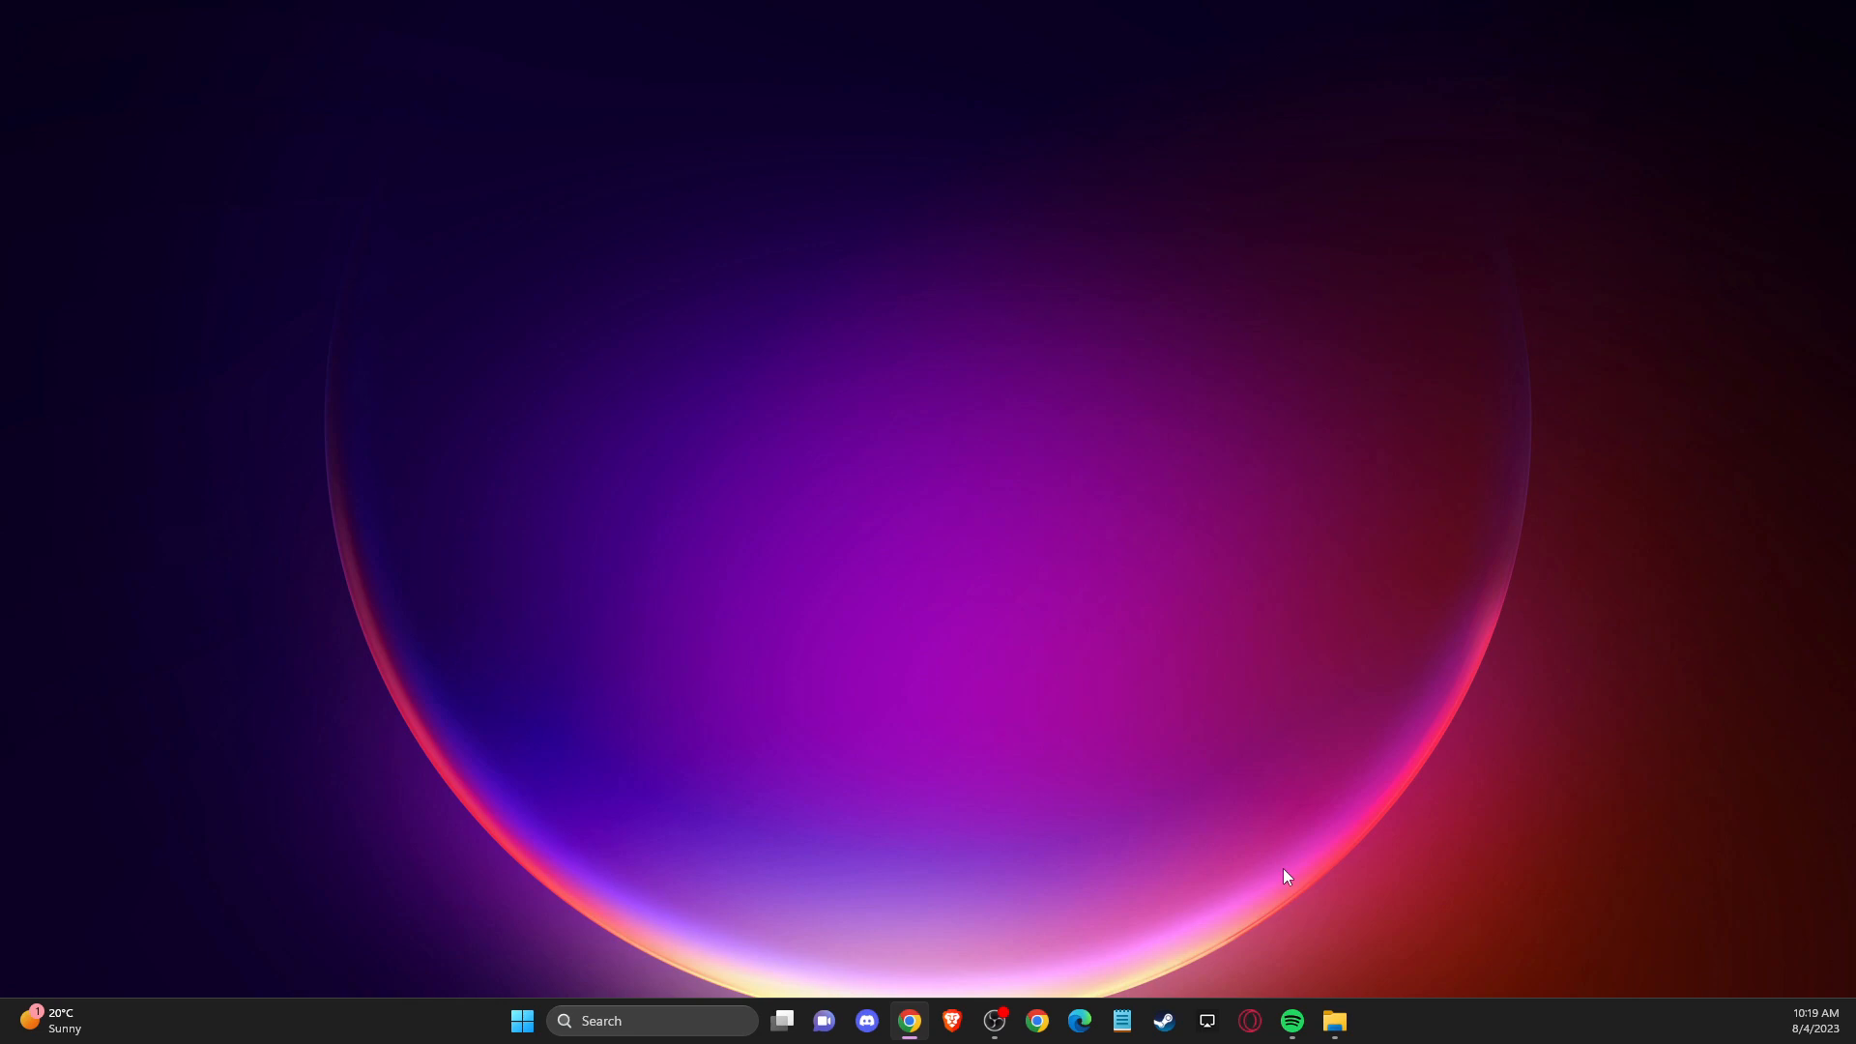
{"action": "mouse_move", "coordinate": [1191, 866]}
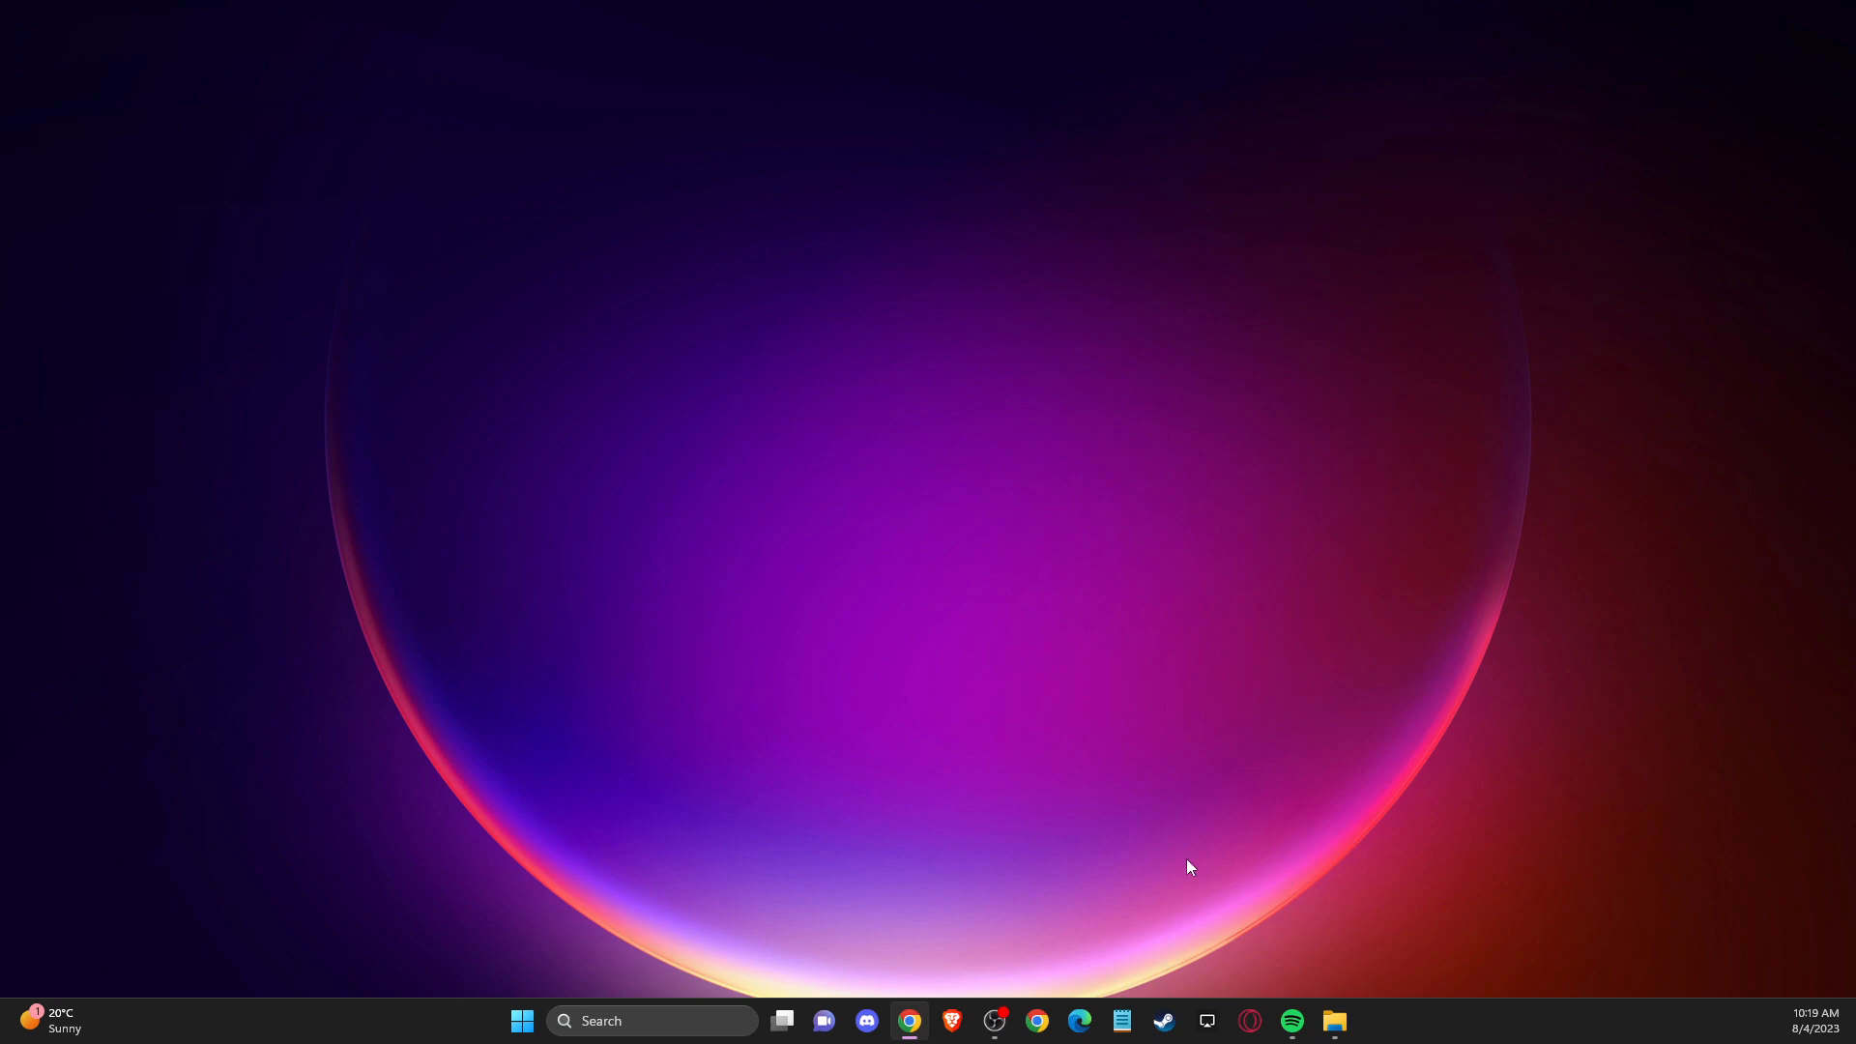
{"action": "mouse_move", "coordinate": [650, 1021]}
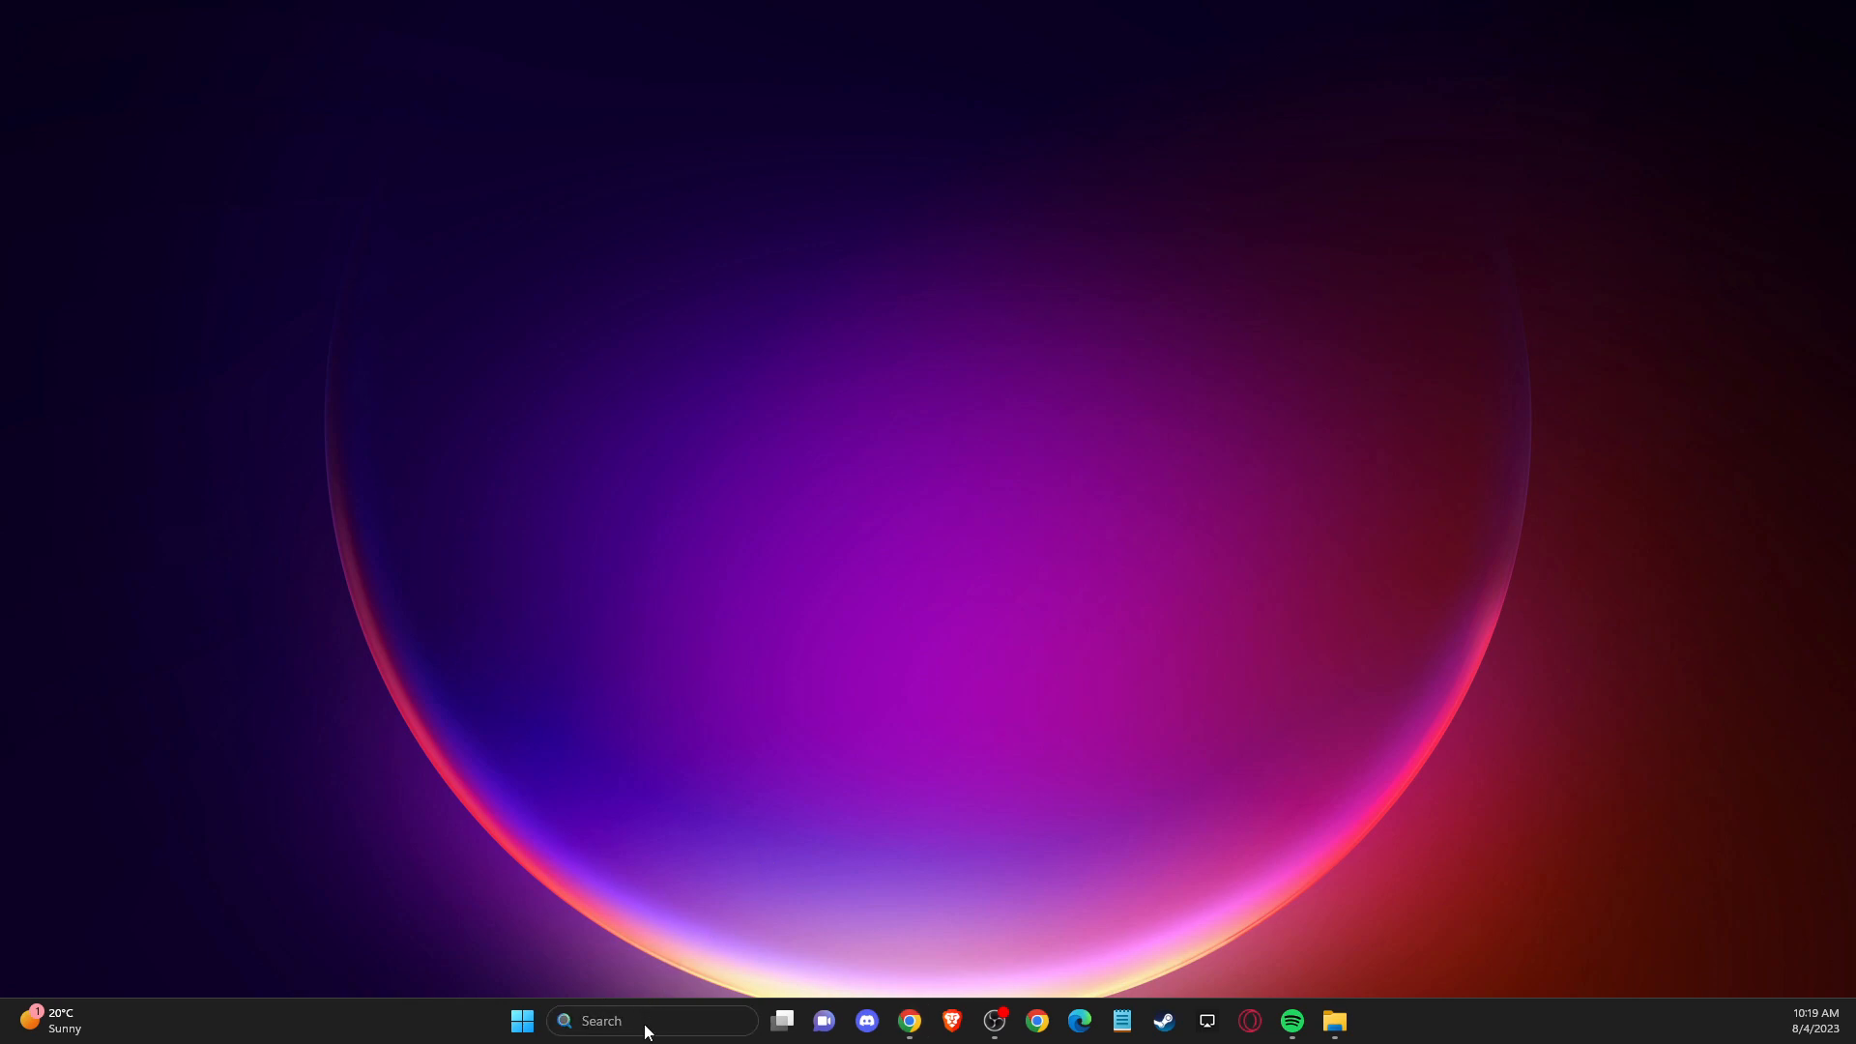
Run Windows Update's check for updates from search, then close Settings once up to date.
{"action": "type", "text": "check for updates"}
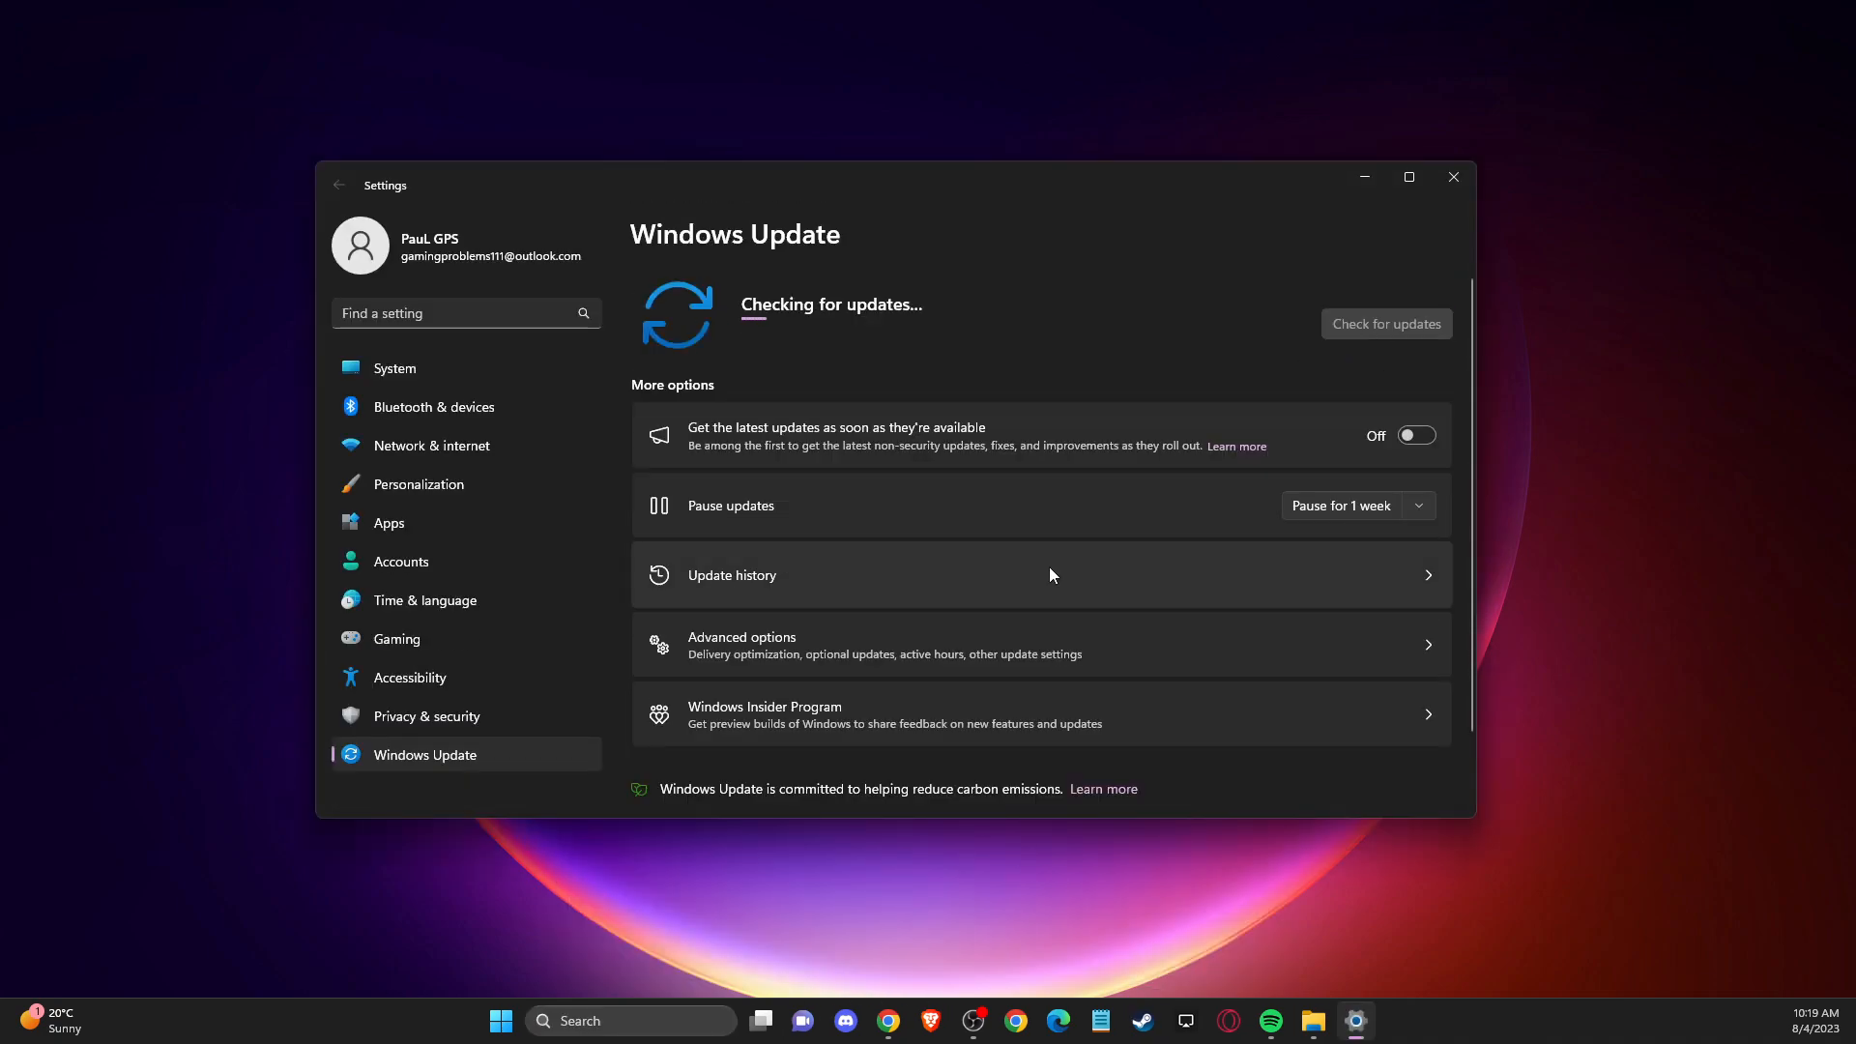
{"action": "mouse_move", "coordinate": [823, 444]}
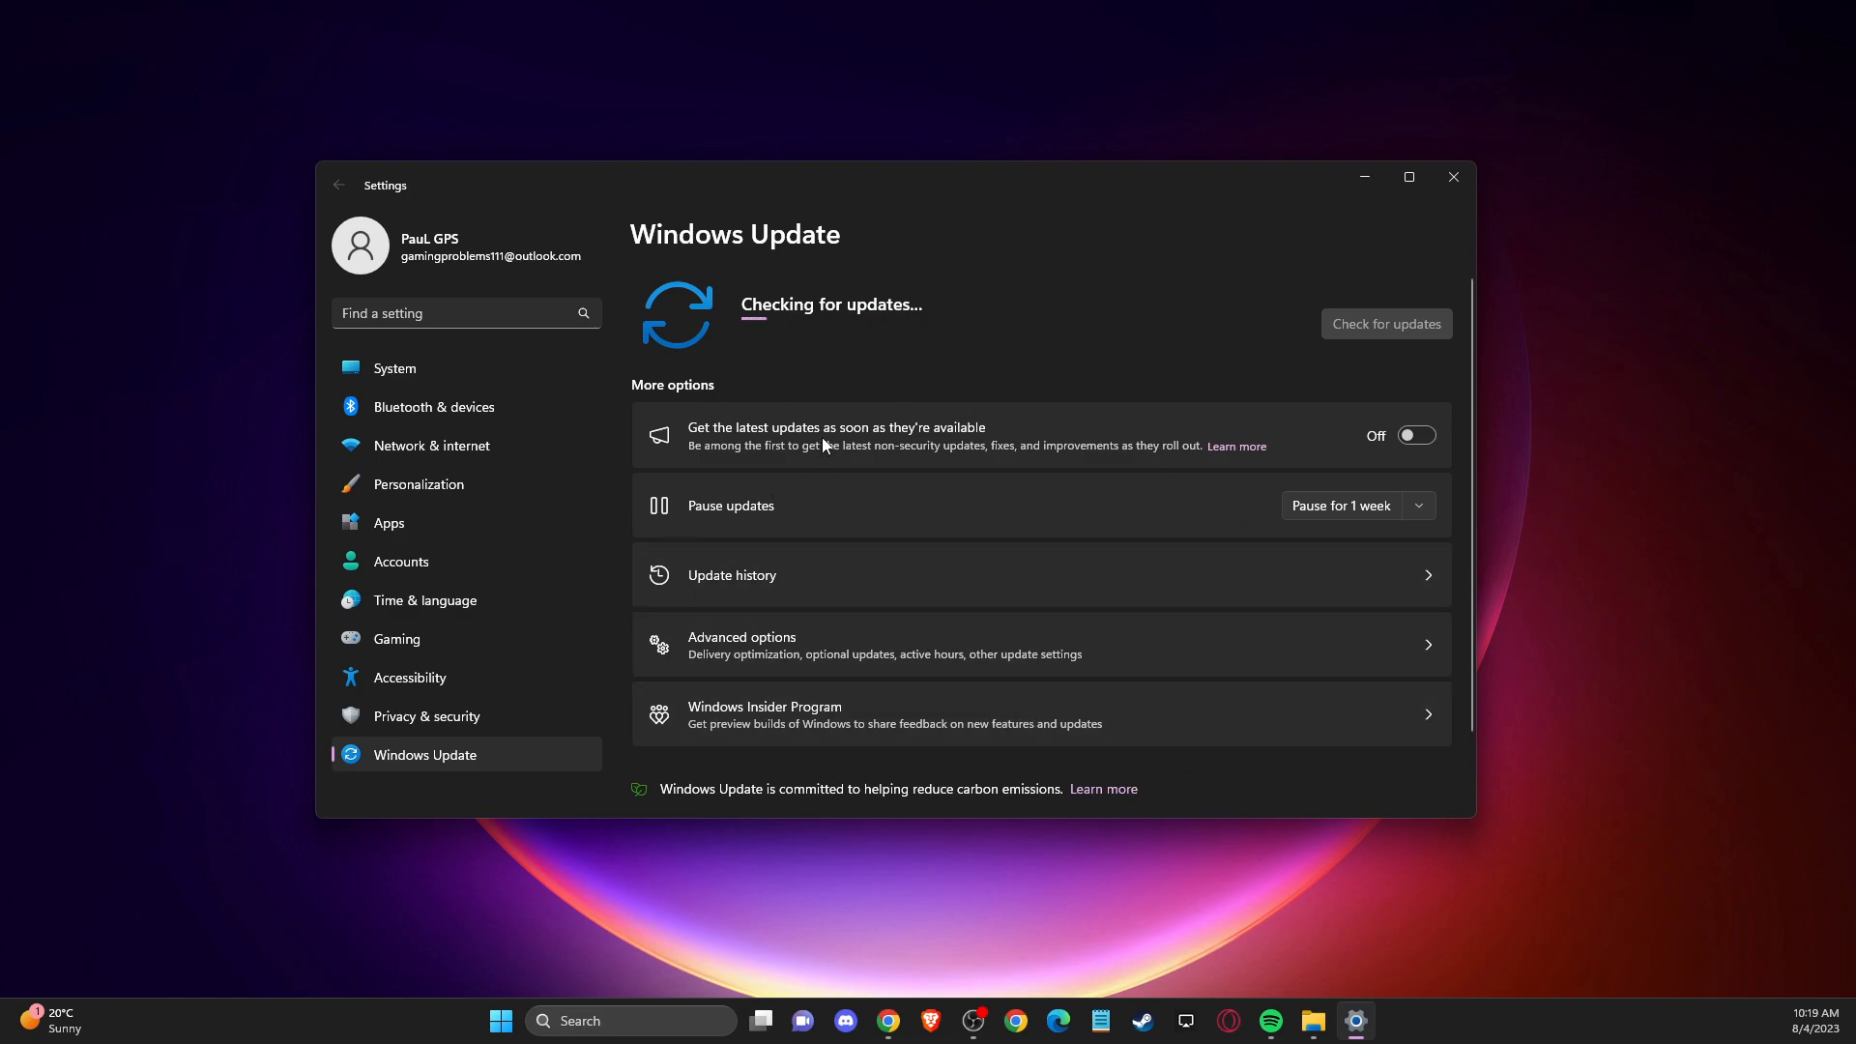
{"action": "mouse_move", "coordinate": [994, 422]}
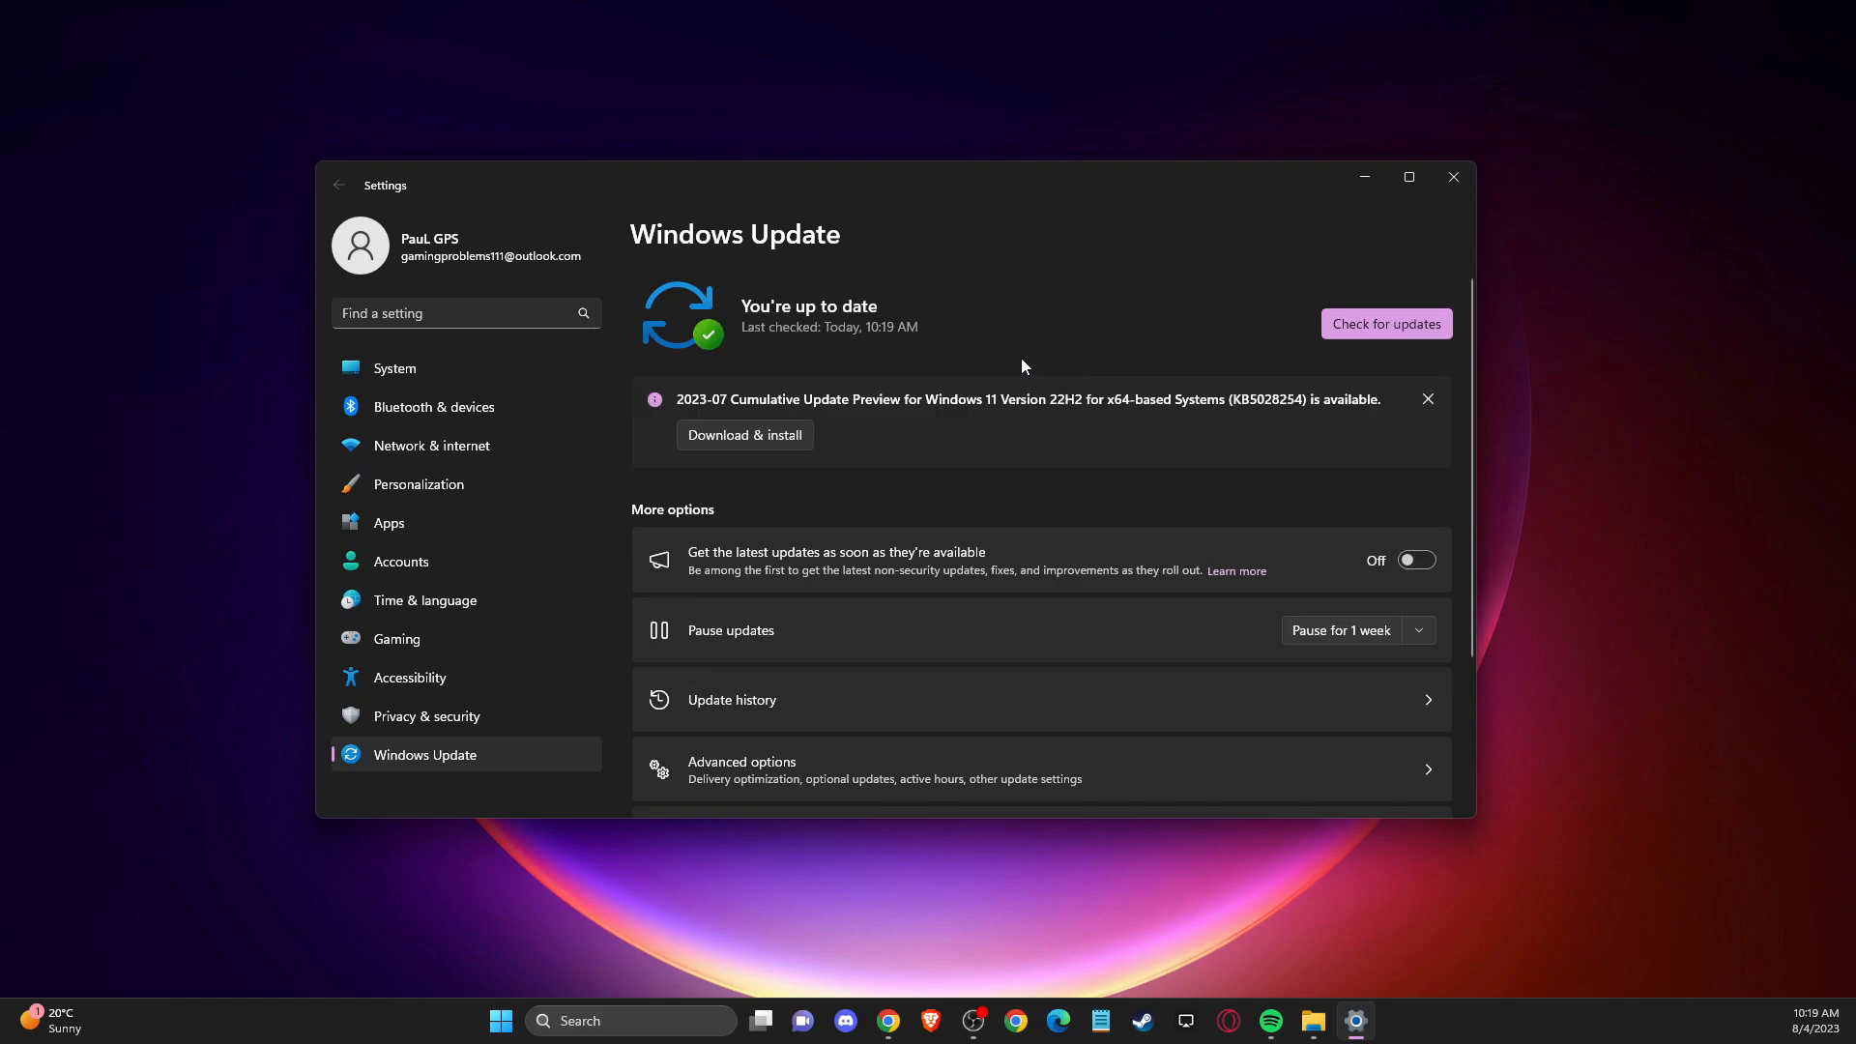
{"action": "mouse_move", "coordinate": [1388, 265]}
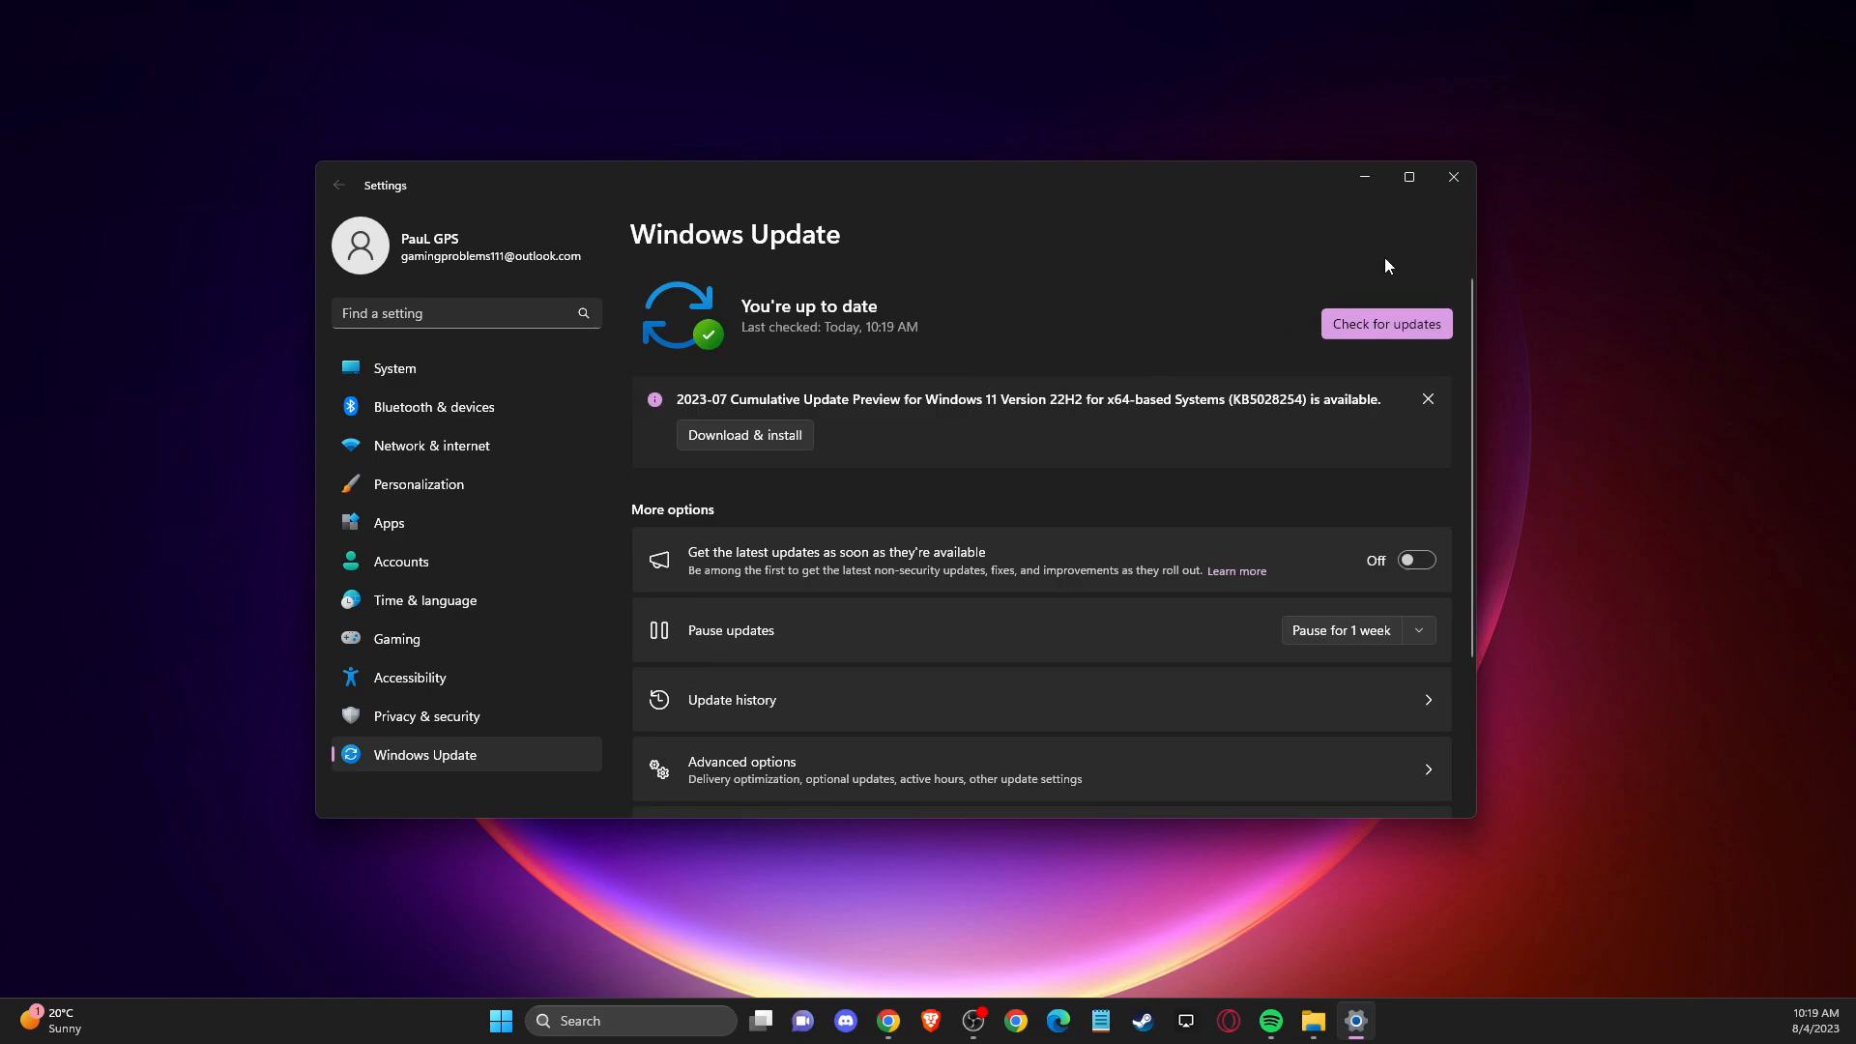
{"action": "mouse_move", "coordinate": [1454, 178]}
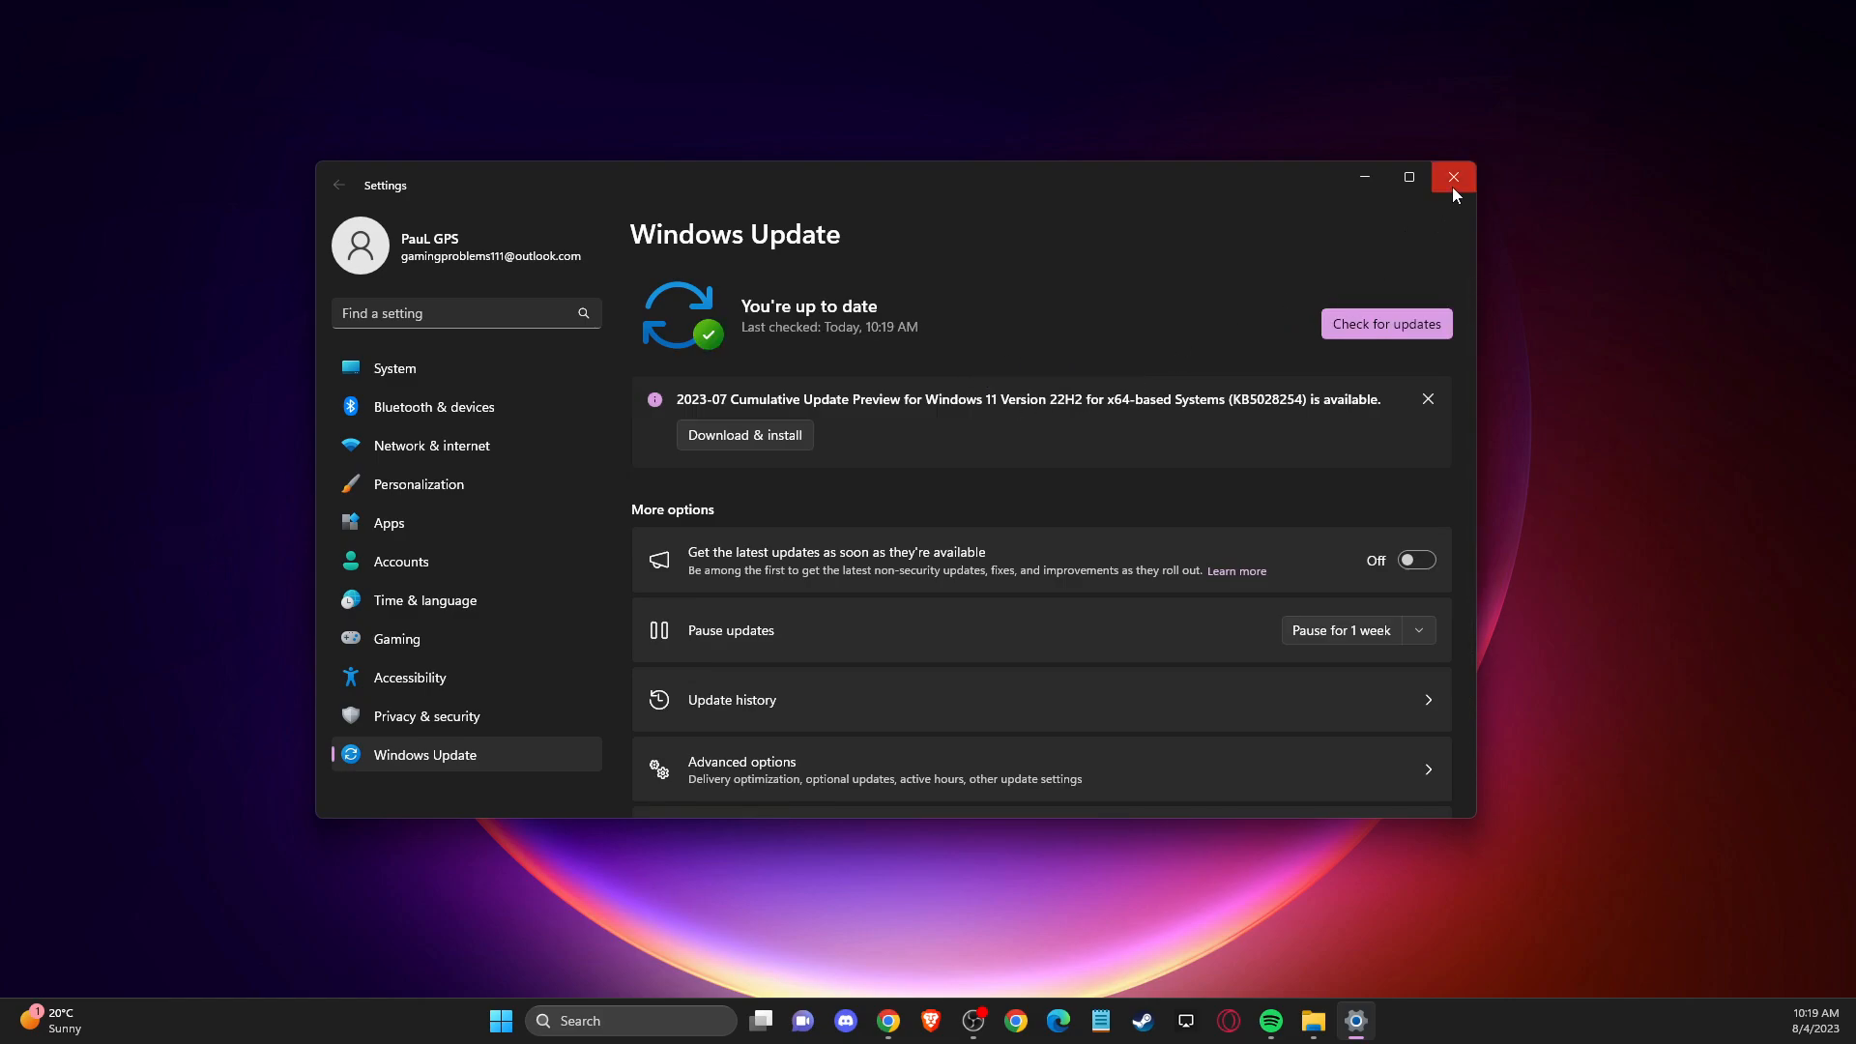
{"action": "left_click", "coordinate": [1452, 178]}
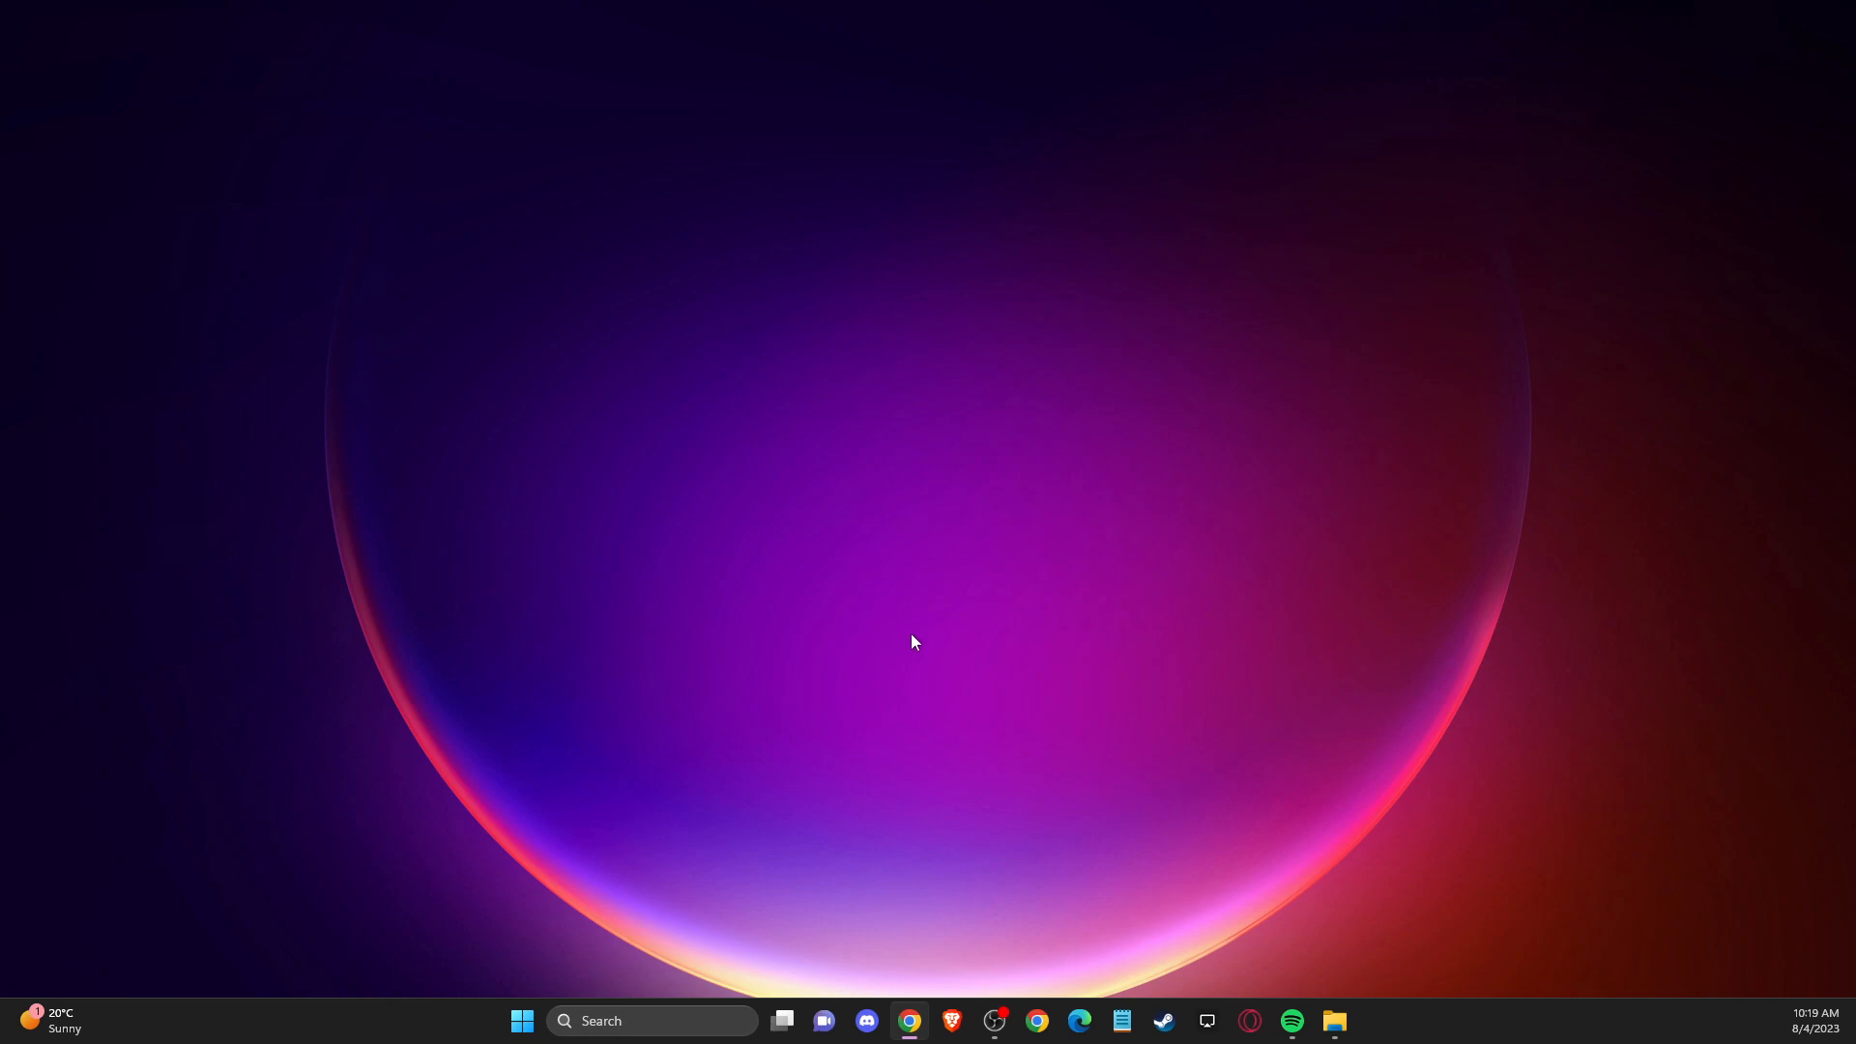
{"action": "mouse_move", "coordinate": [893, 826]}
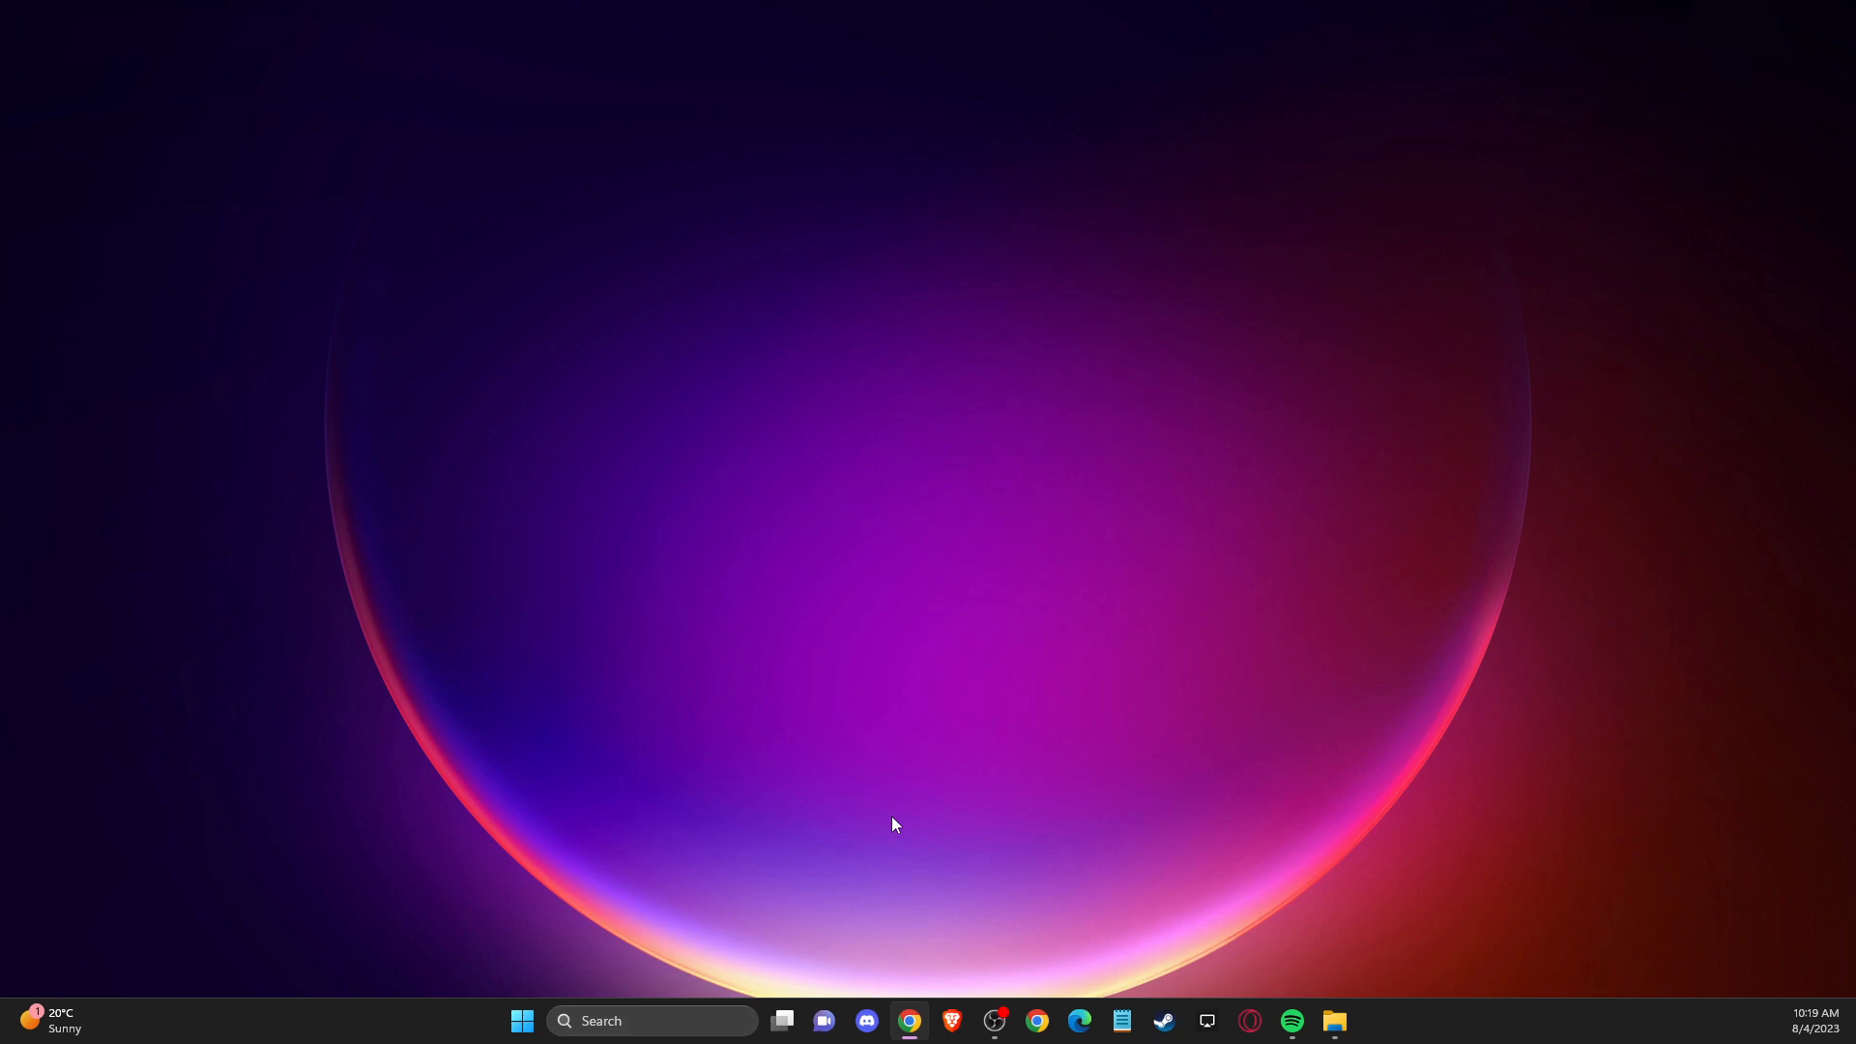
{"action": "mouse_move", "coordinate": [877, 806]}
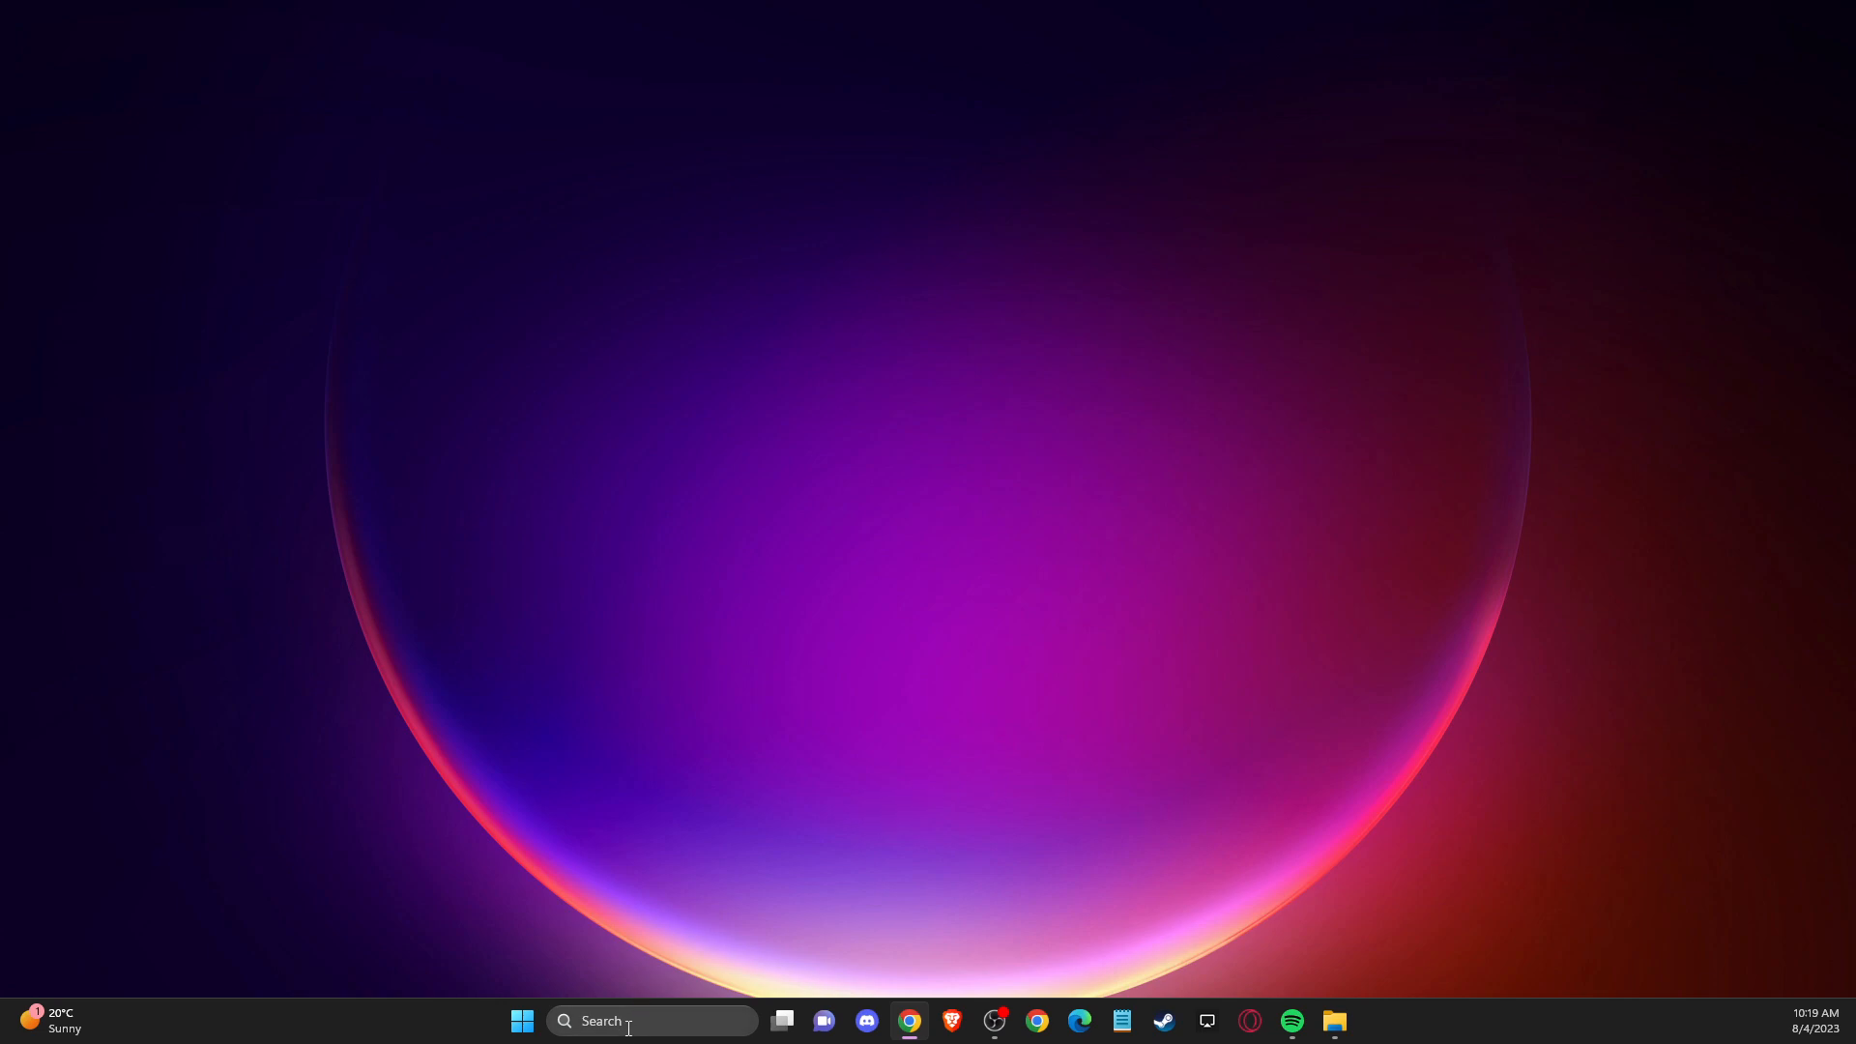
Search 'geForce Experience' from the taskbar and launch the best match.
{"action": "type", "text": "geForce Experience"}
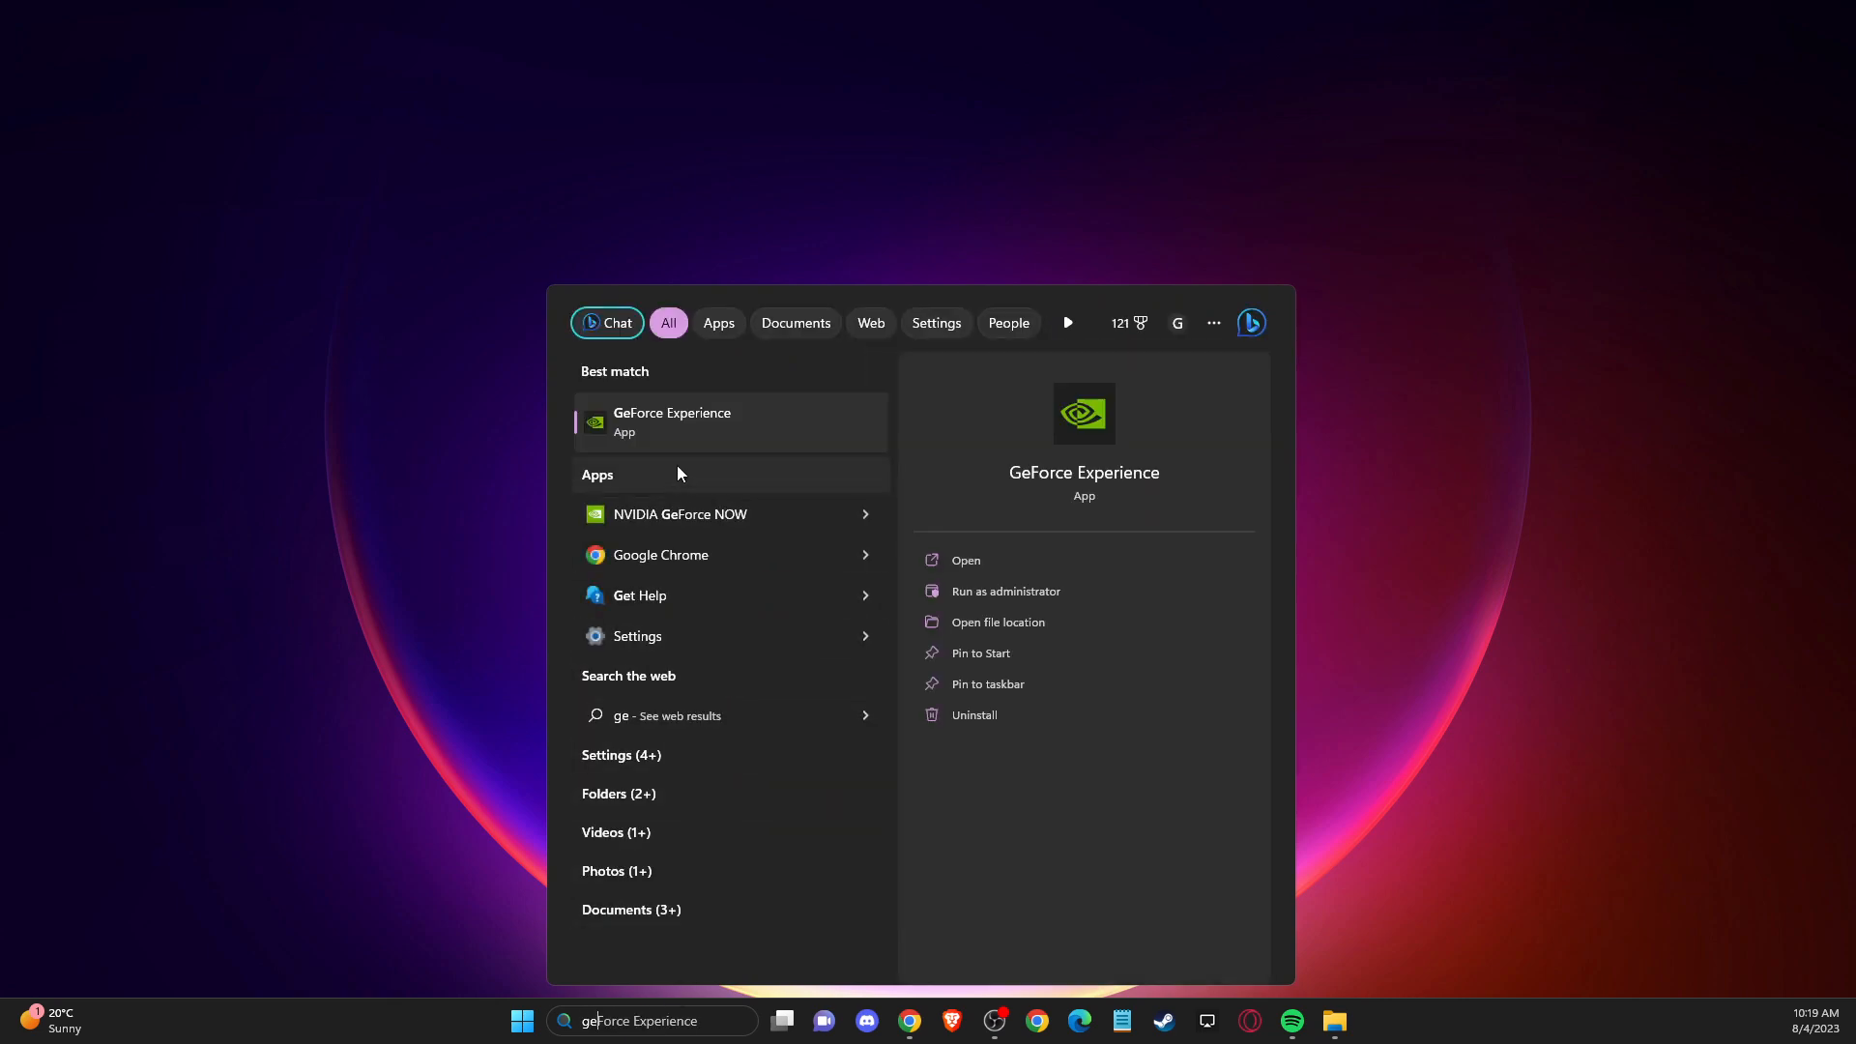
{"action": "left_click", "coordinate": [964, 561]}
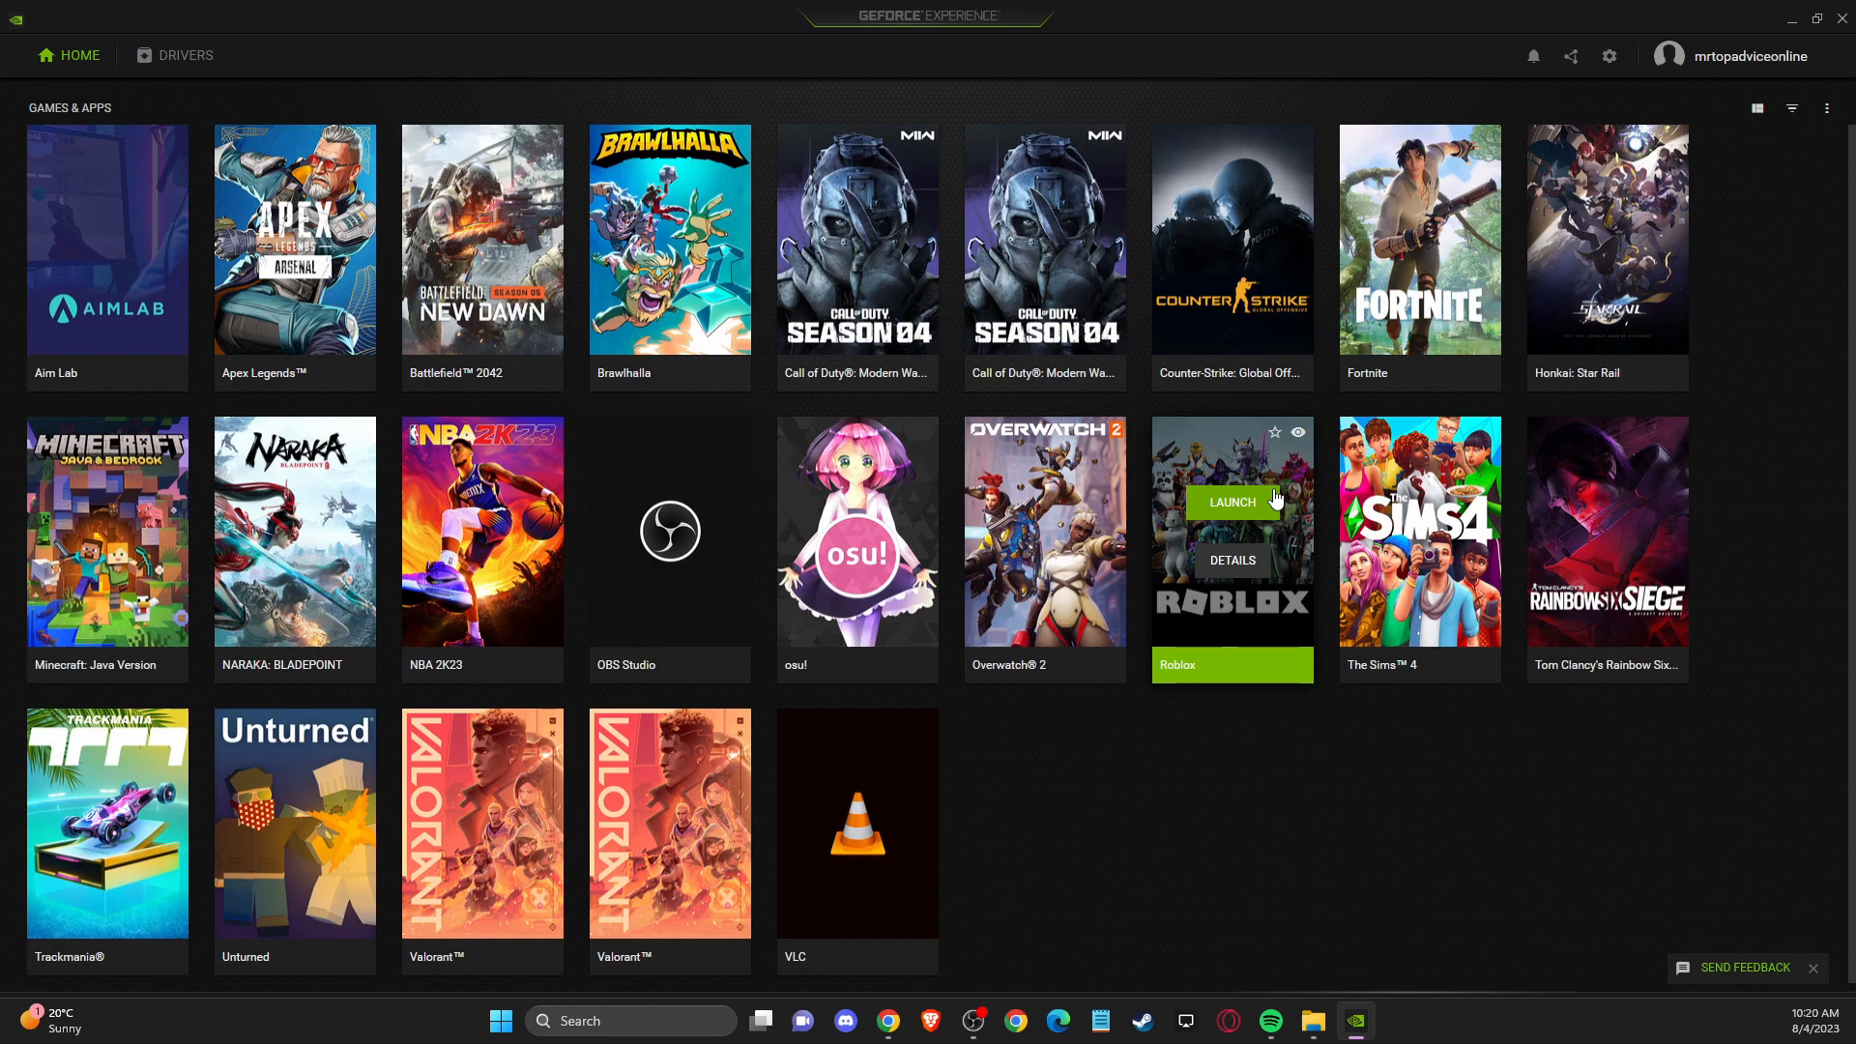
{"action": "mouse_move", "coordinate": [1308, 435]}
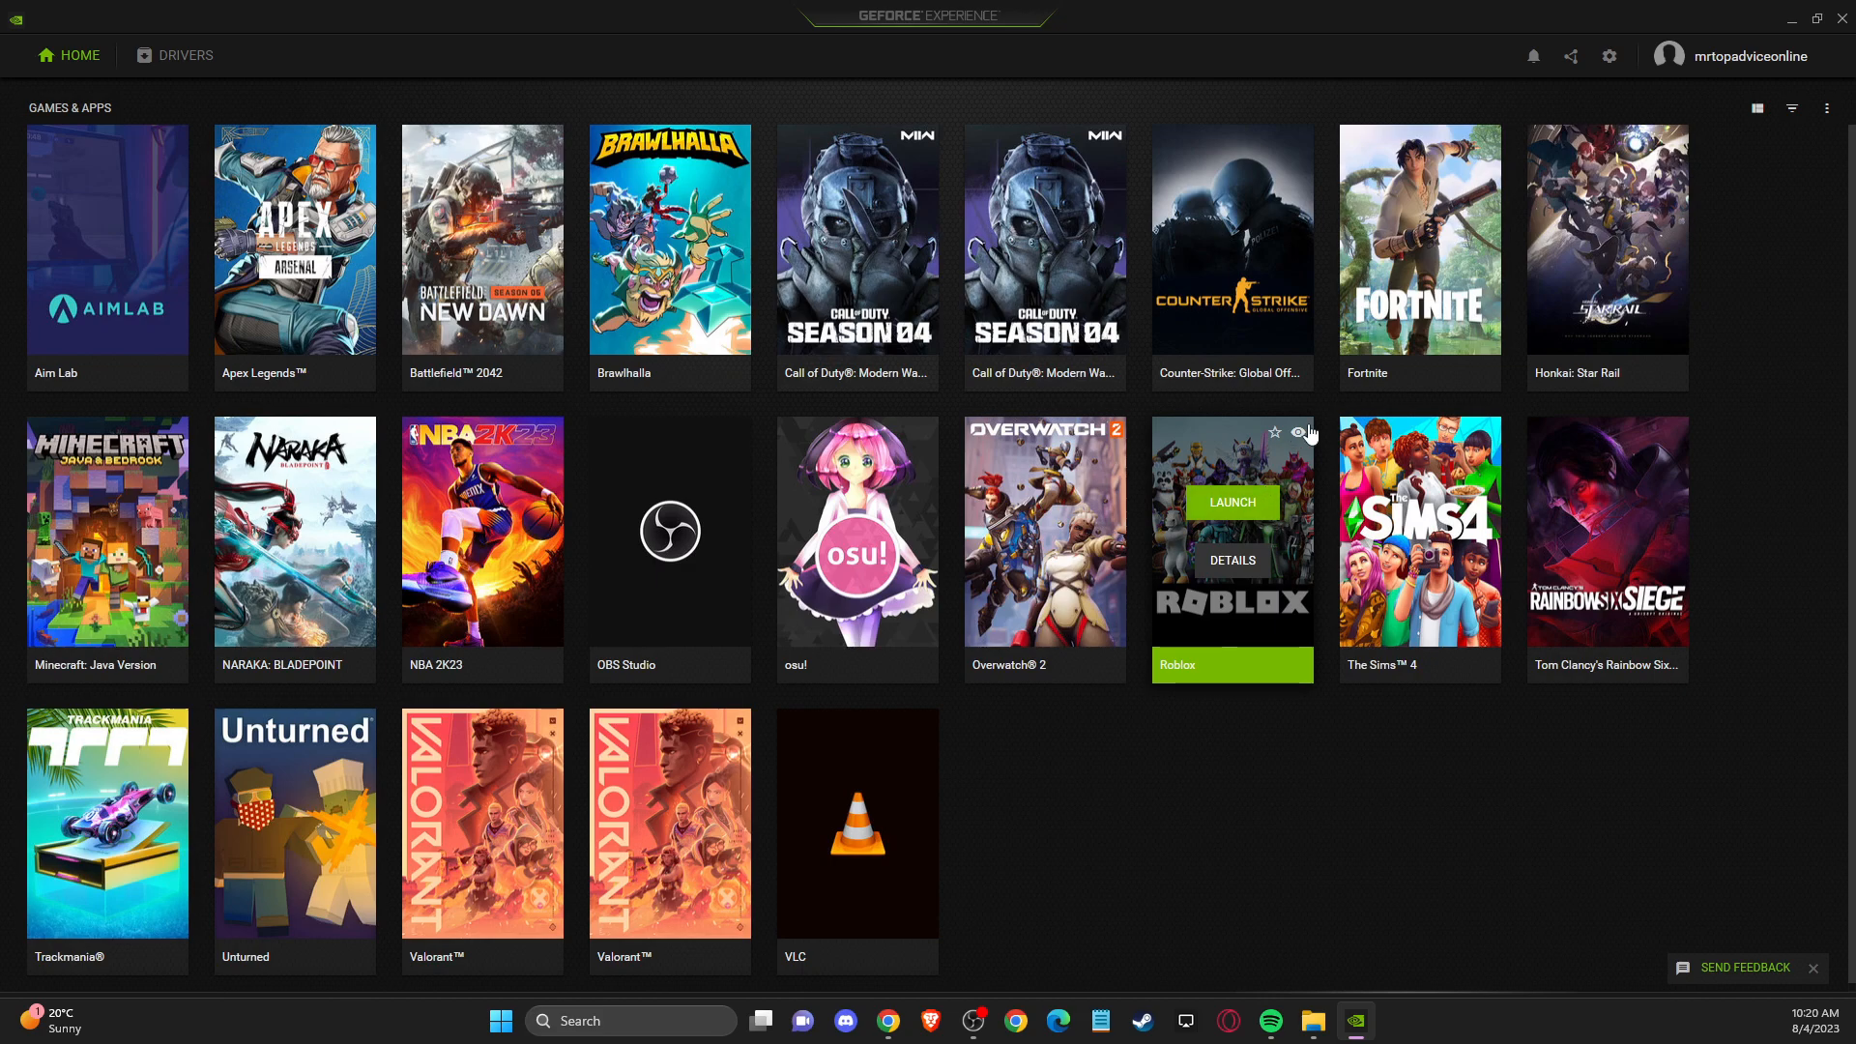
Confirm Game Ready Driver 536.67 is current on the Drivers page, then launch Epic Games Launcher.
{"action": "left_click", "coordinate": [186, 54]}
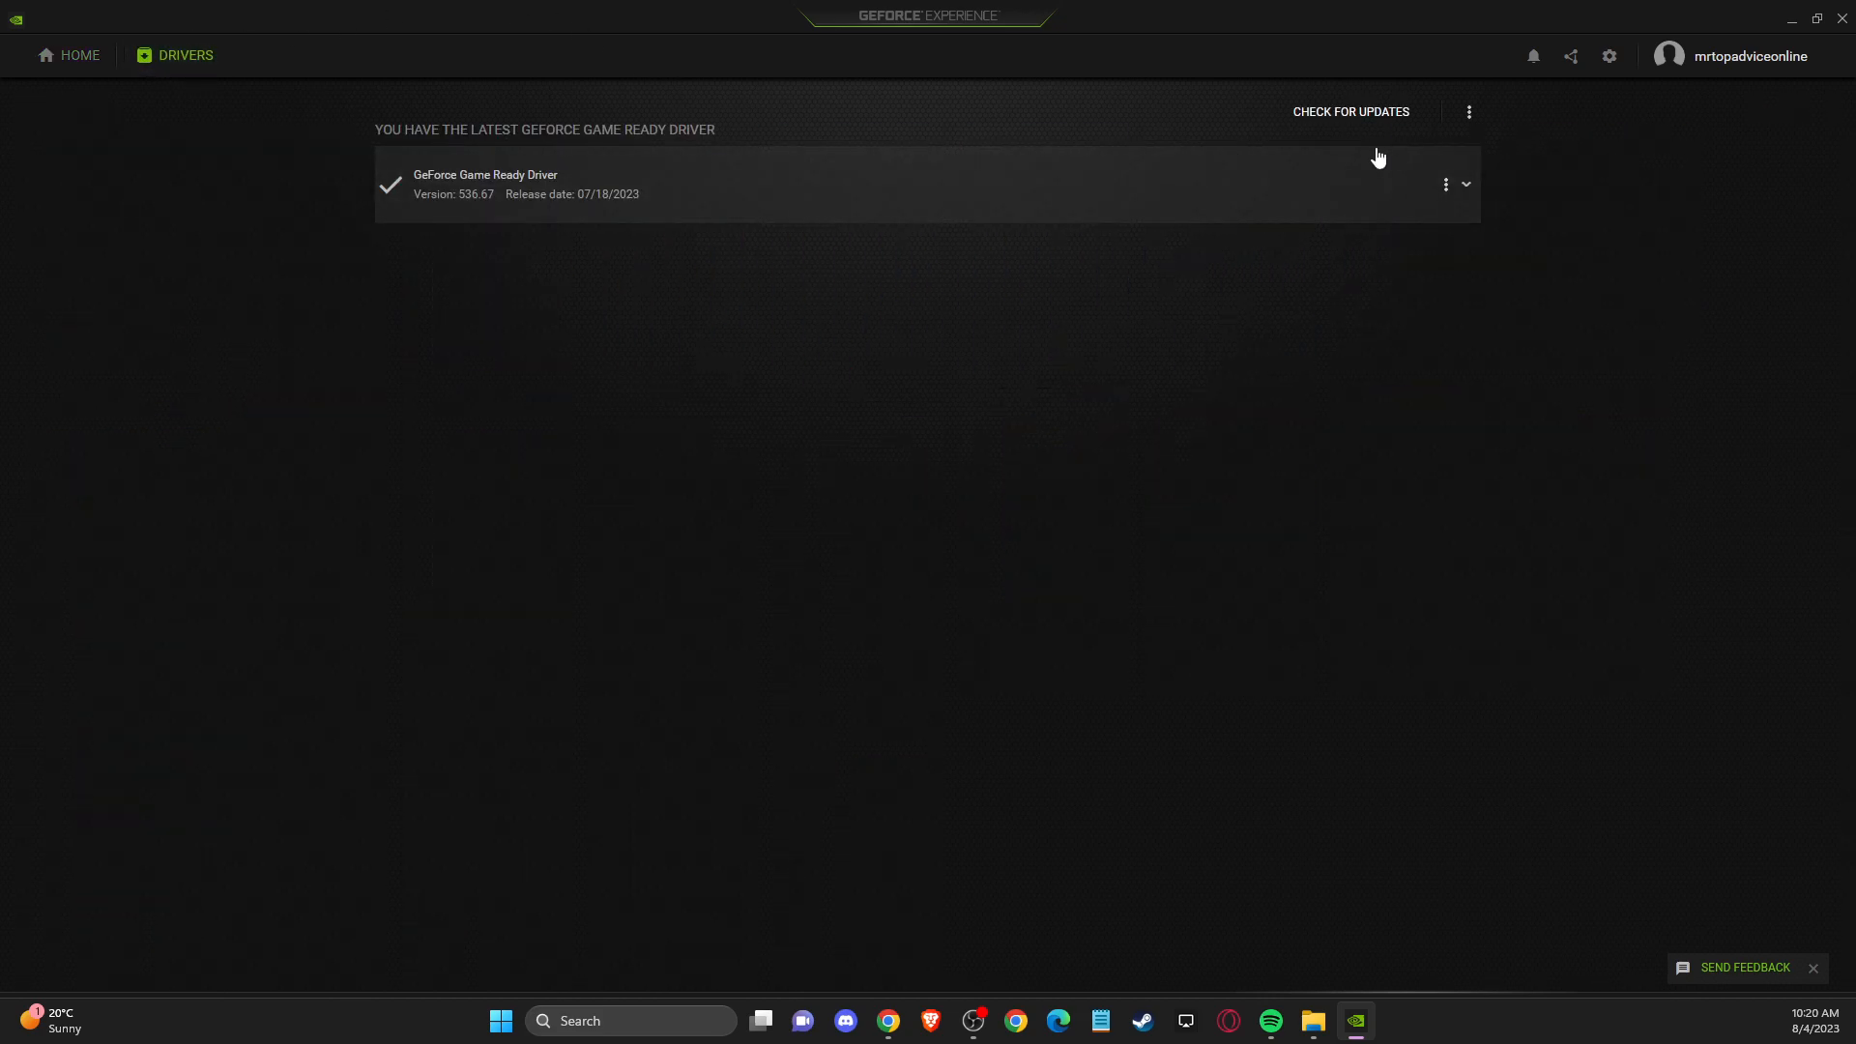
{"action": "left_click", "coordinate": [1347, 112]}
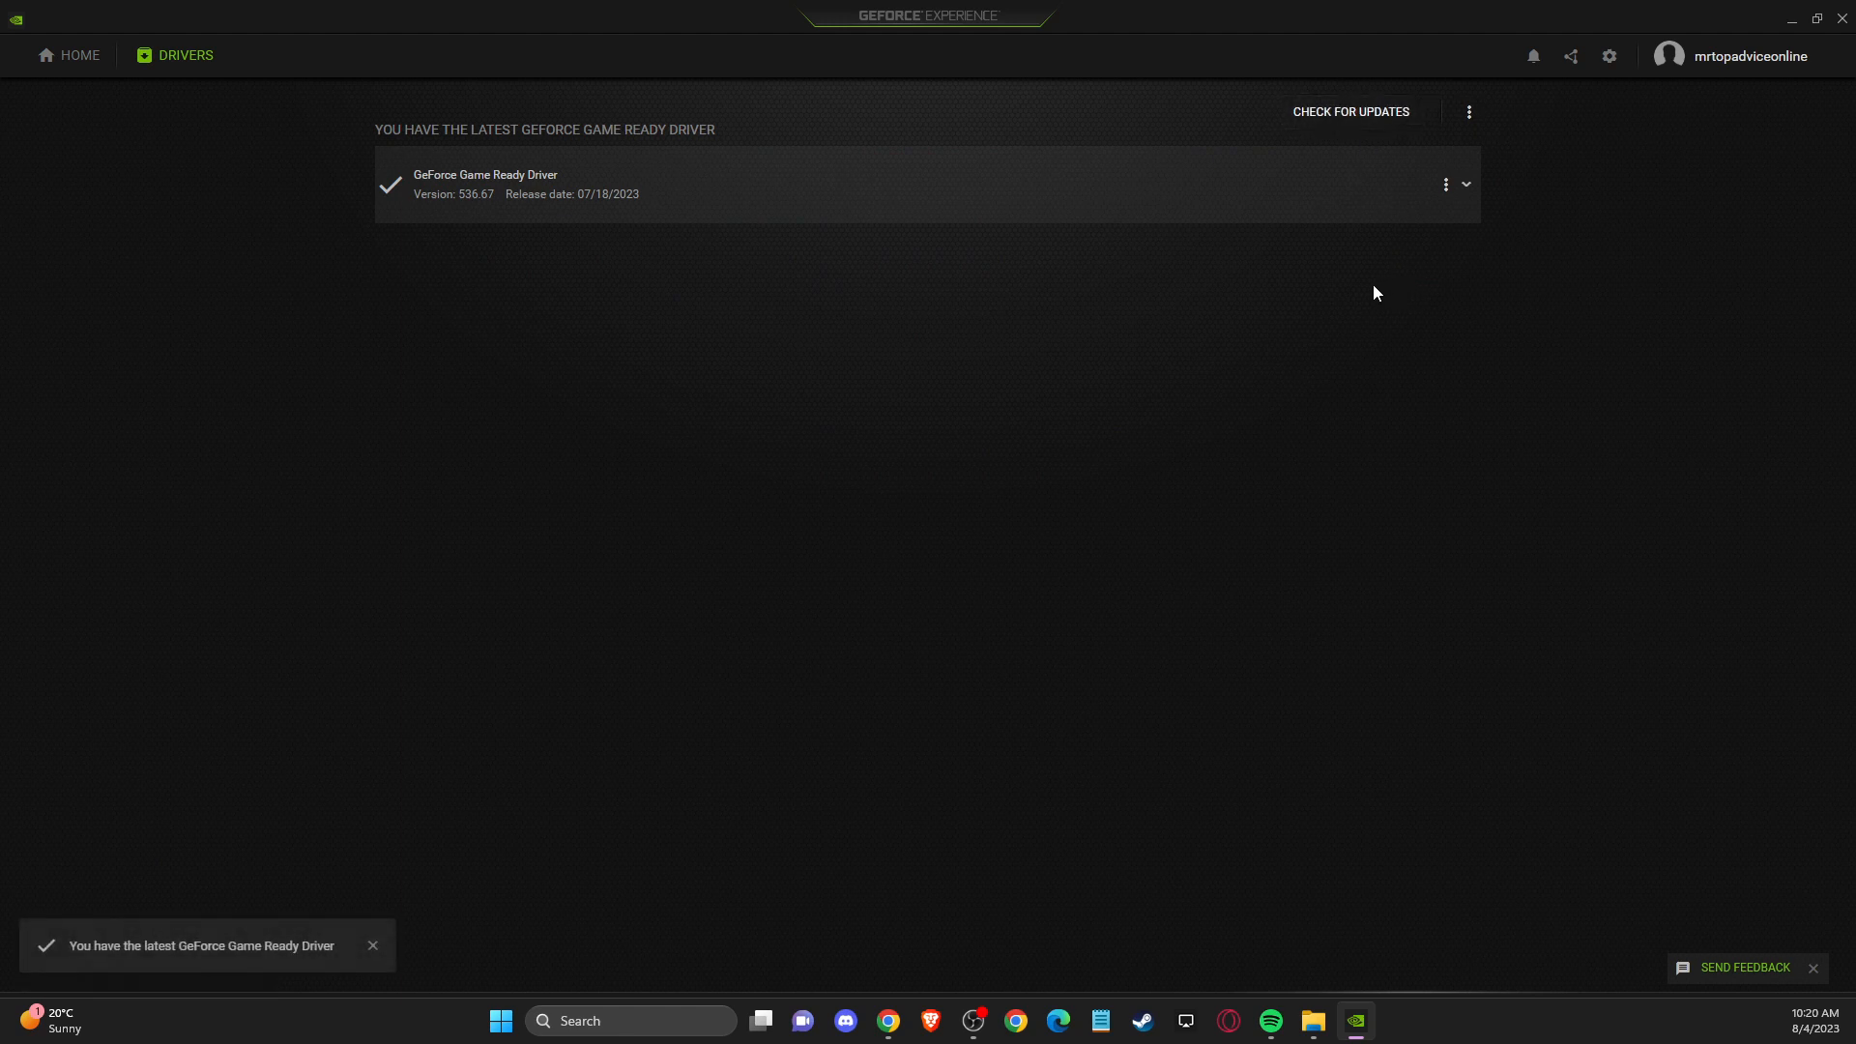
{"action": "mouse_move", "coordinate": [1361, 270]}
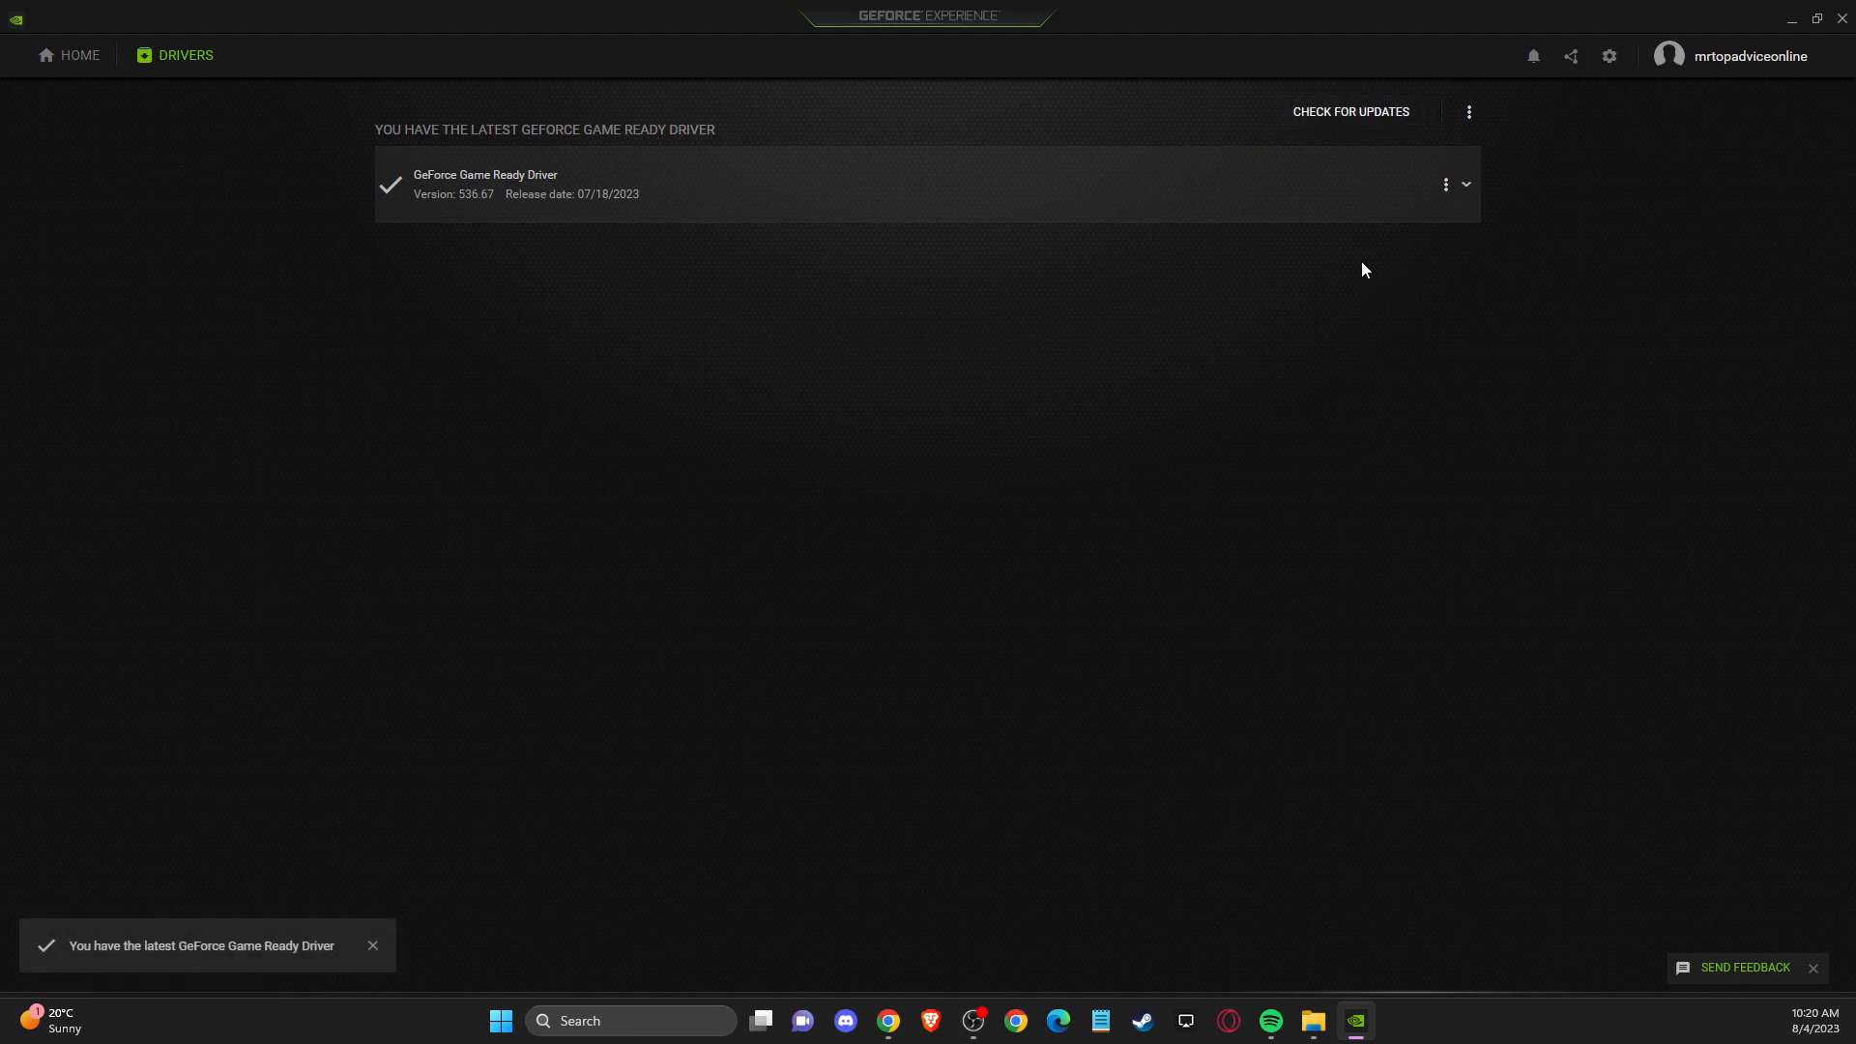
{"action": "mouse_move", "coordinate": [953, 576]}
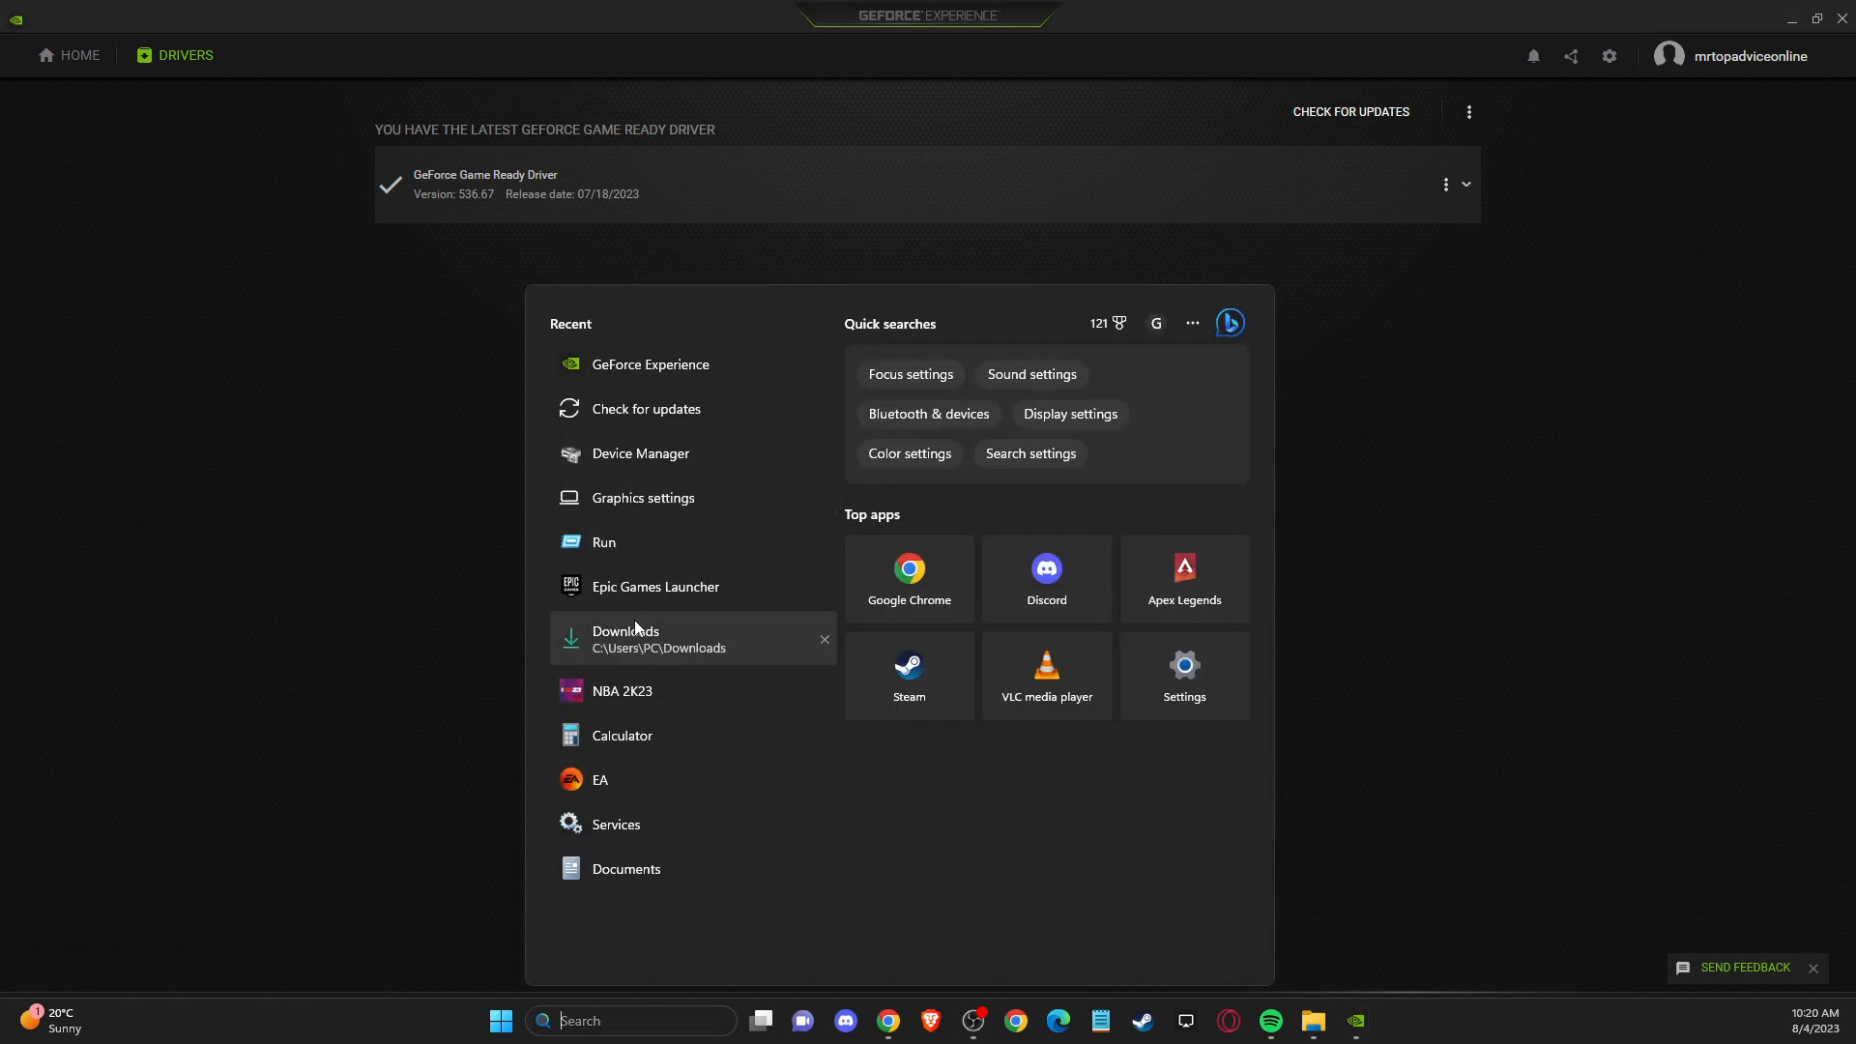
{"action": "left_click", "coordinate": [655, 586]}
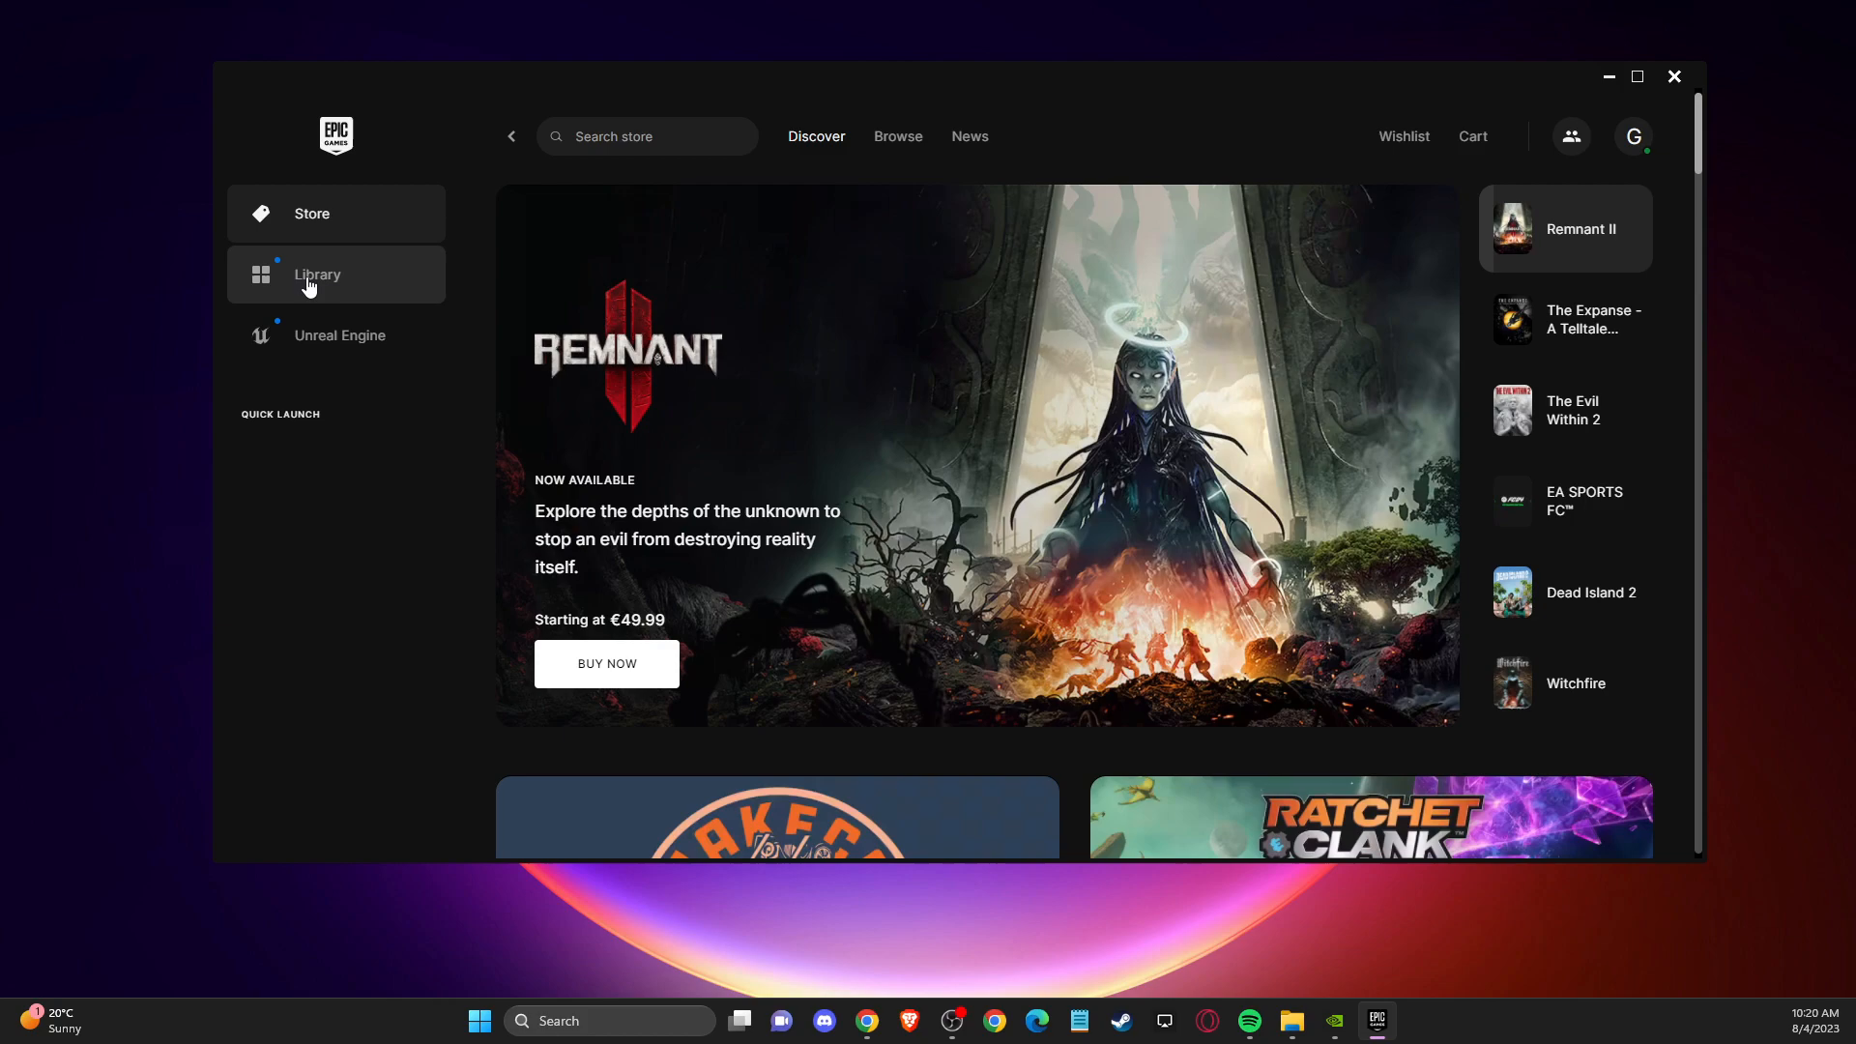
Show the Installed library with Rocket League and Fortnite, reaching Fortnite's more-options button.
{"action": "left_click", "coordinate": [315, 273]}
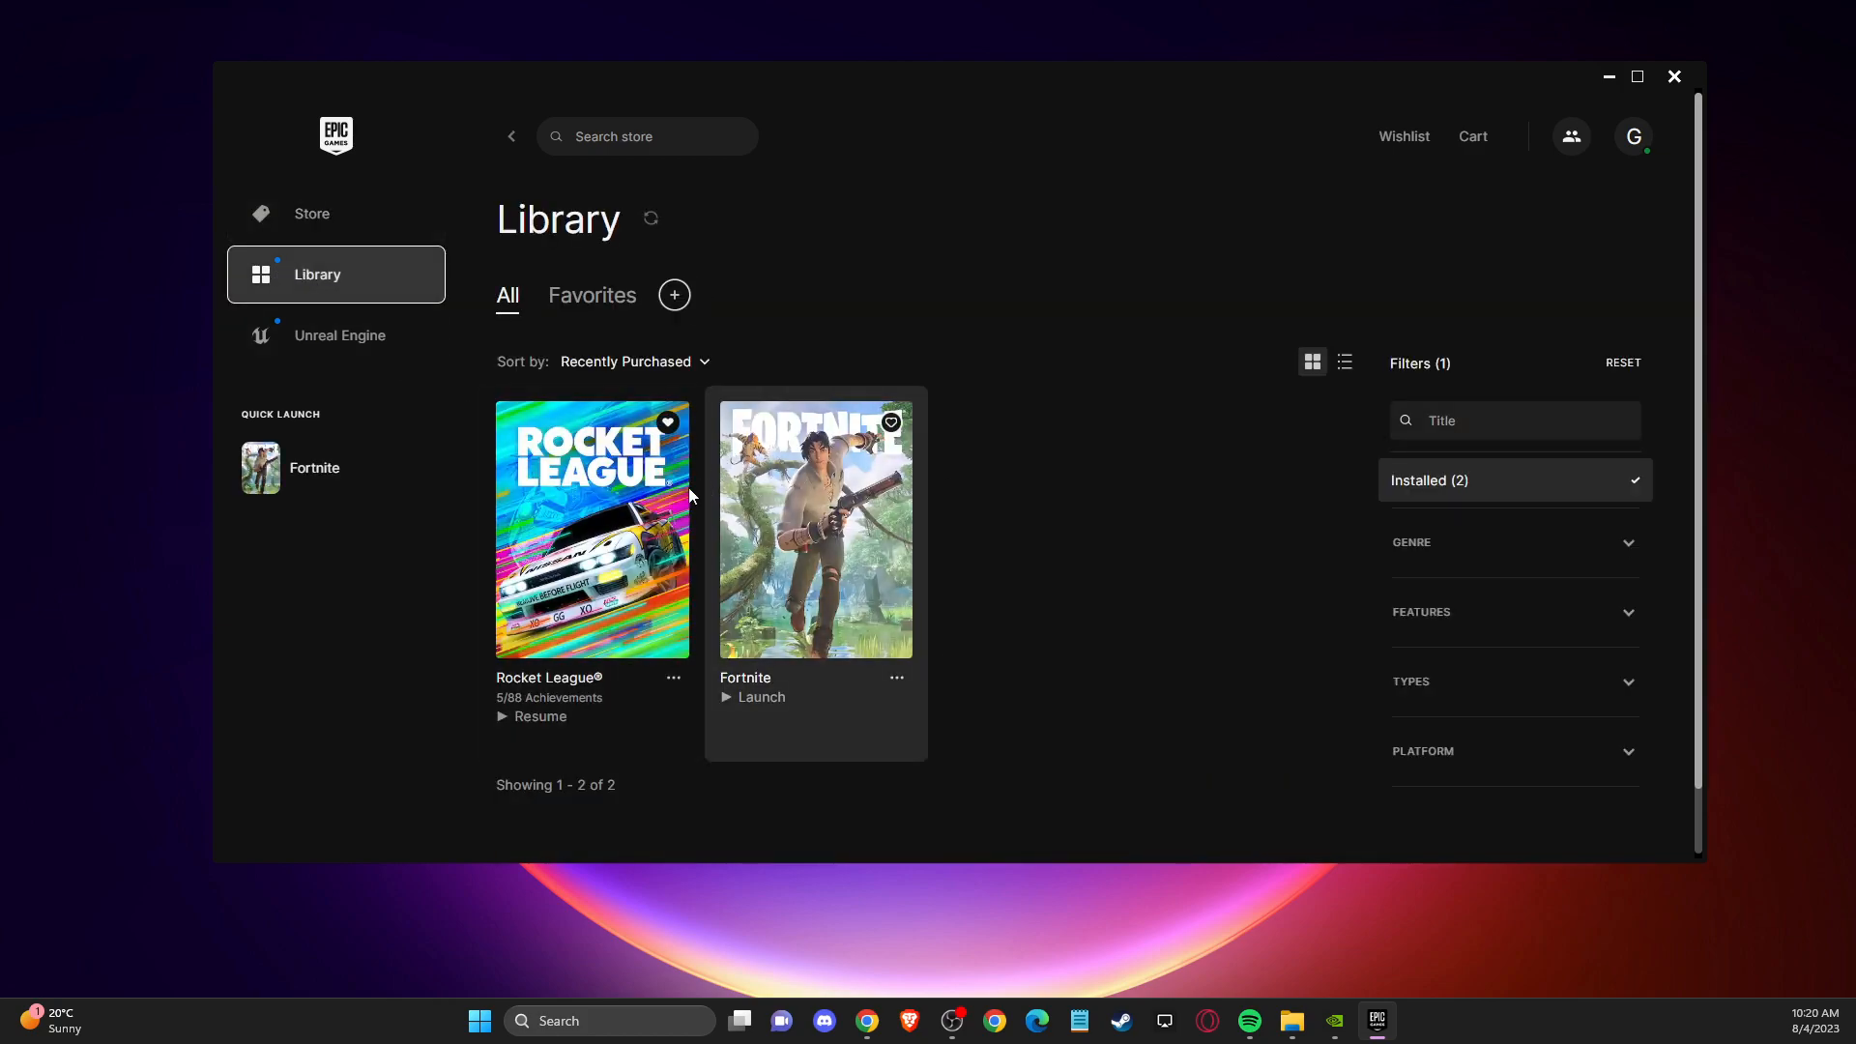
{"action": "scroll", "scroll_direction": "up", "scroll_amount": 3}
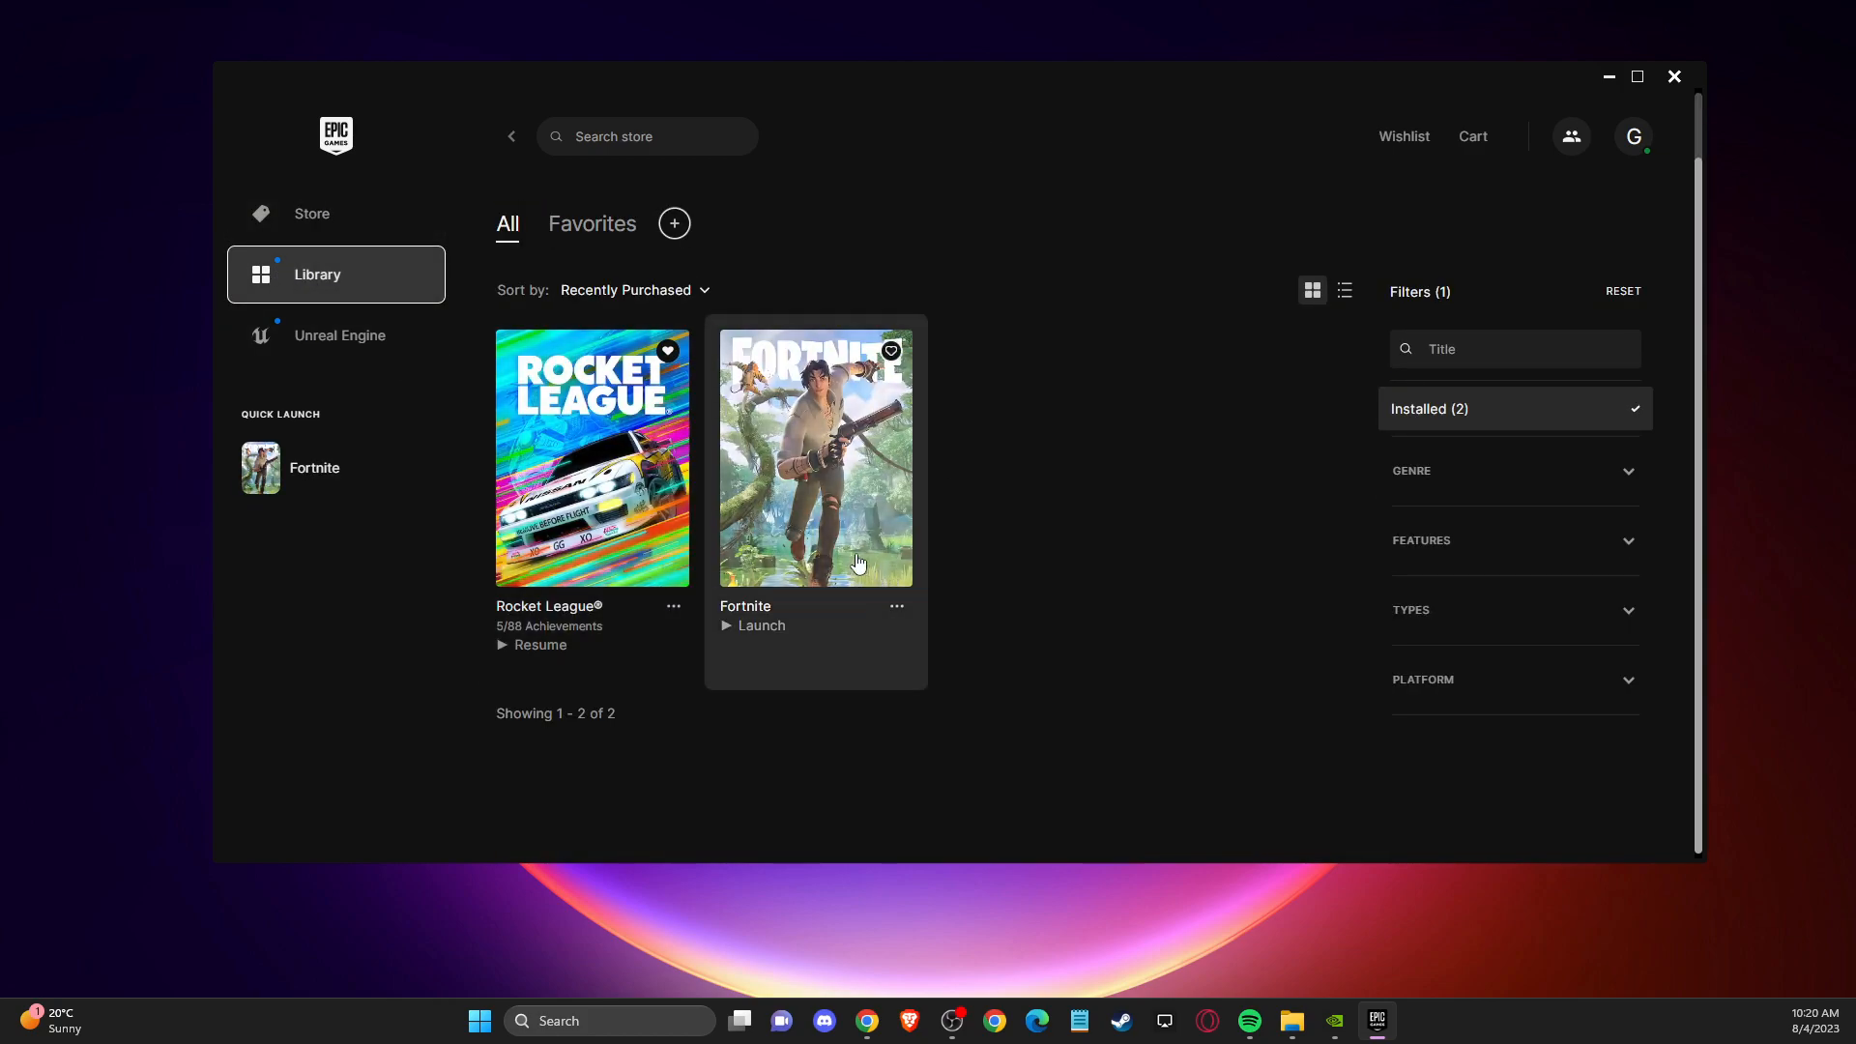
{"action": "mouse_move", "coordinate": [829, 569]}
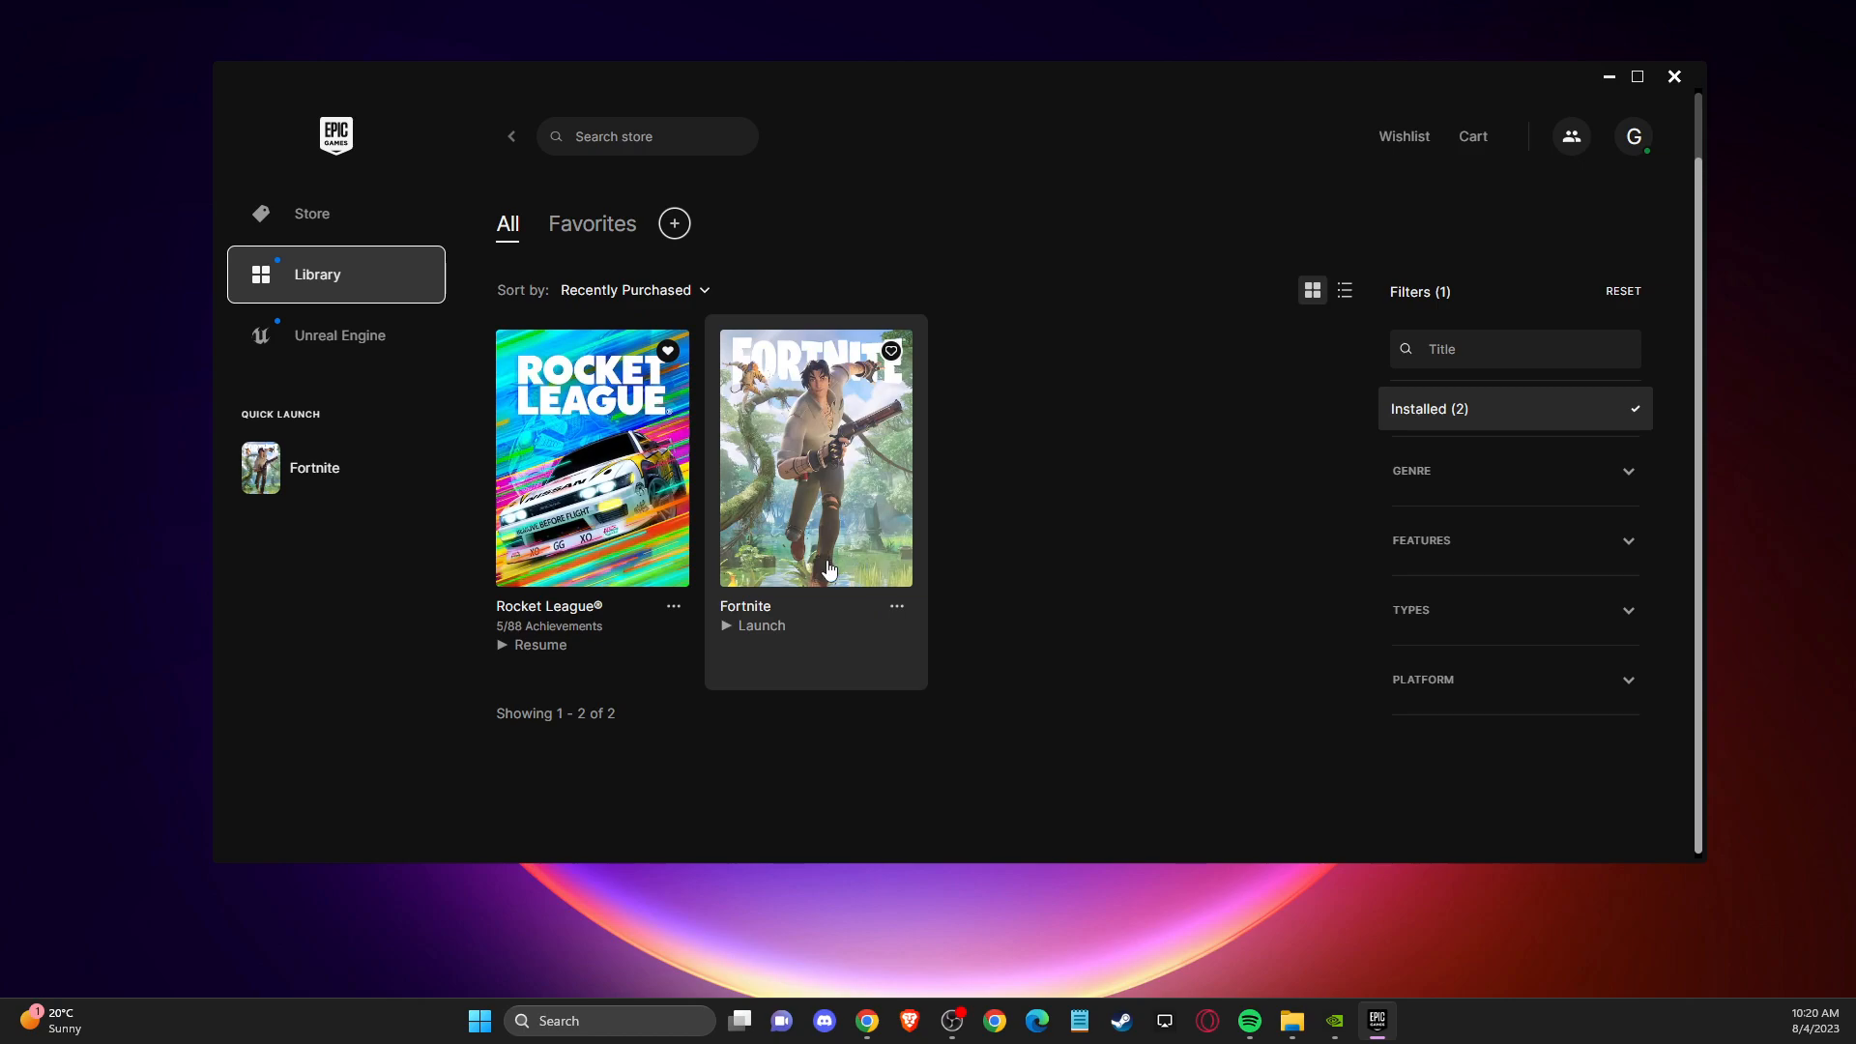
{"action": "mouse_move", "coordinate": [798, 563]}
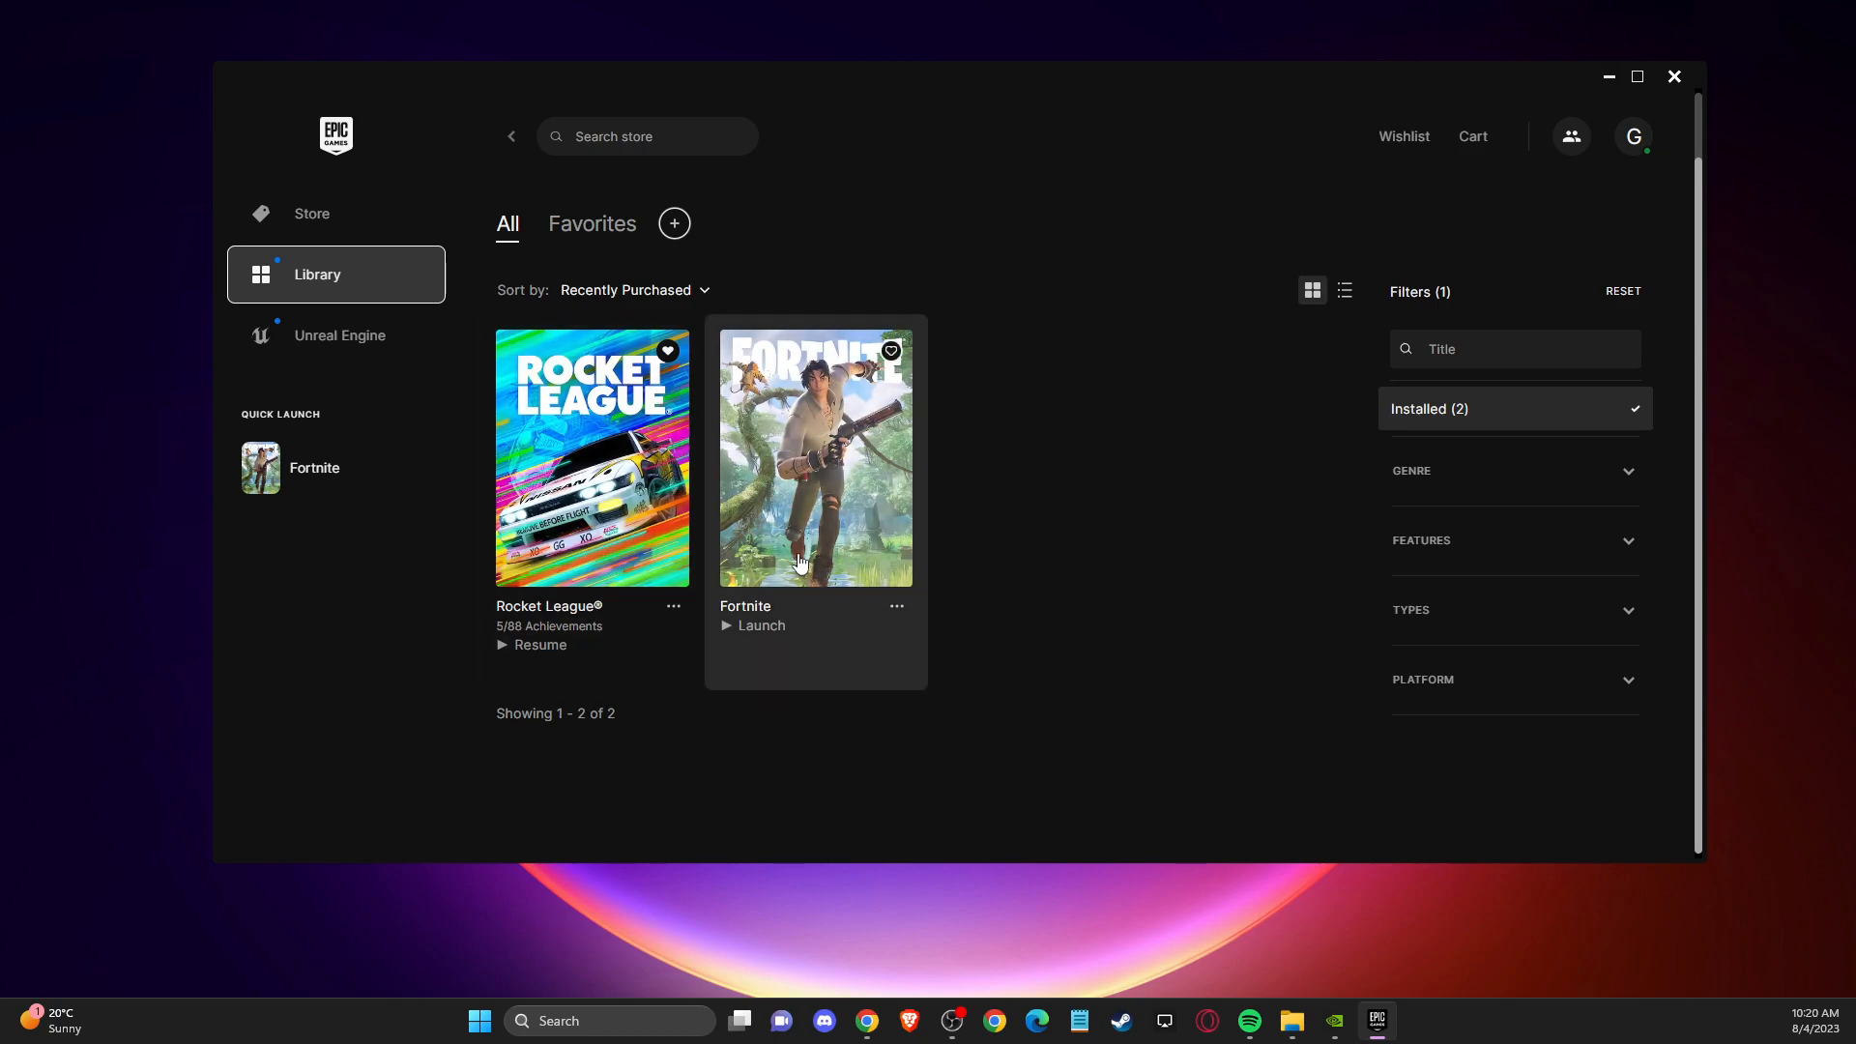
{"action": "mouse_move", "coordinate": [868, 450]}
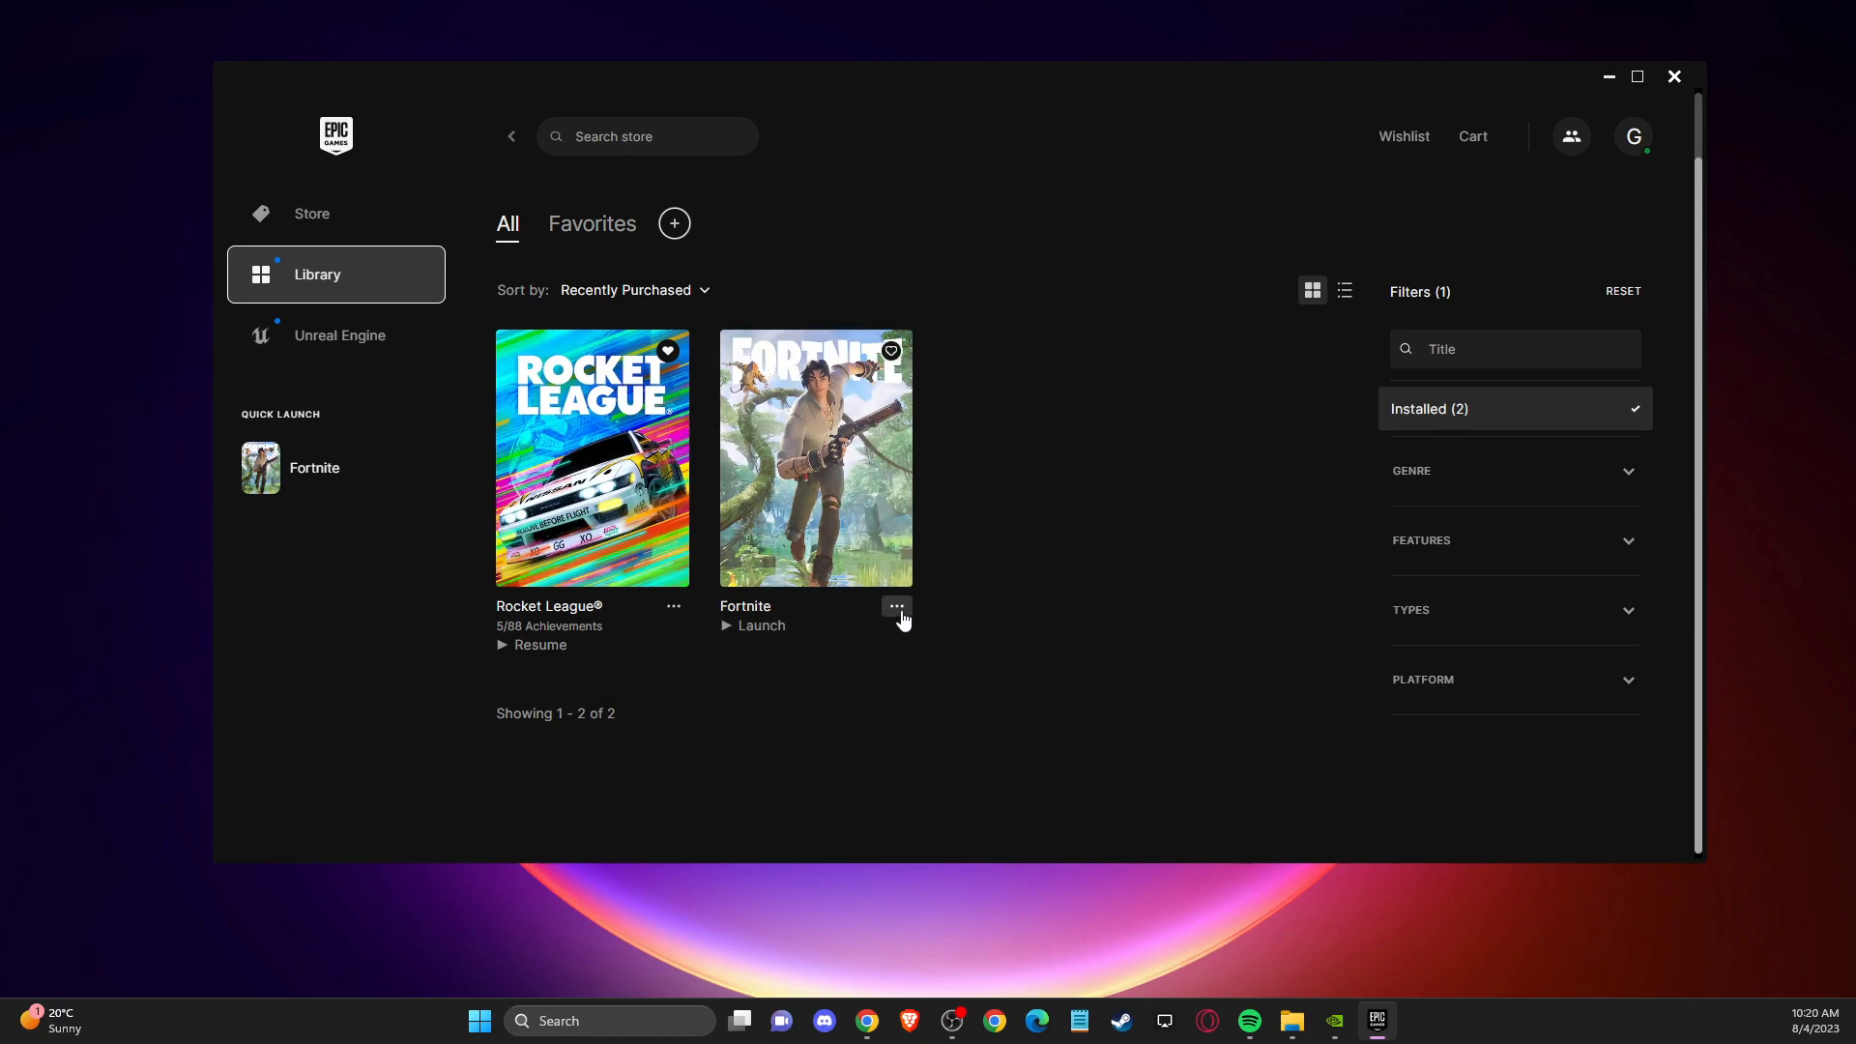
{"action": "left_click", "coordinate": [895, 605]}
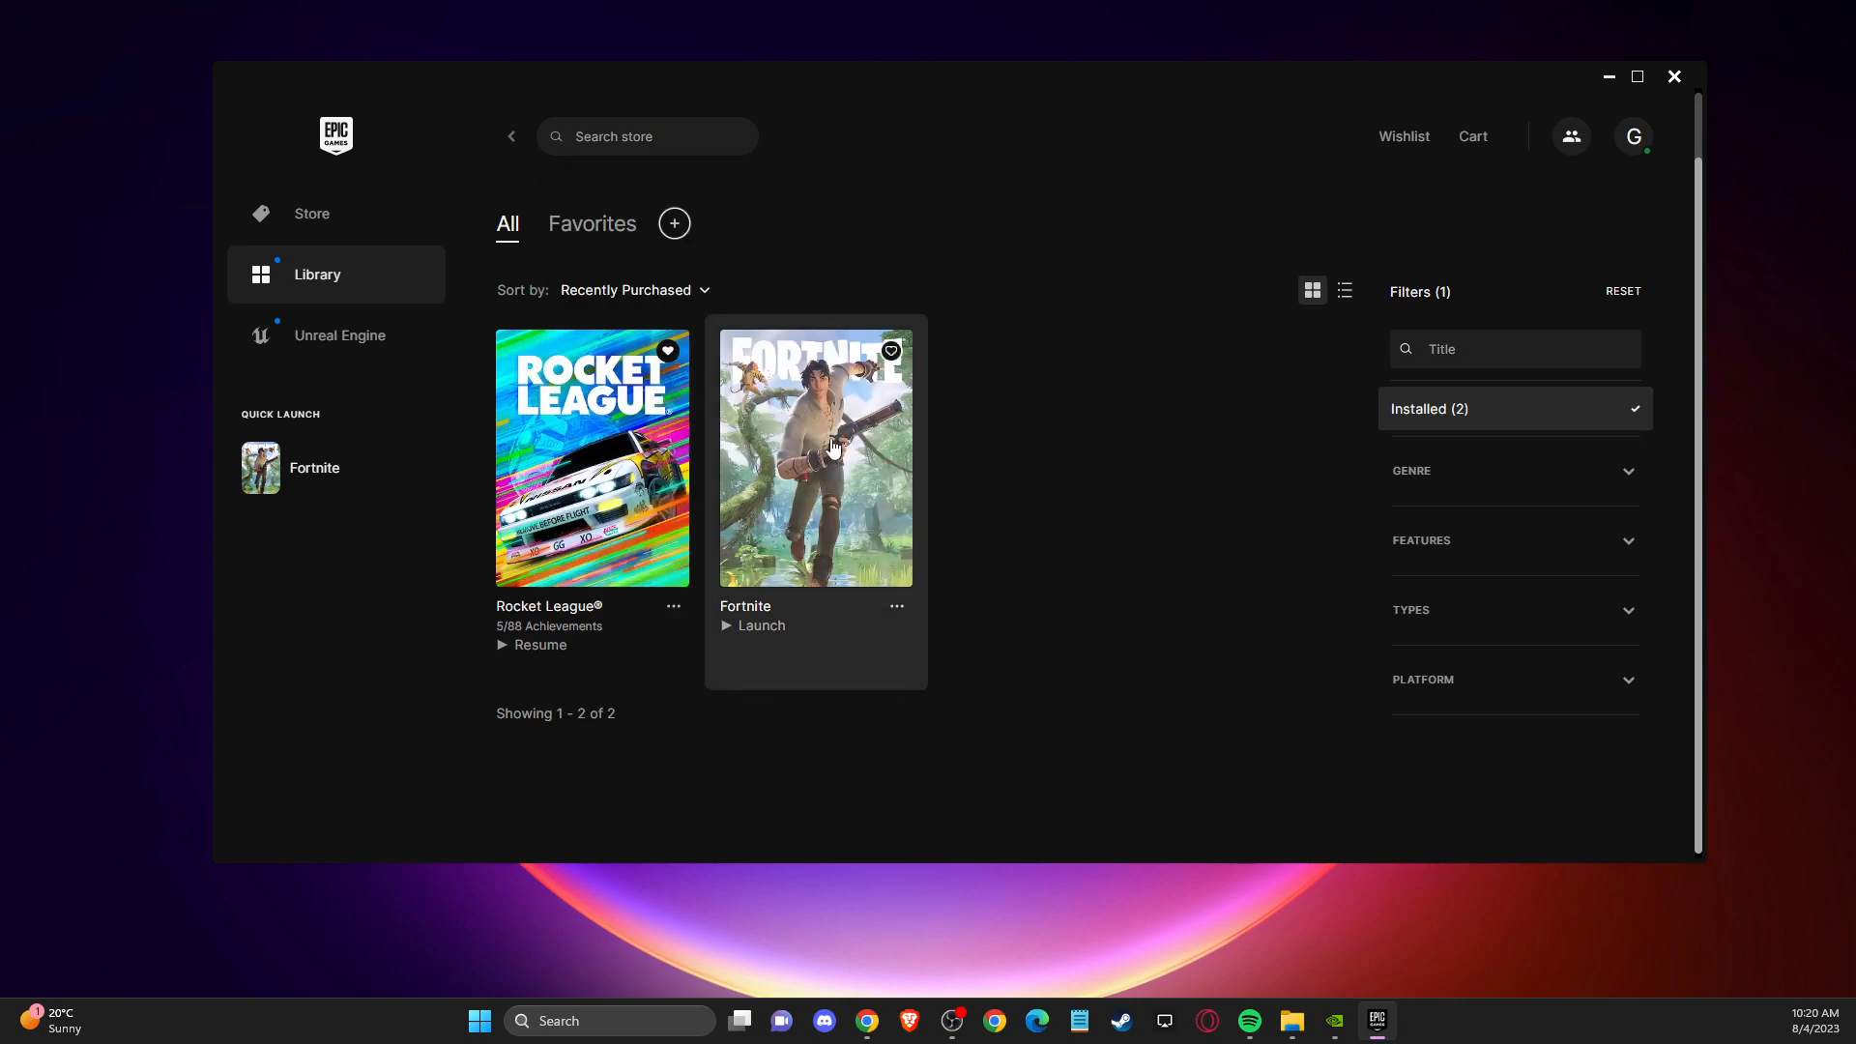
{"action": "left_click", "coordinate": [895, 605]}
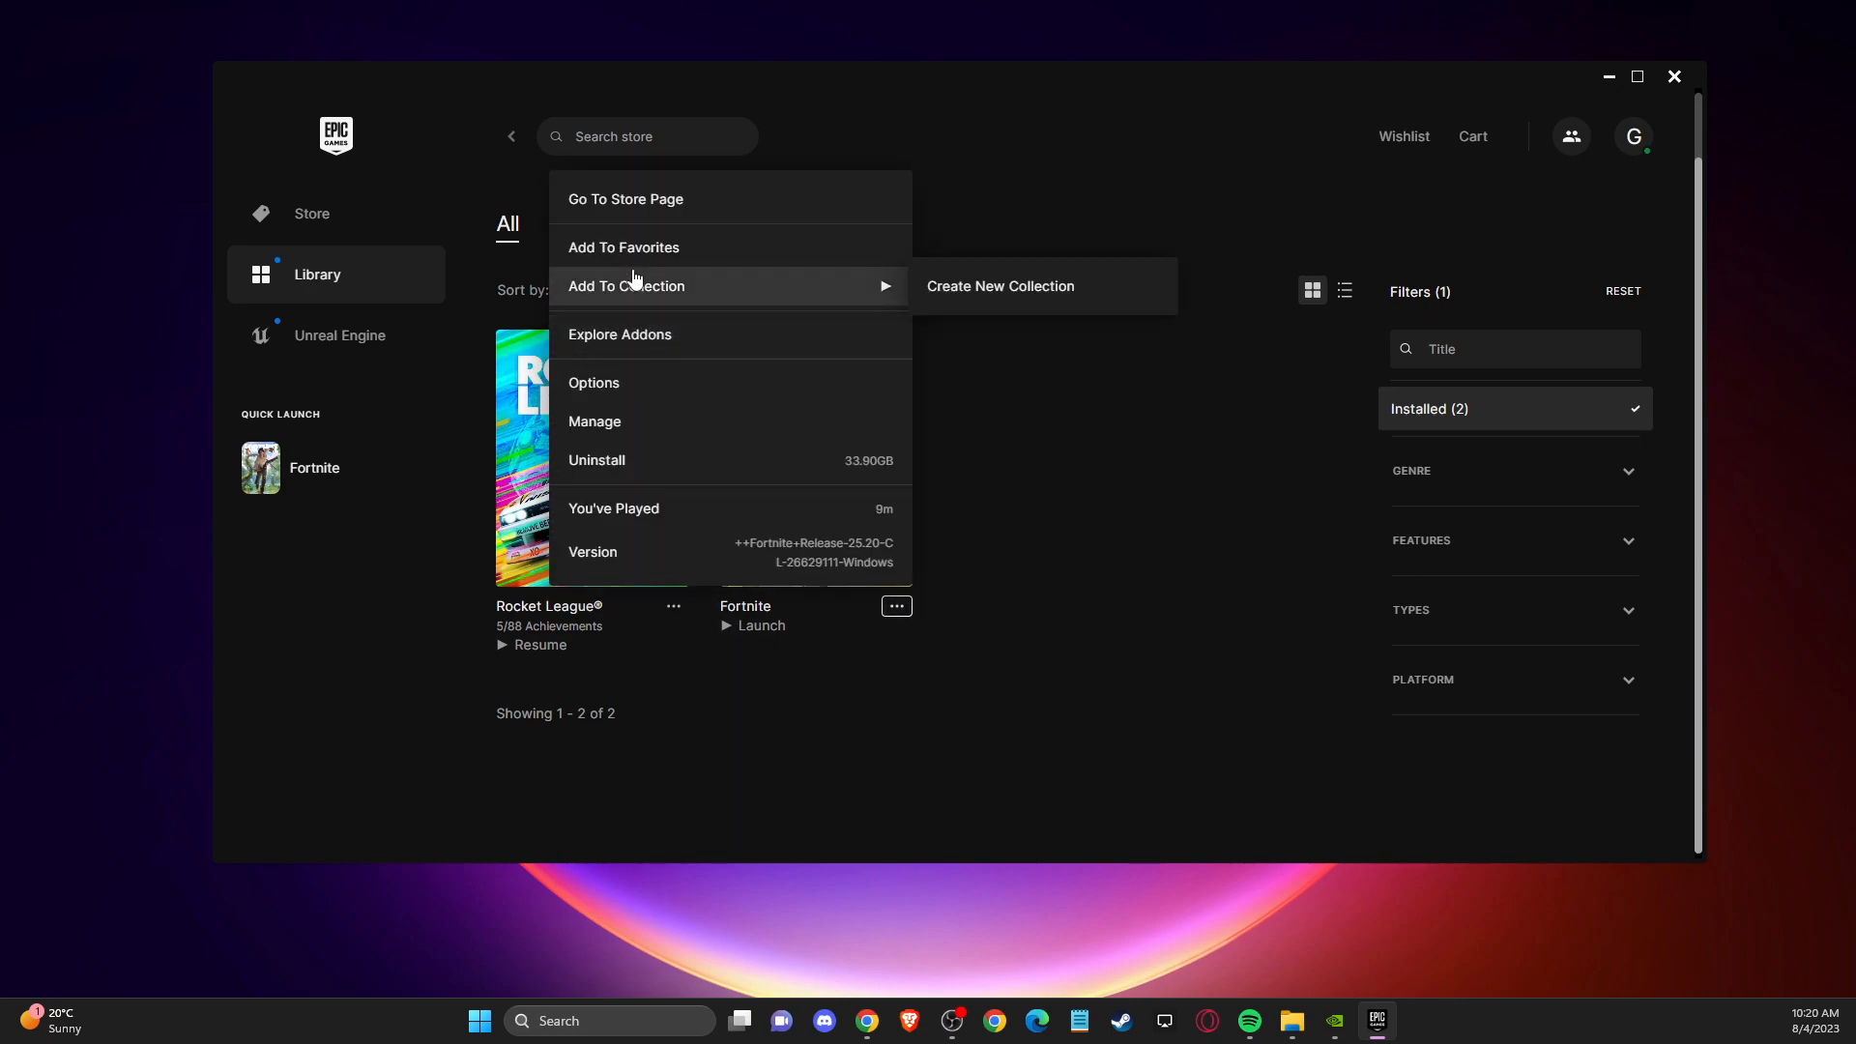
{"action": "mouse_move", "coordinate": [613, 420]}
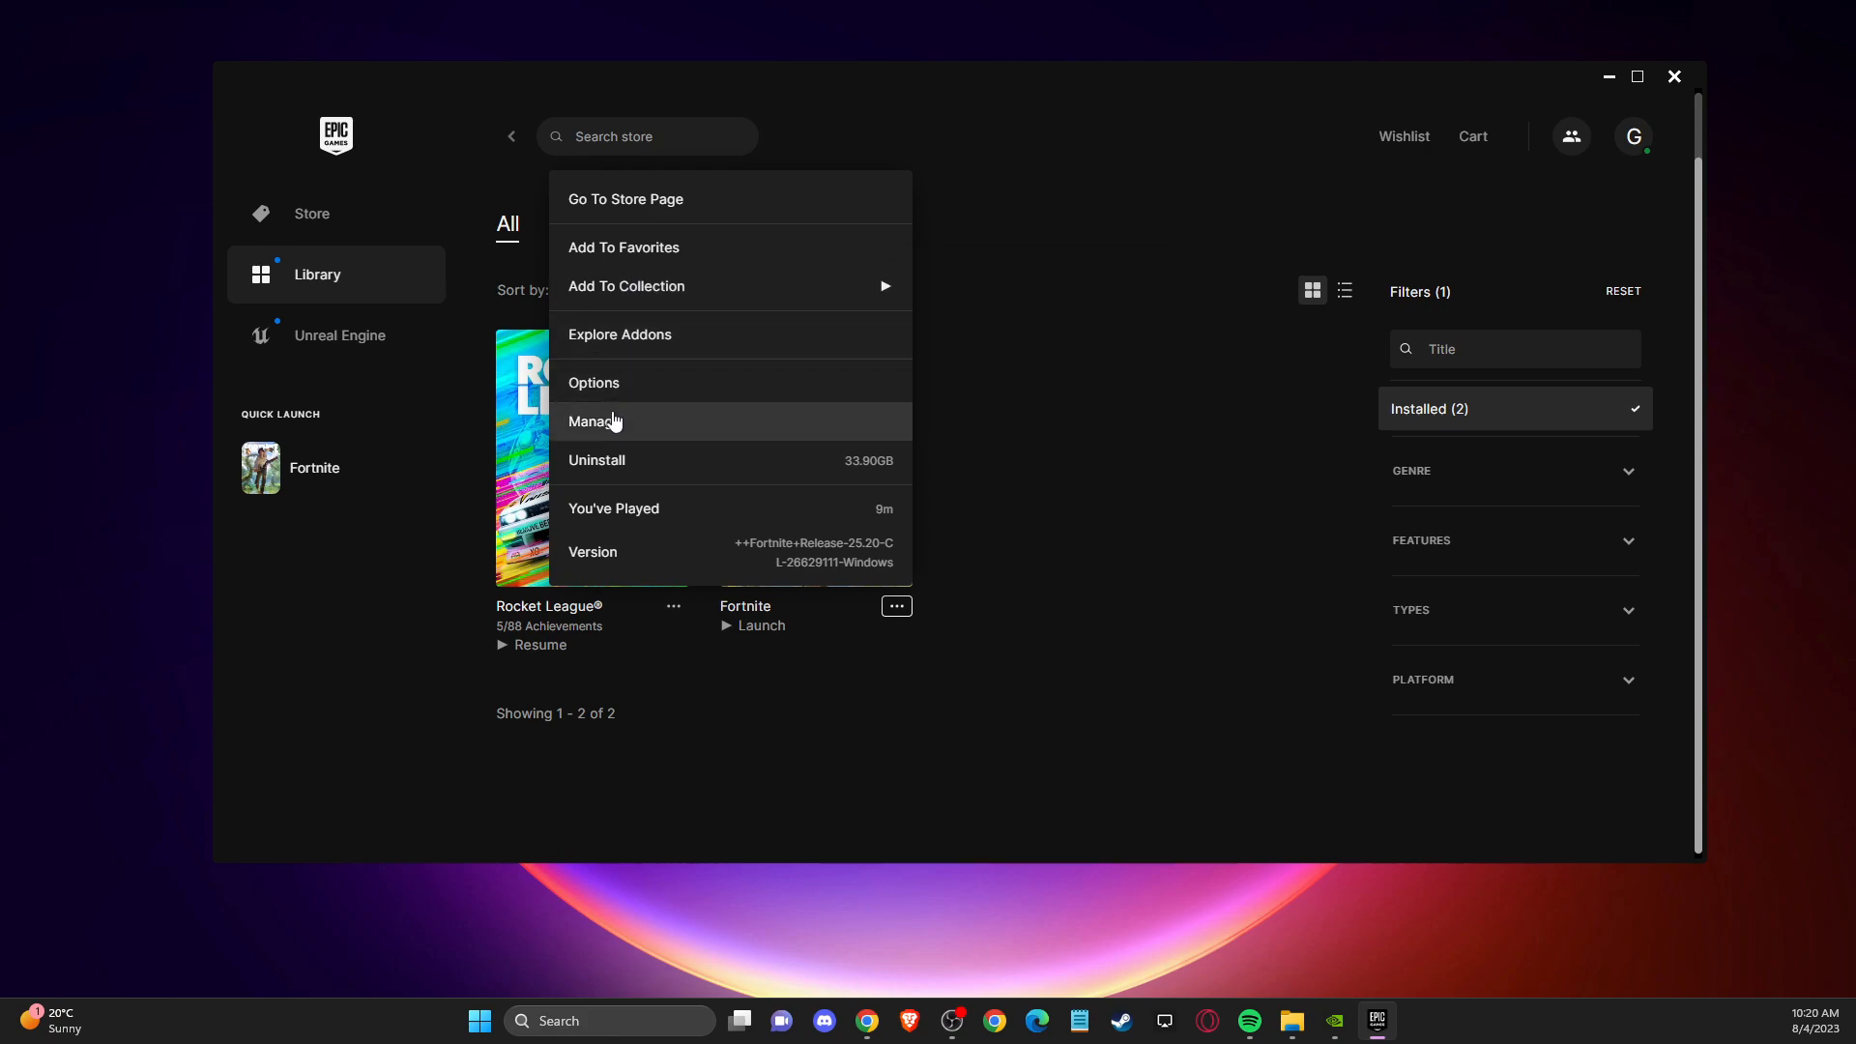
{"action": "left_click", "coordinate": [595, 422]}
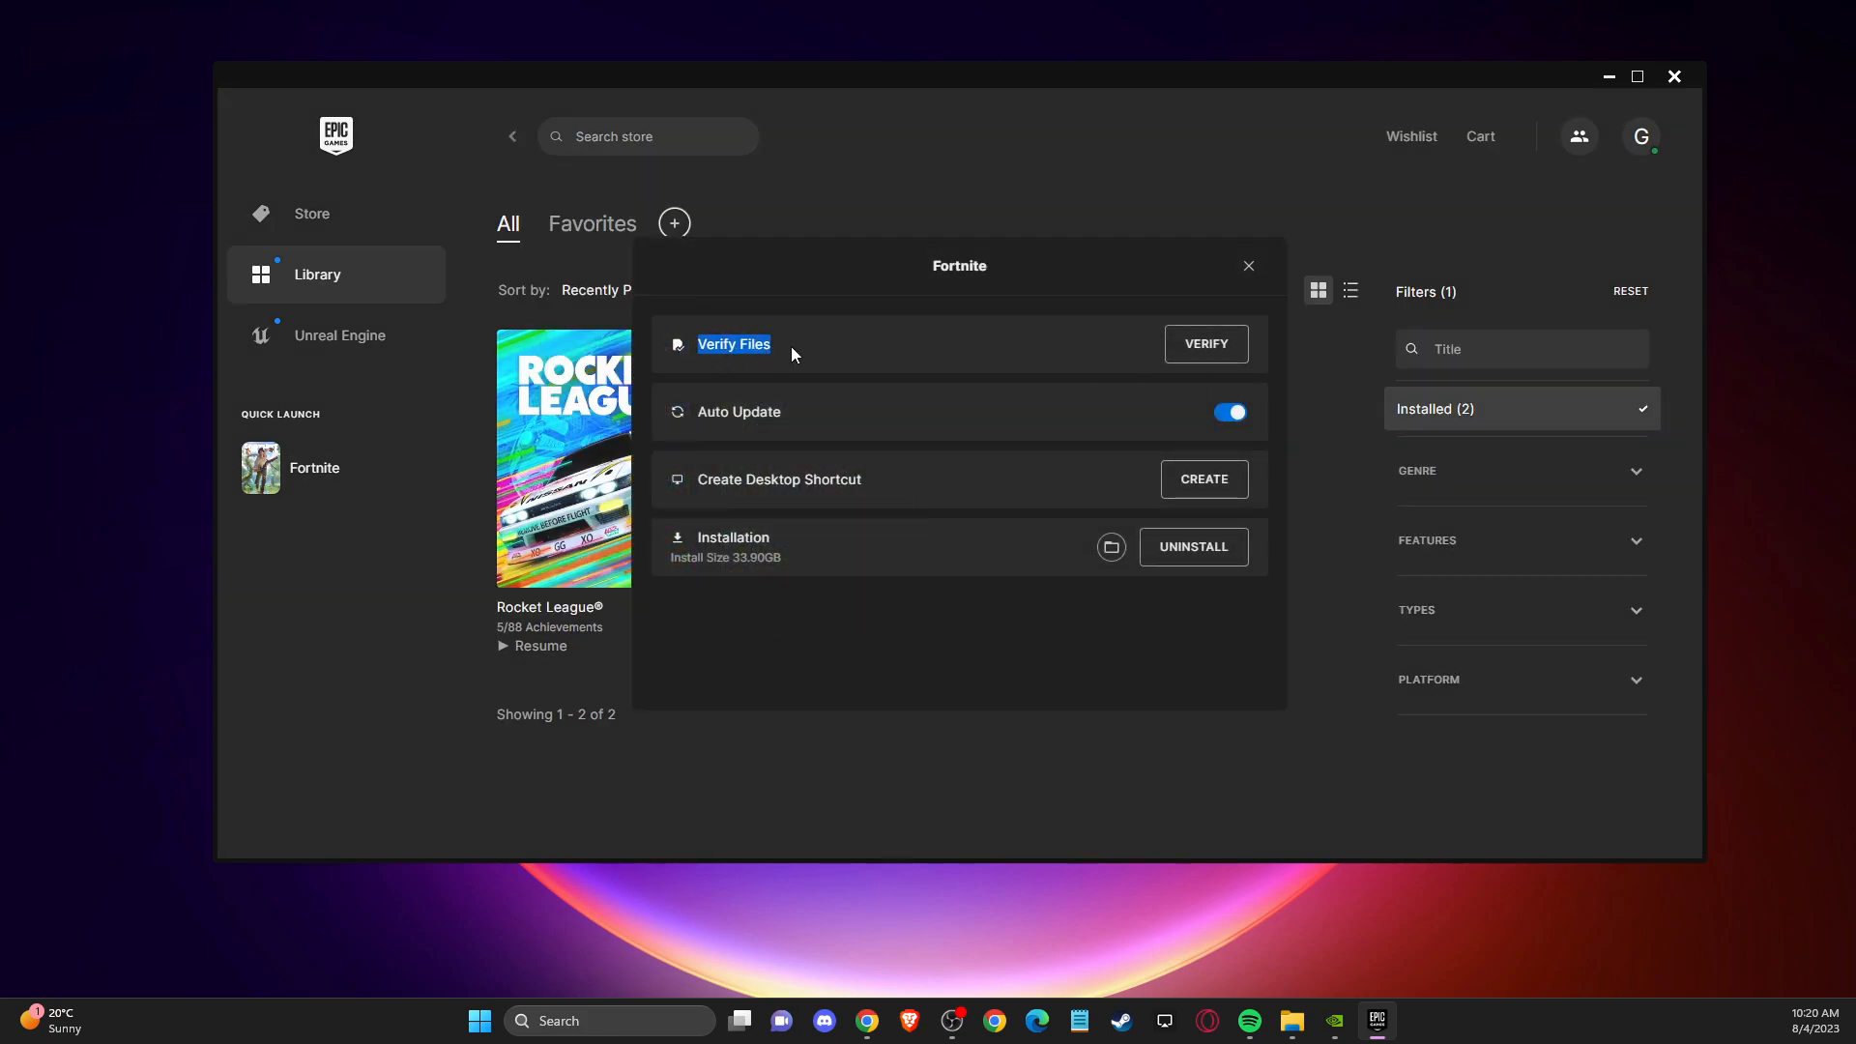
{"action": "mouse_move", "coordinate": [1205, 344]}
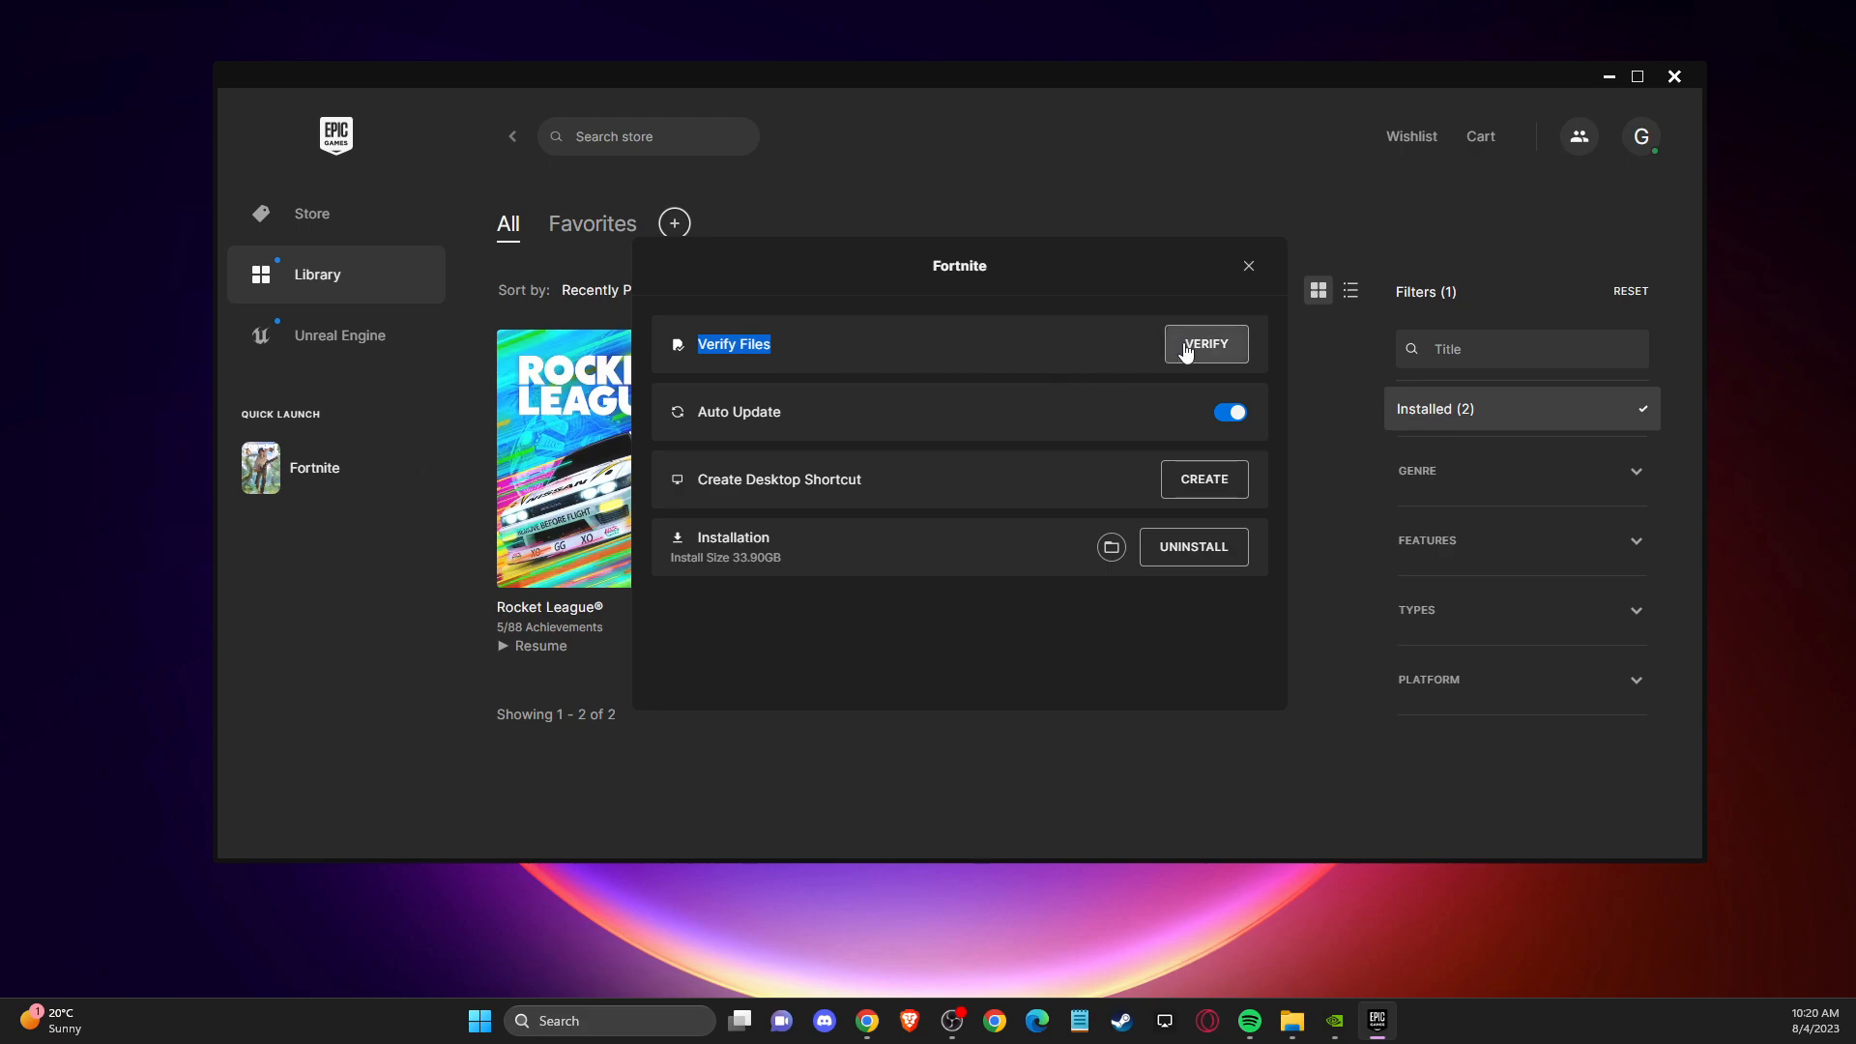
{"action": "mouse_move", "coordinate": [872, 377]}
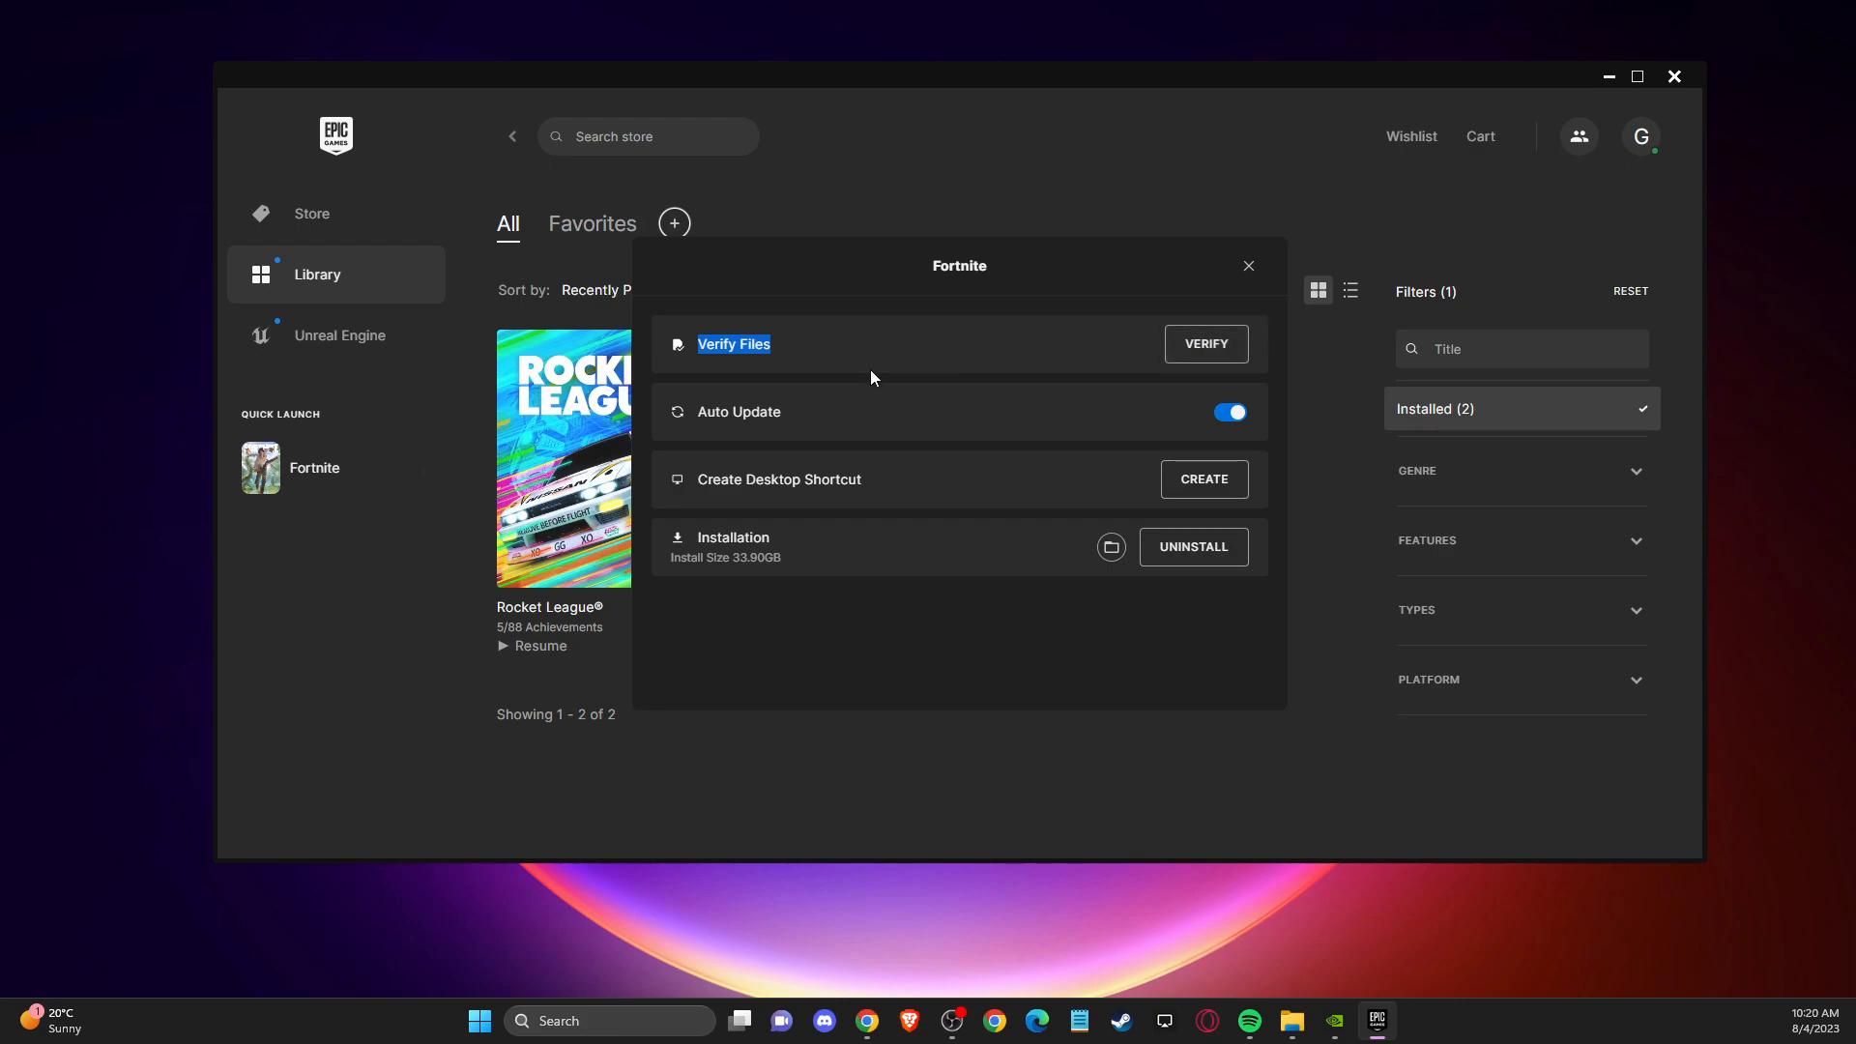
{"action": "mouse_move", "coordinate": [1236, 275]}
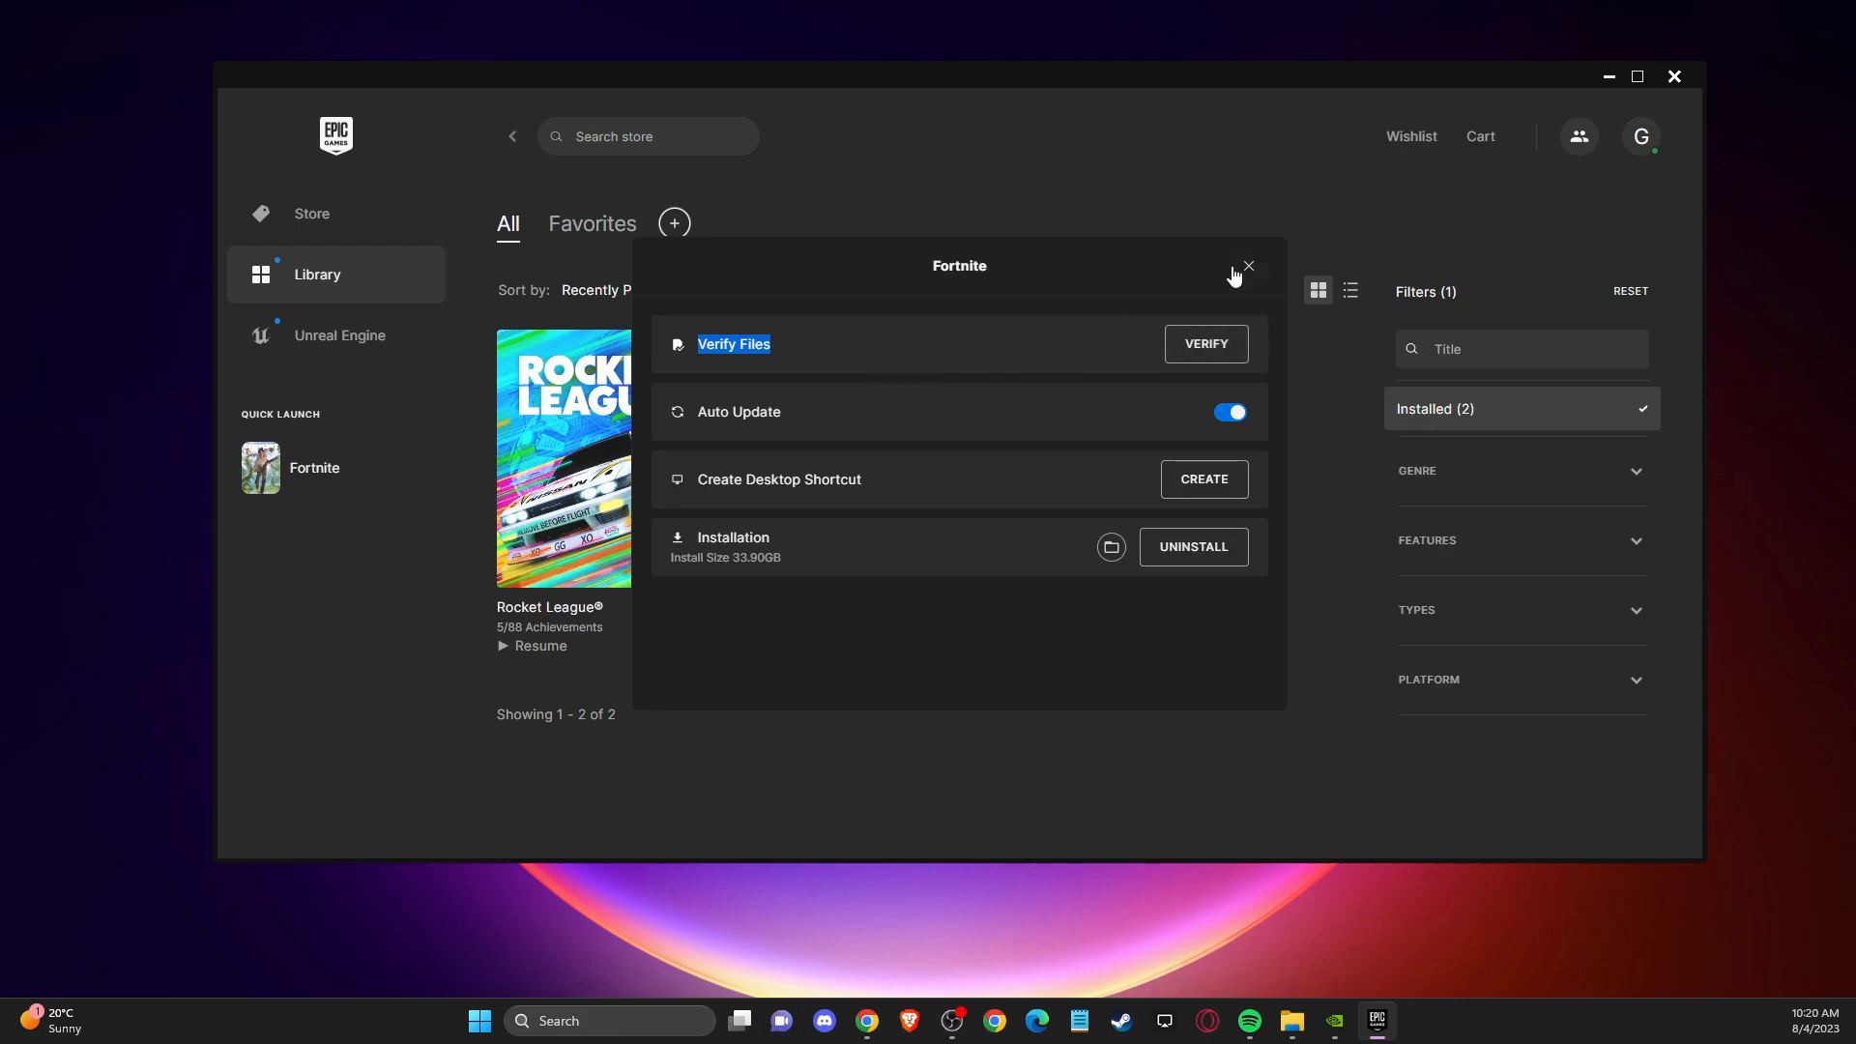
{"action": "left_click", "coordinate": [1247, 264]}
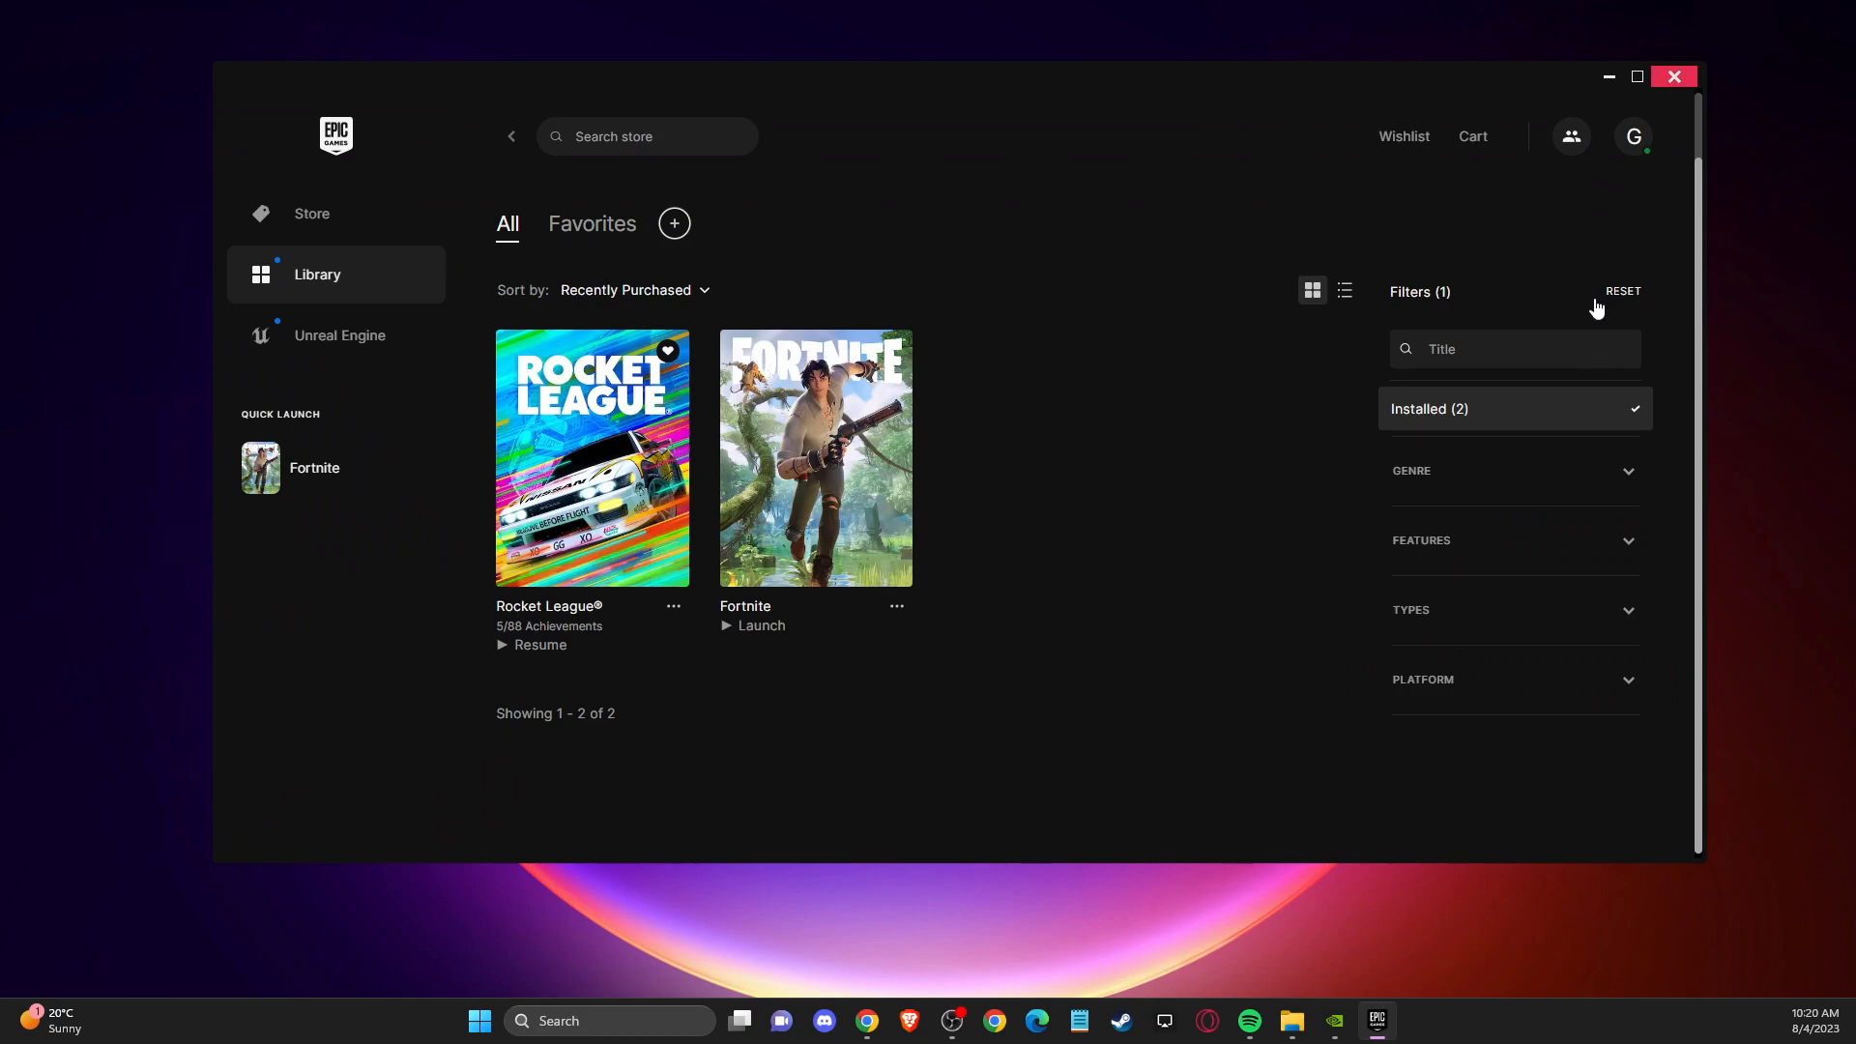
{"action": "mouse_move", "coordinate": [1172, 334]}
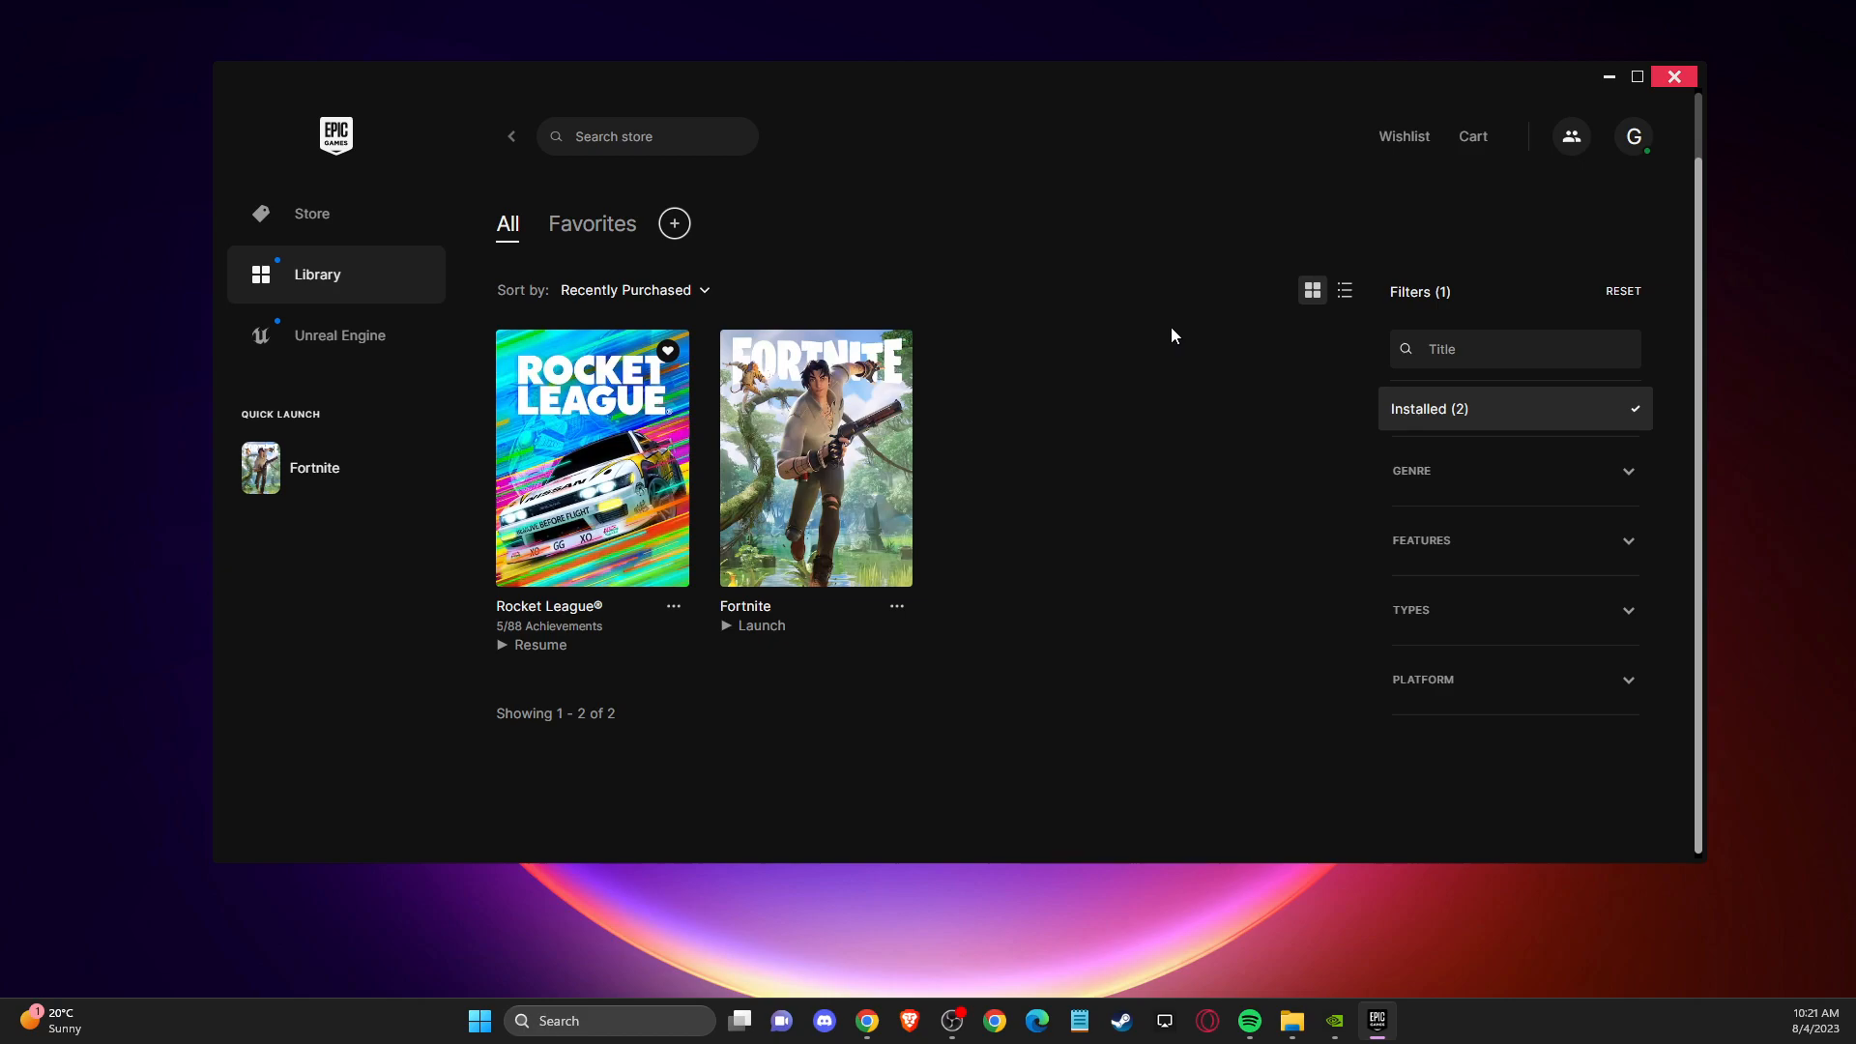
{"action": "mouse_move", "coordinate": [1150, 331]}
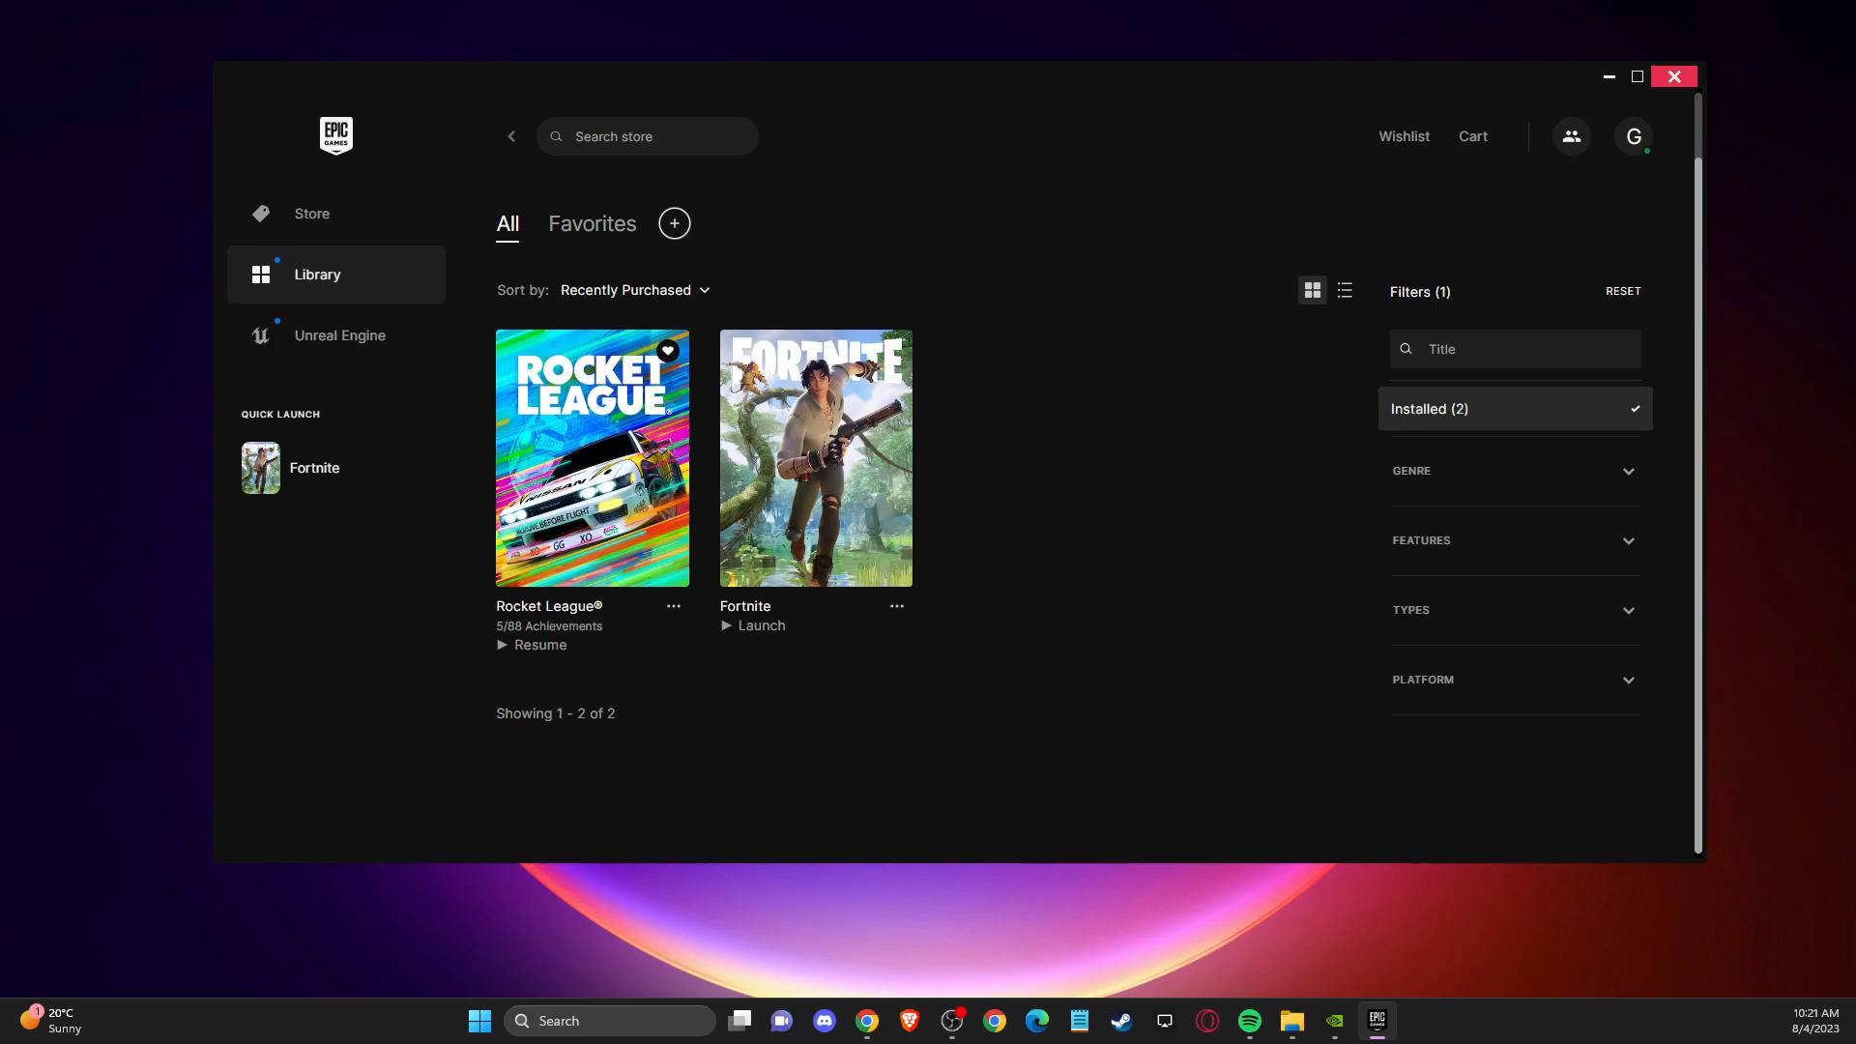
Bring Steam's library forward and reveal Uninstall under Manage for Grand Theft Auto V.
{"action": "left_click", "coordinate": [1120, 1020]}
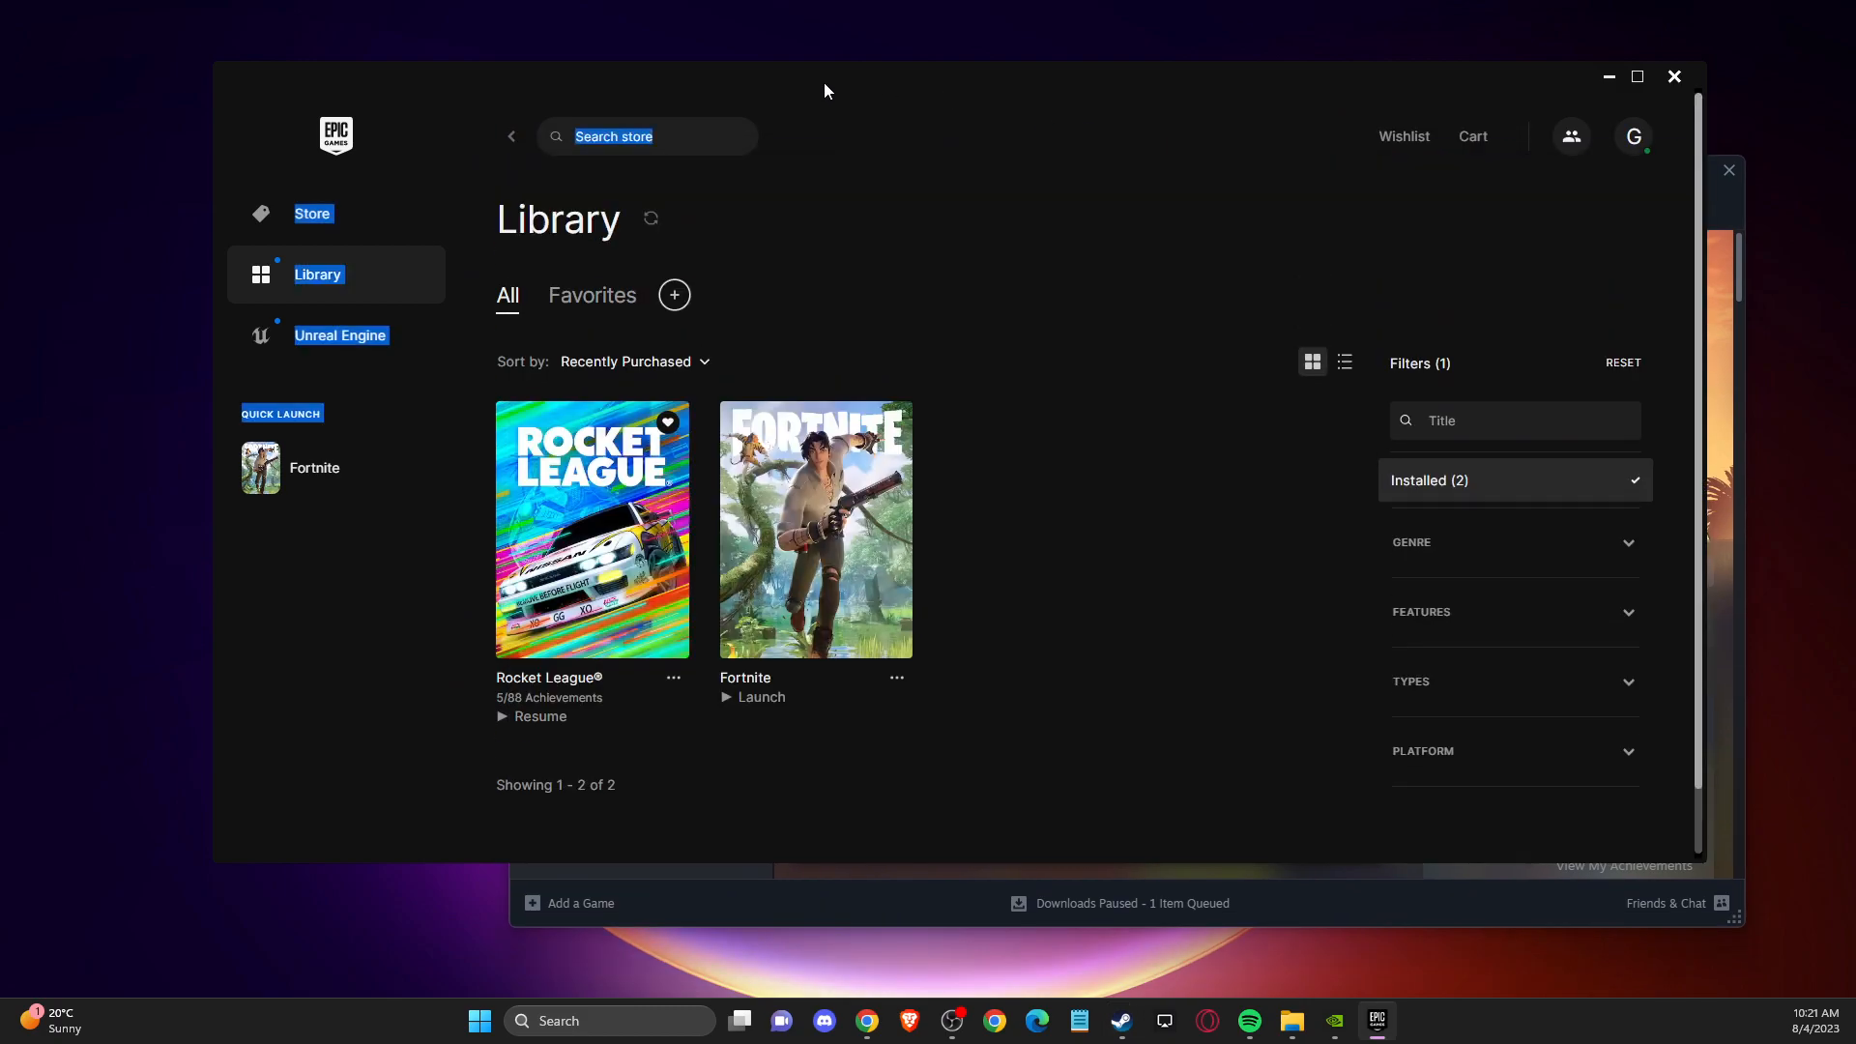
{"action": "left_click", "coordinate": [1117, 1021]}
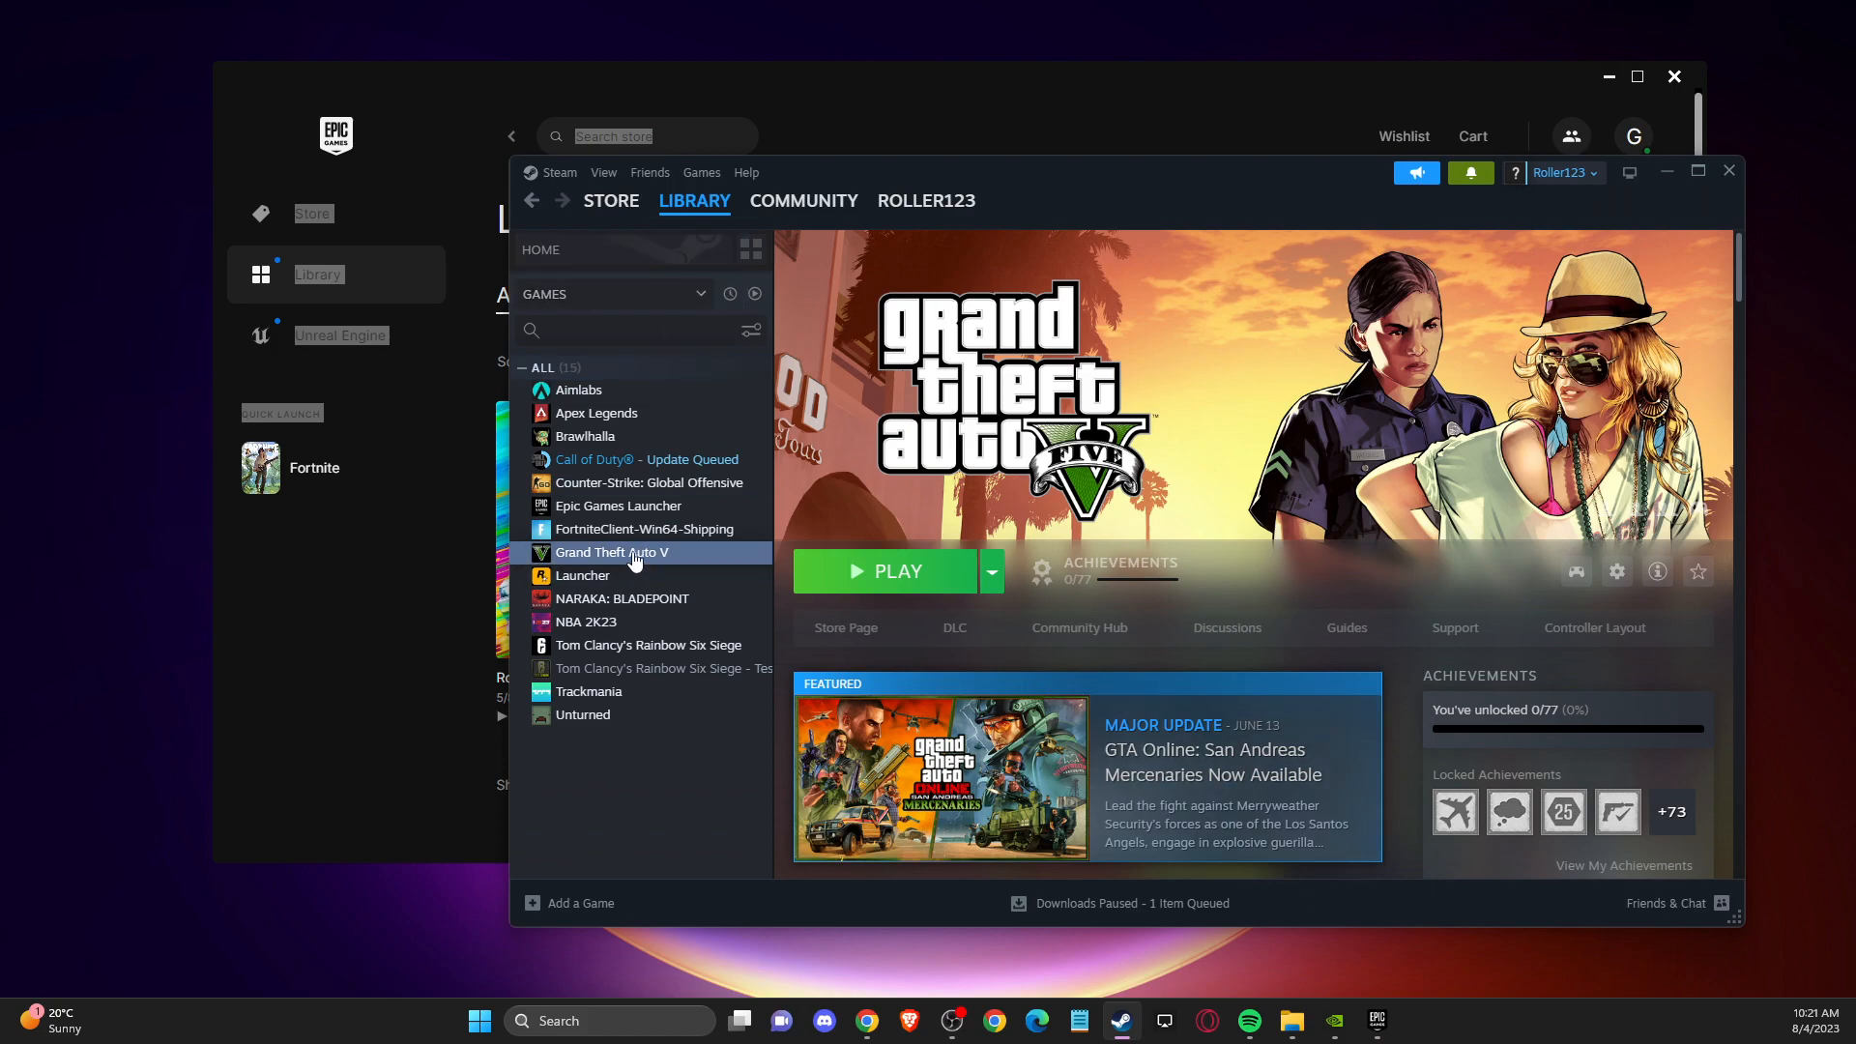
{"action": "right_click", "coordinate": [613, 551]}
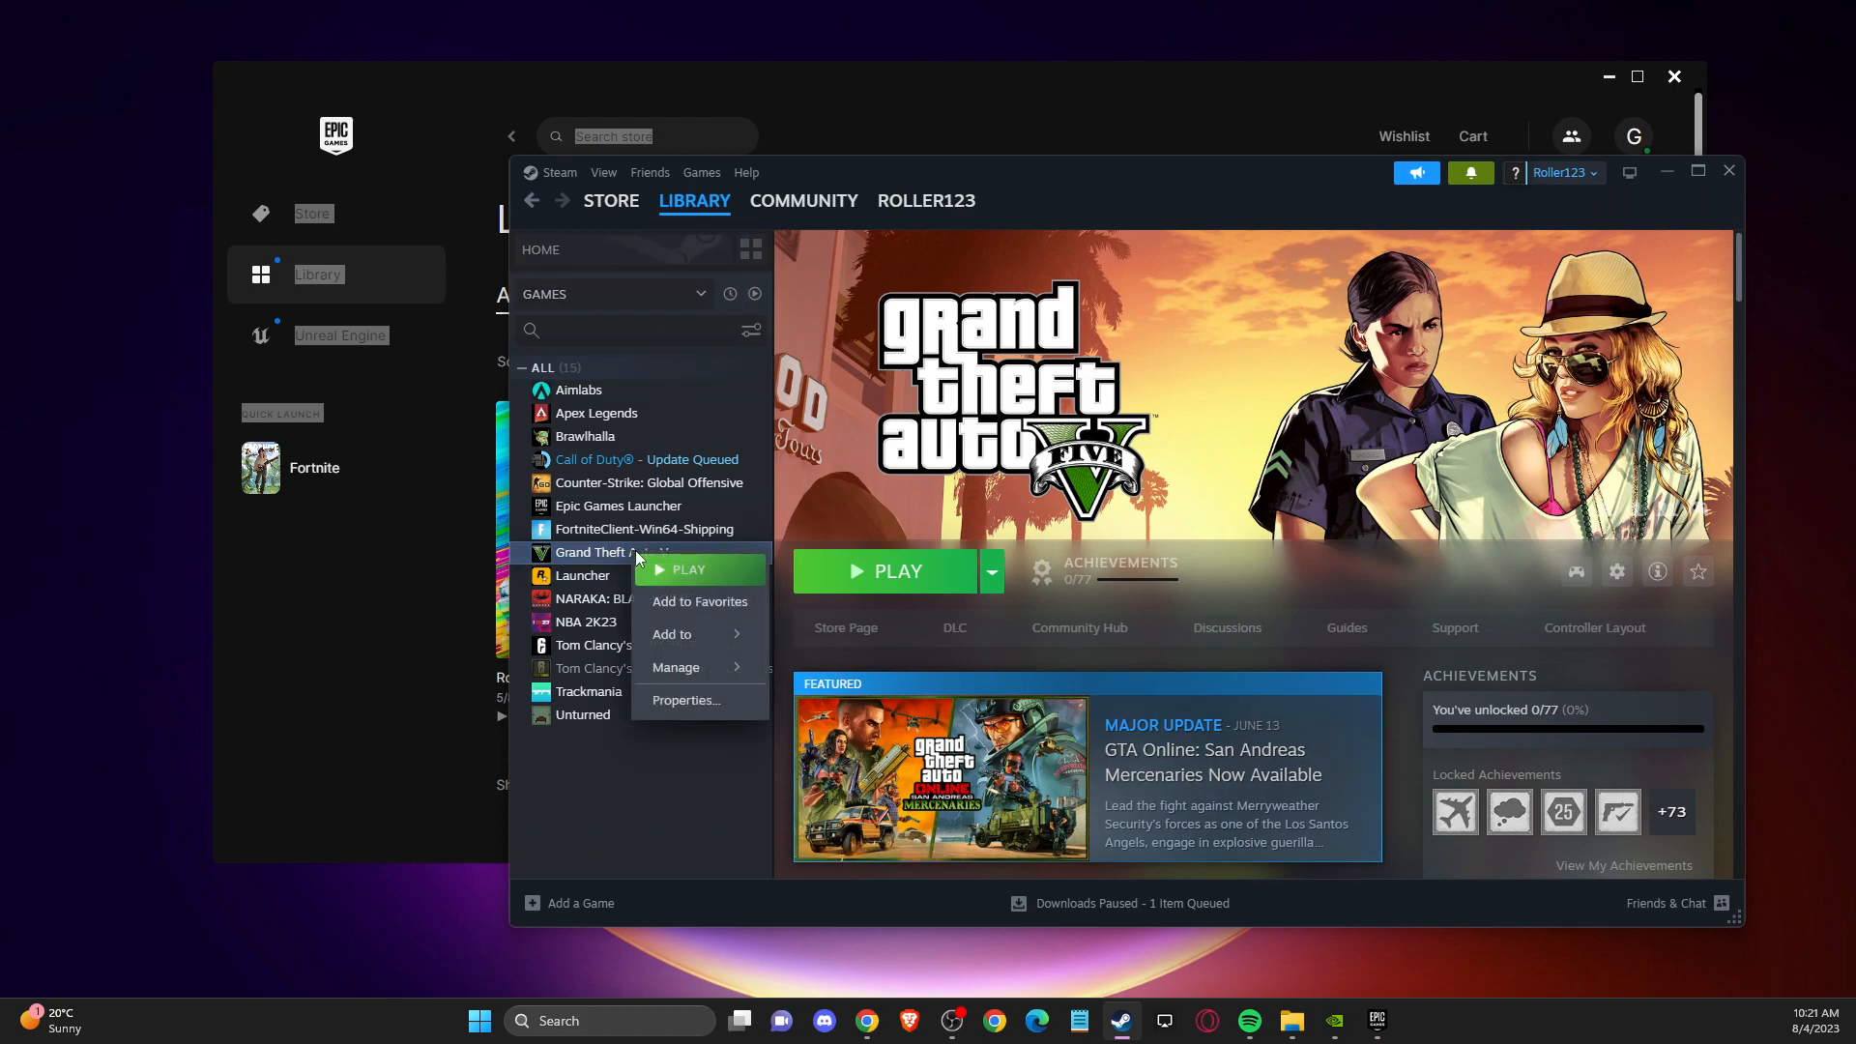
{"action": "left_click", "coordinate": [677, 667]}
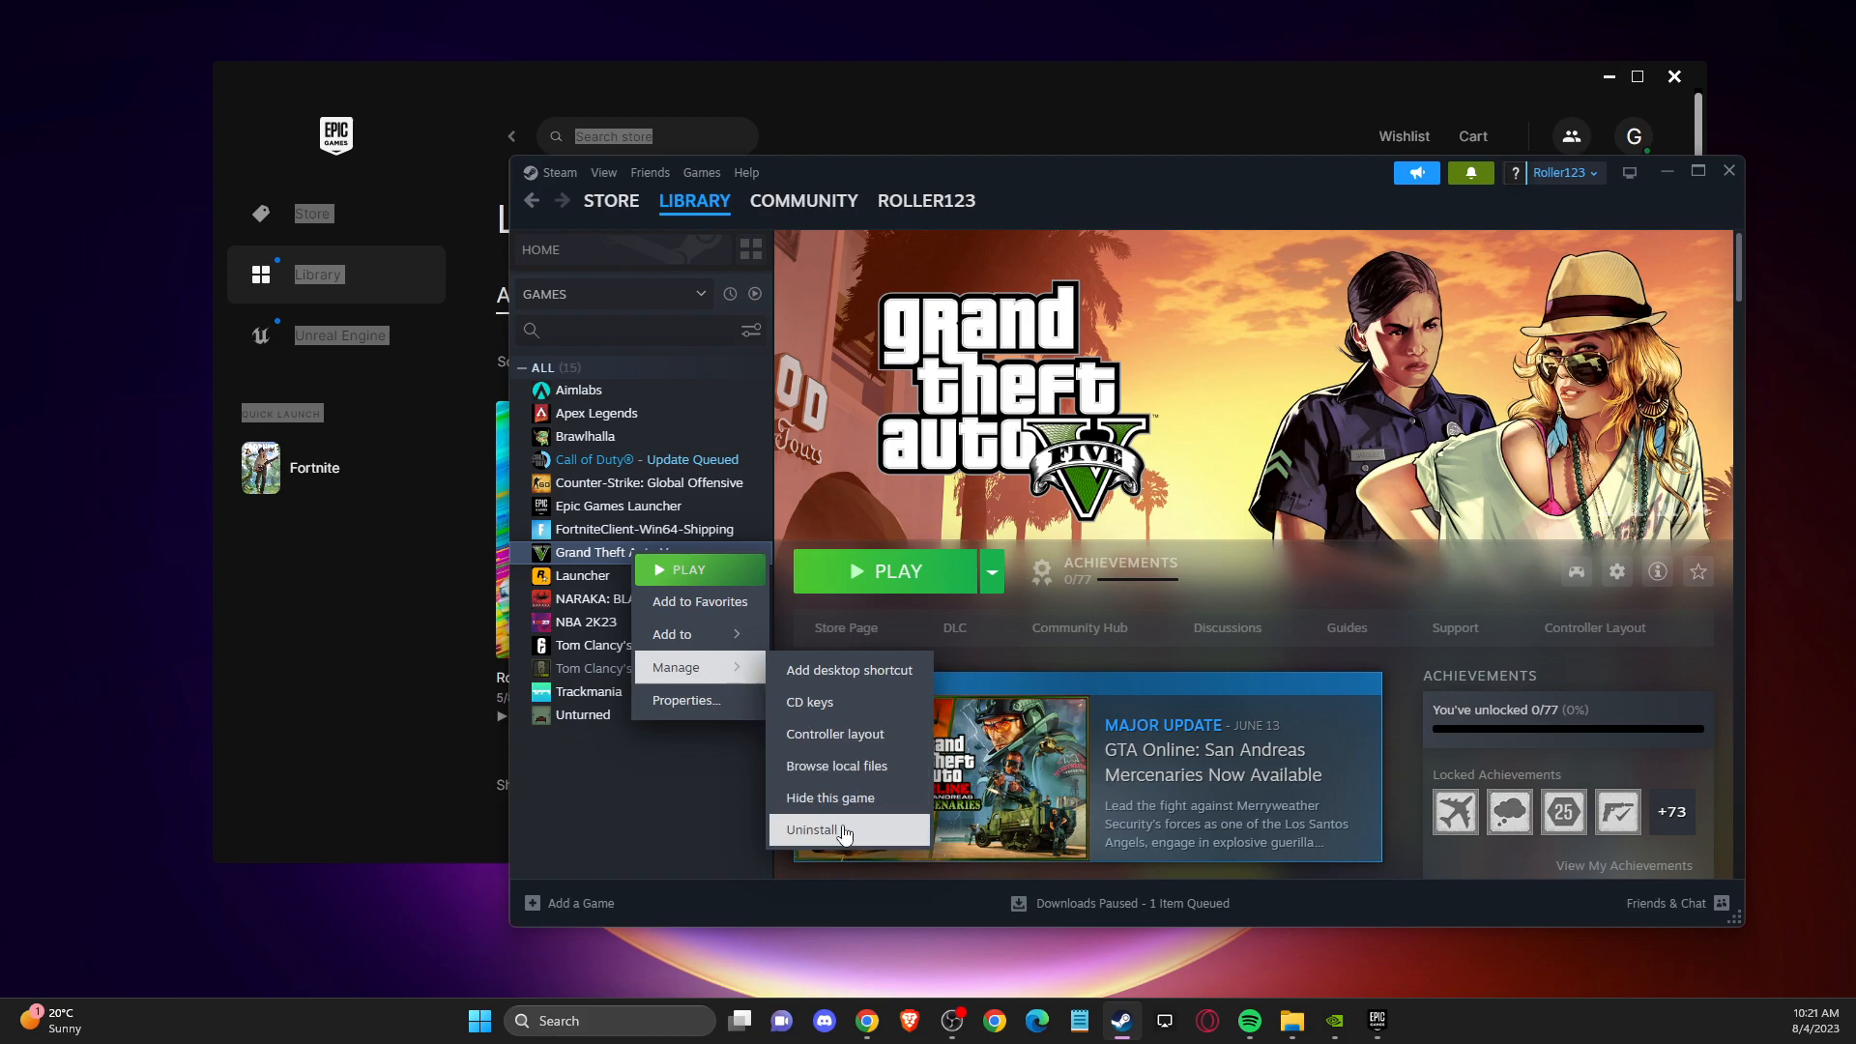
{"action": "mouse_move", "coordinate": [1137, 471]}
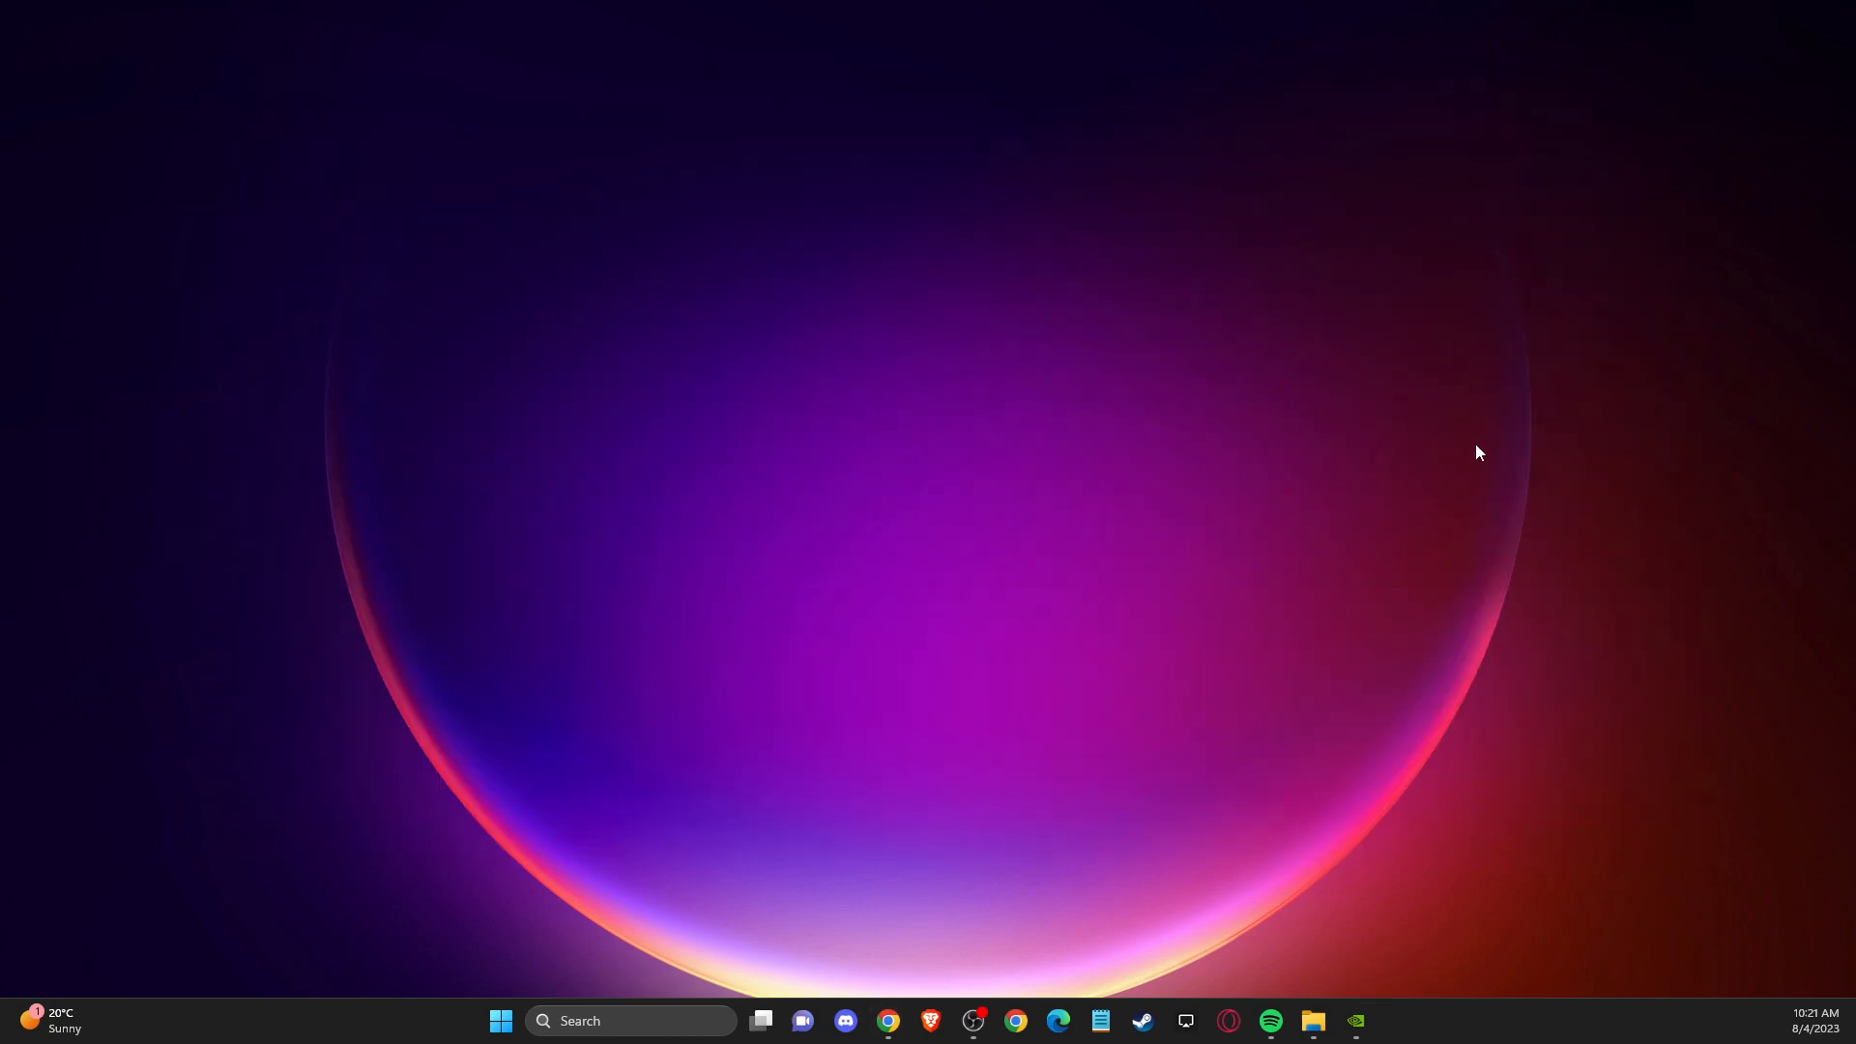
{"action": "mouse_move", "coordinate": [1487, 447]}
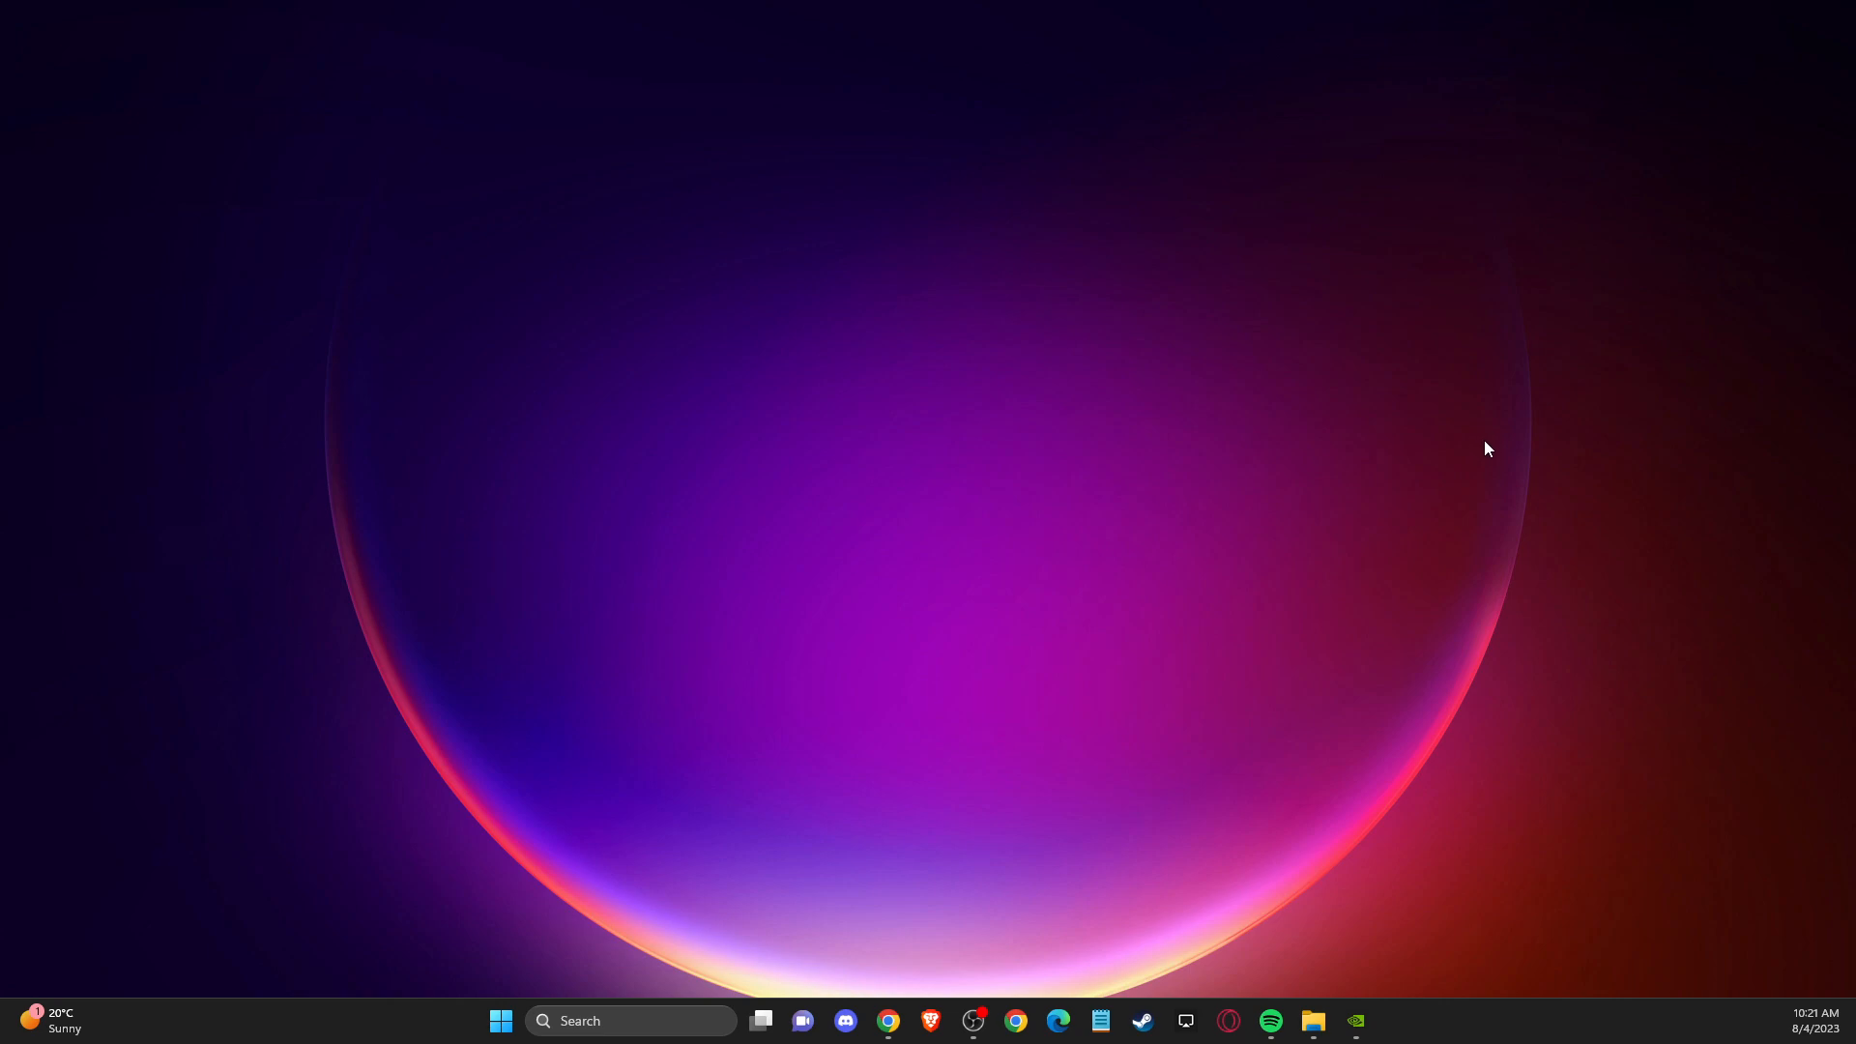